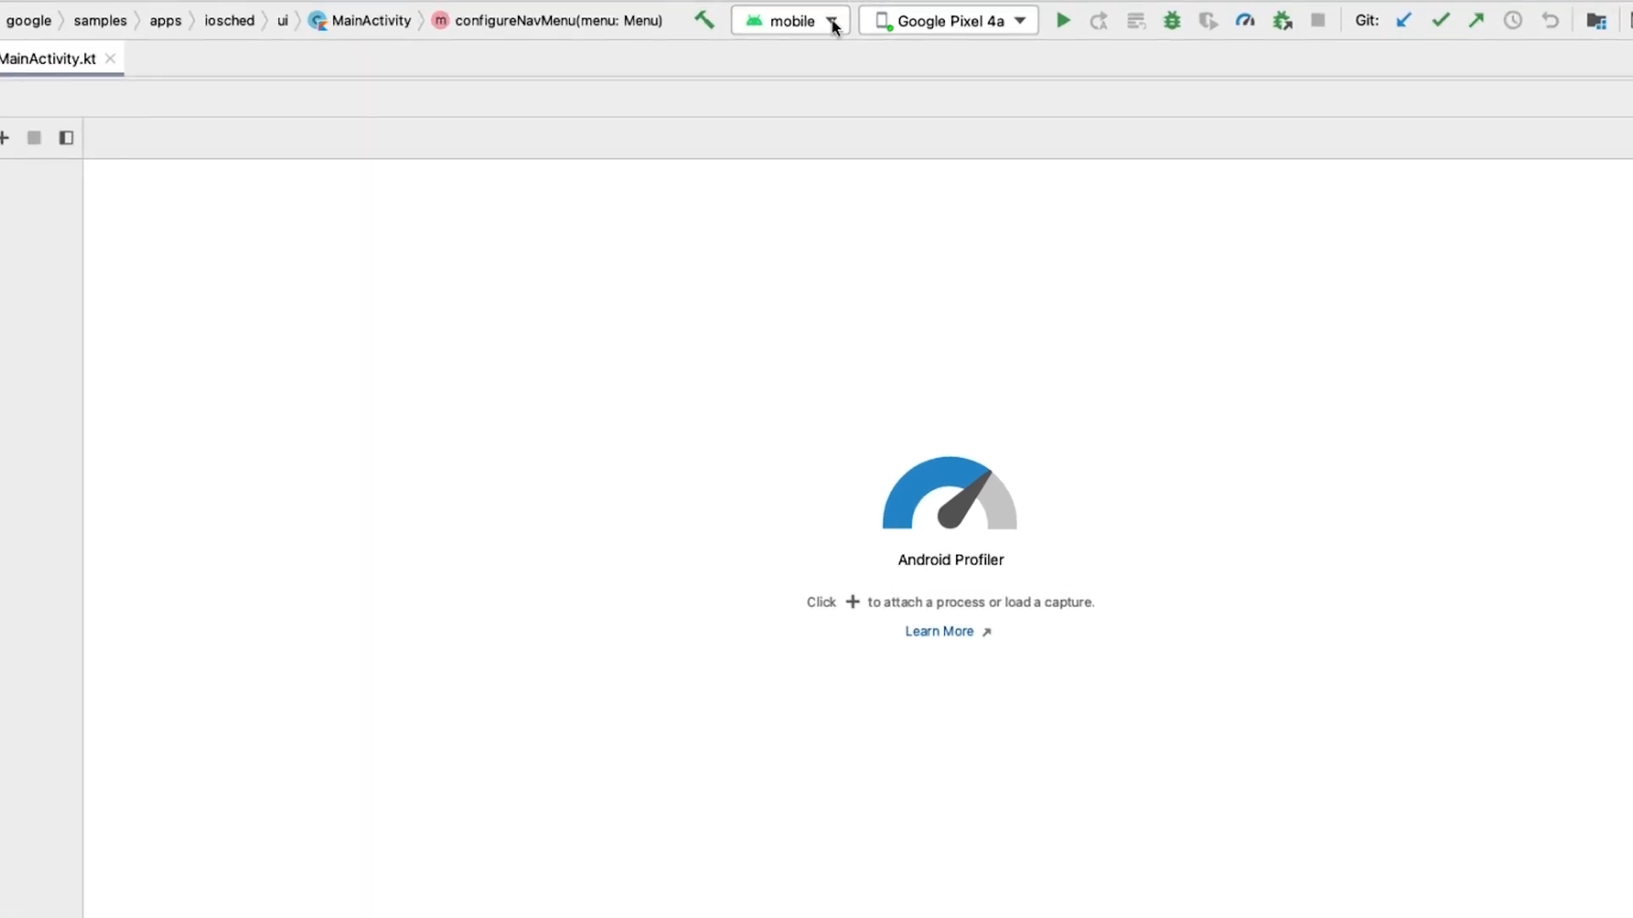
Go to the Profiling settings of the mobile run configuration
left_click(830, 20)
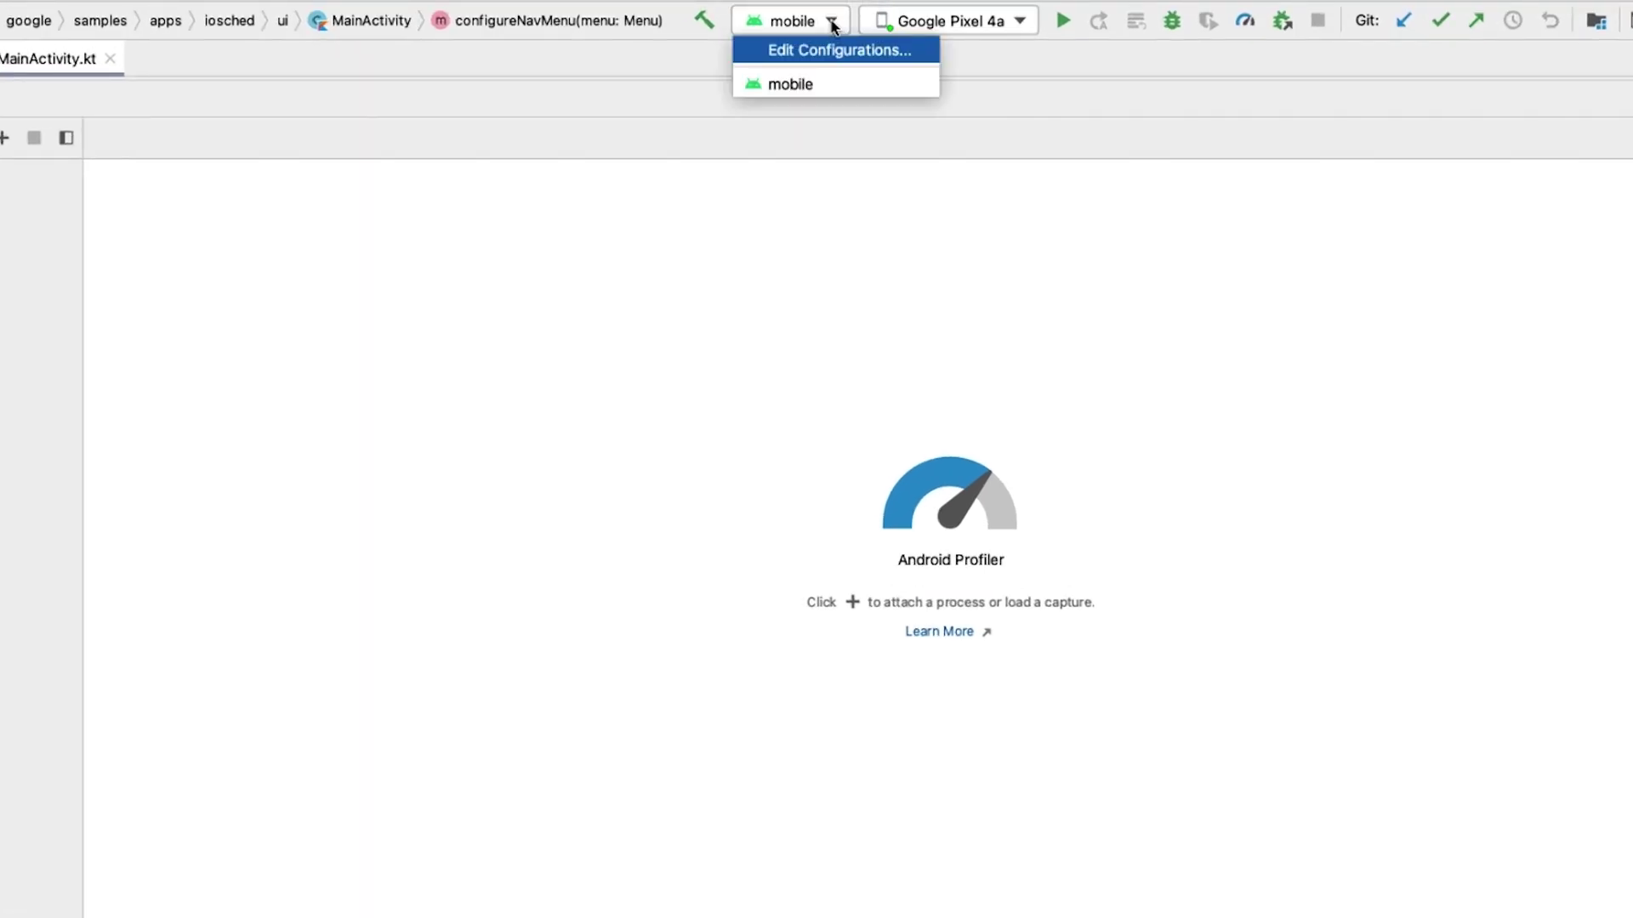
left_click(839, 50)
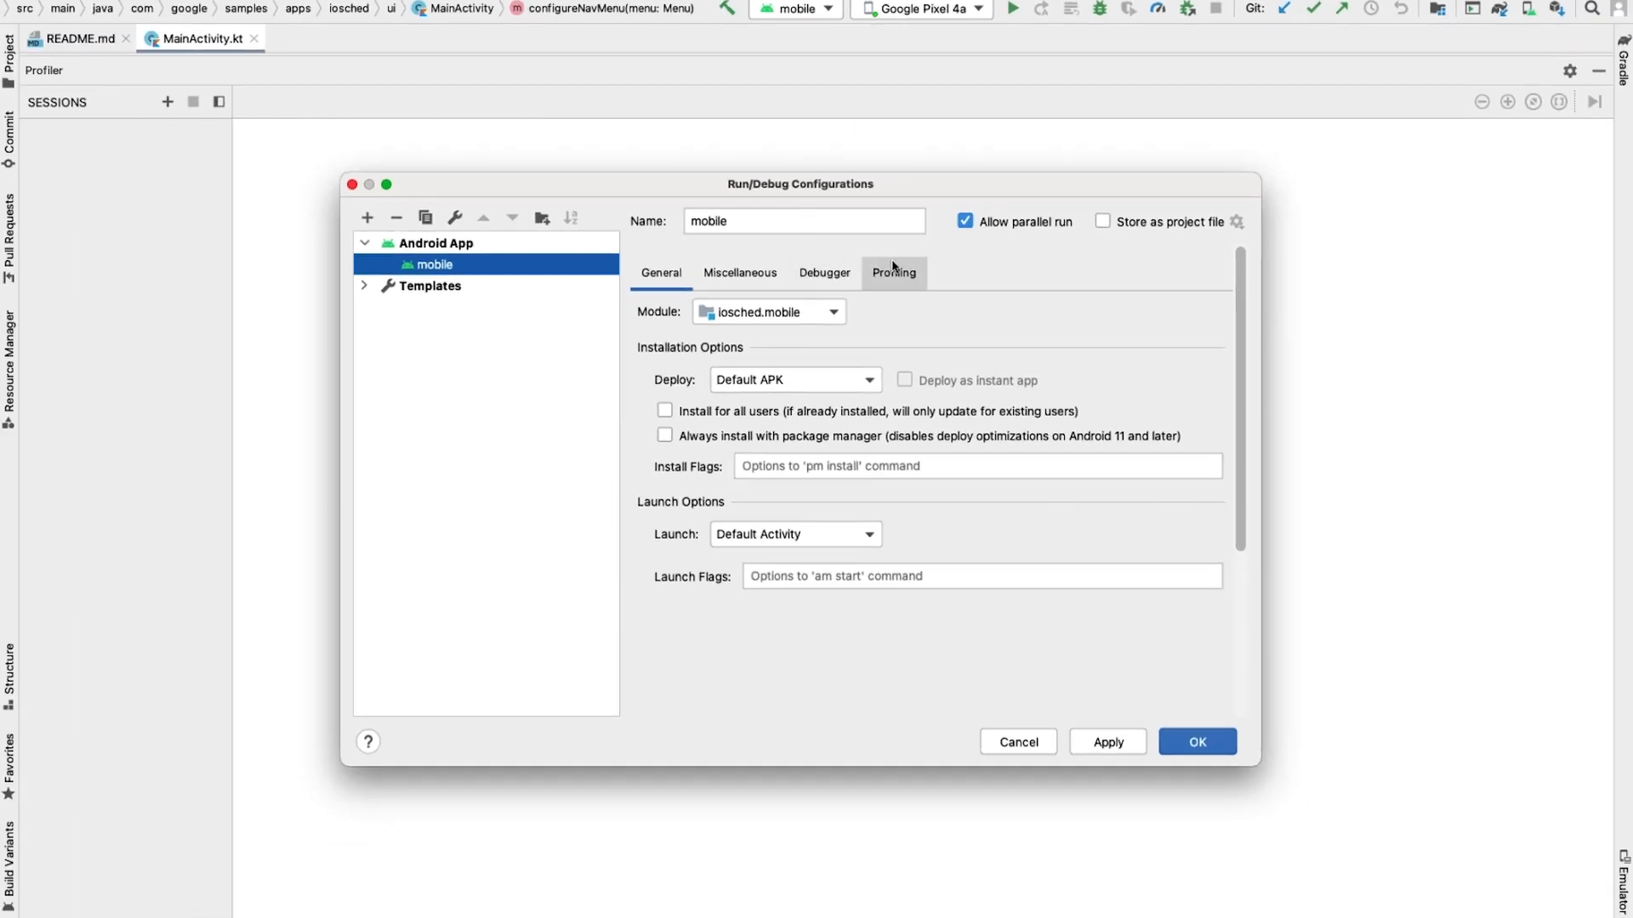
left_click(893, 272)
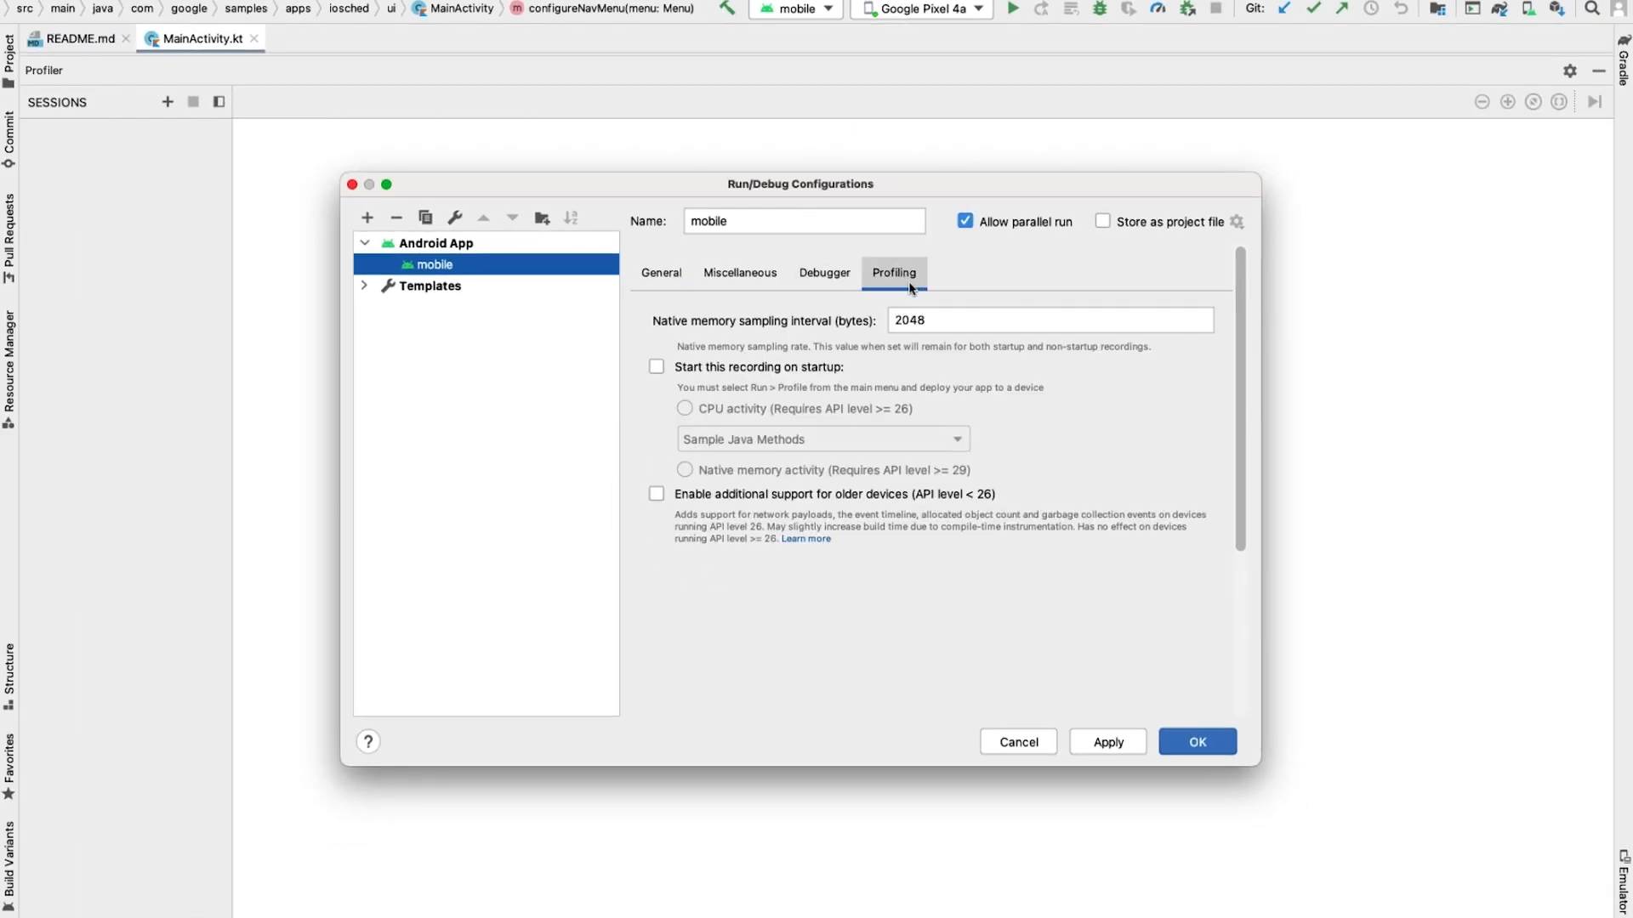
mouse_move(801, 378)
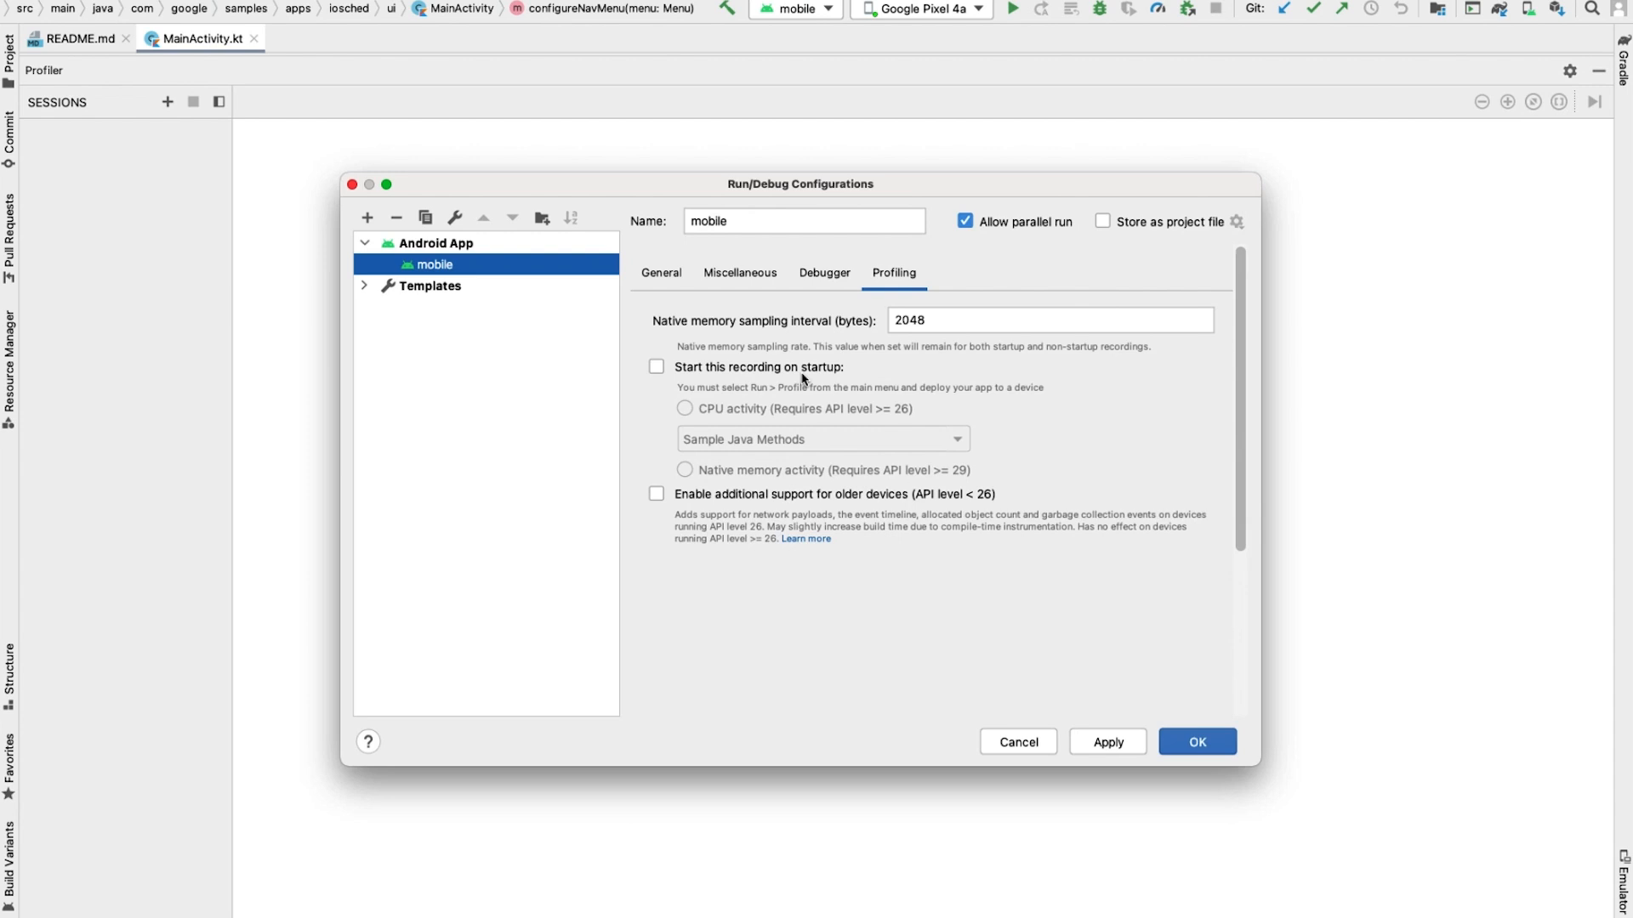
Enable Start this recording on startup with CPU activity > Trace System Calls and apply
left_click(656, 368)
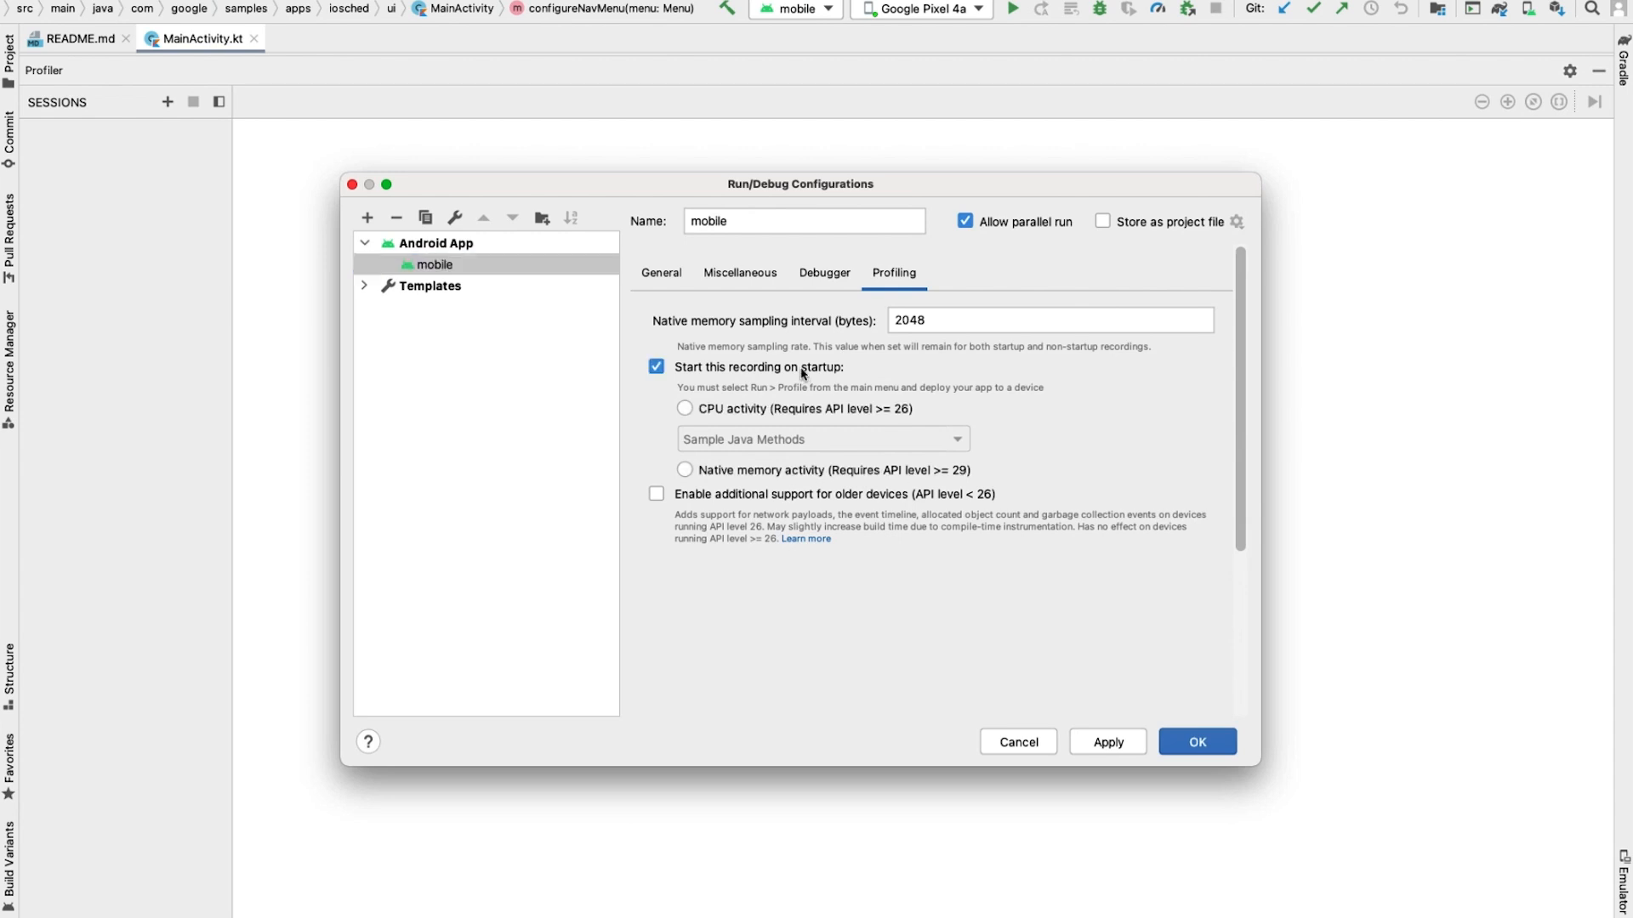
left_click(684, 408)
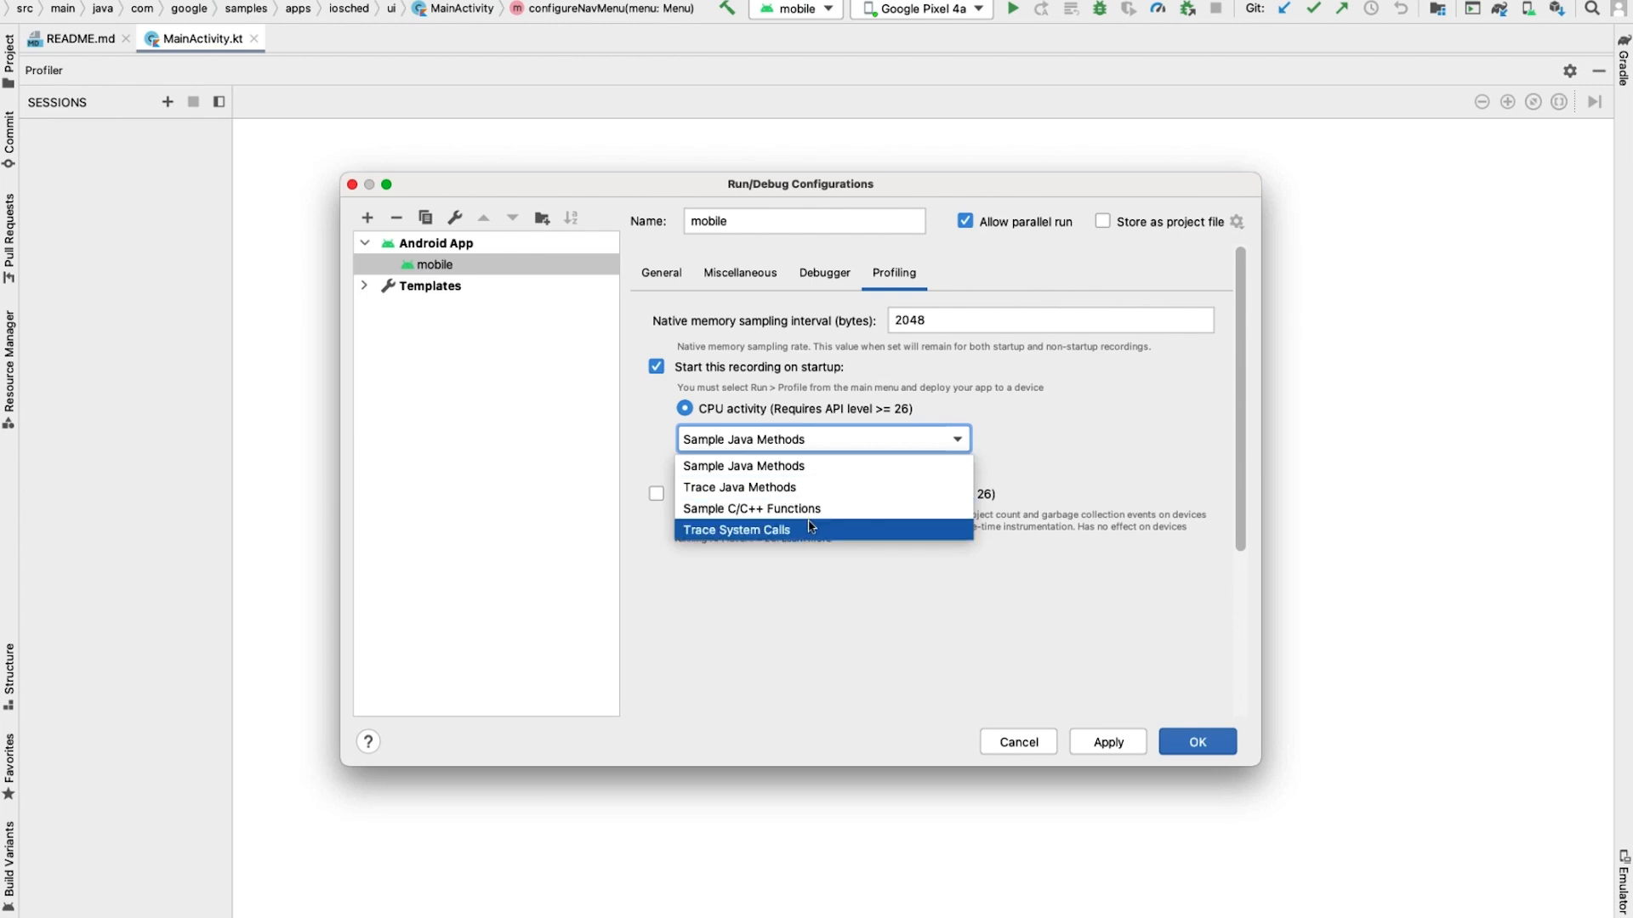
left_click(735, 529)
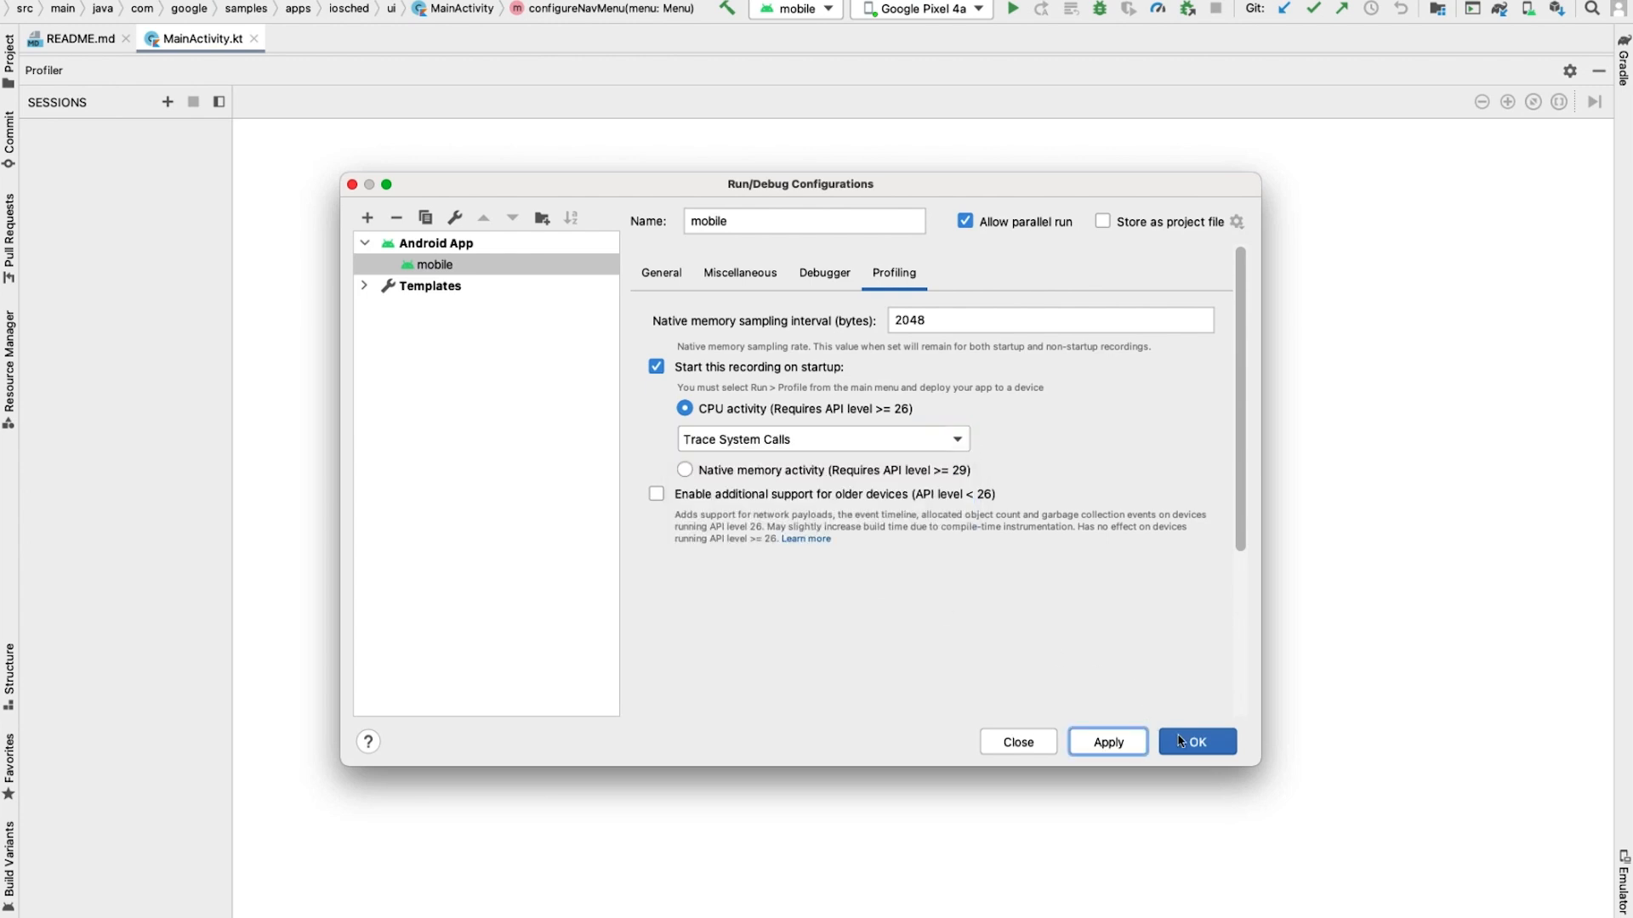
left_click(1196, 741)
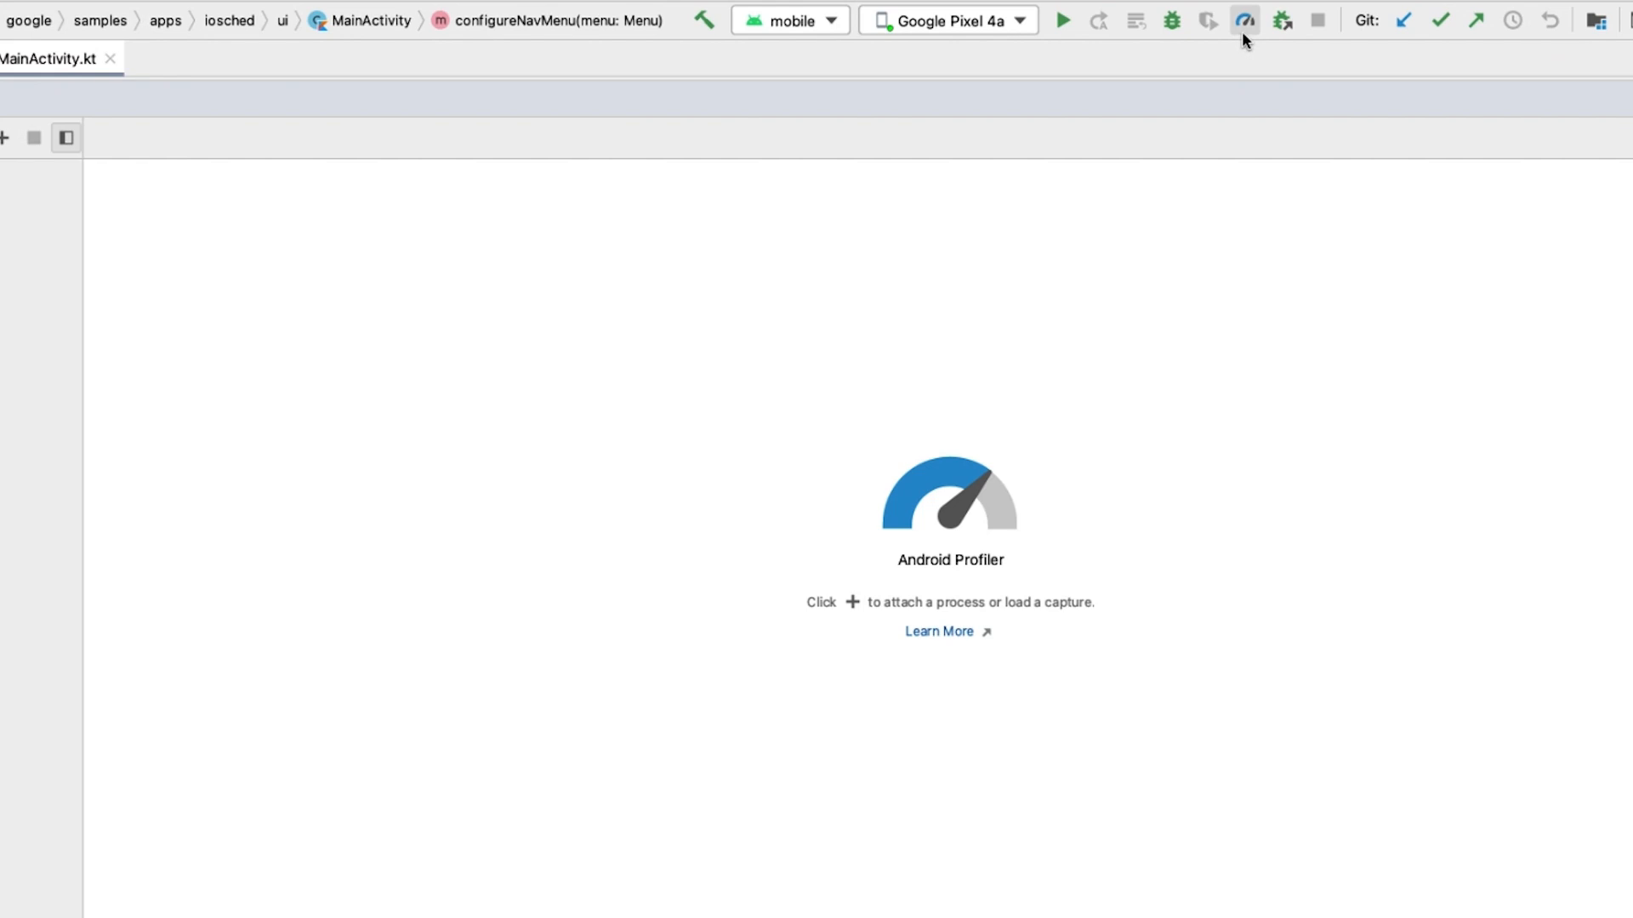
mouse_move(1244, 20)
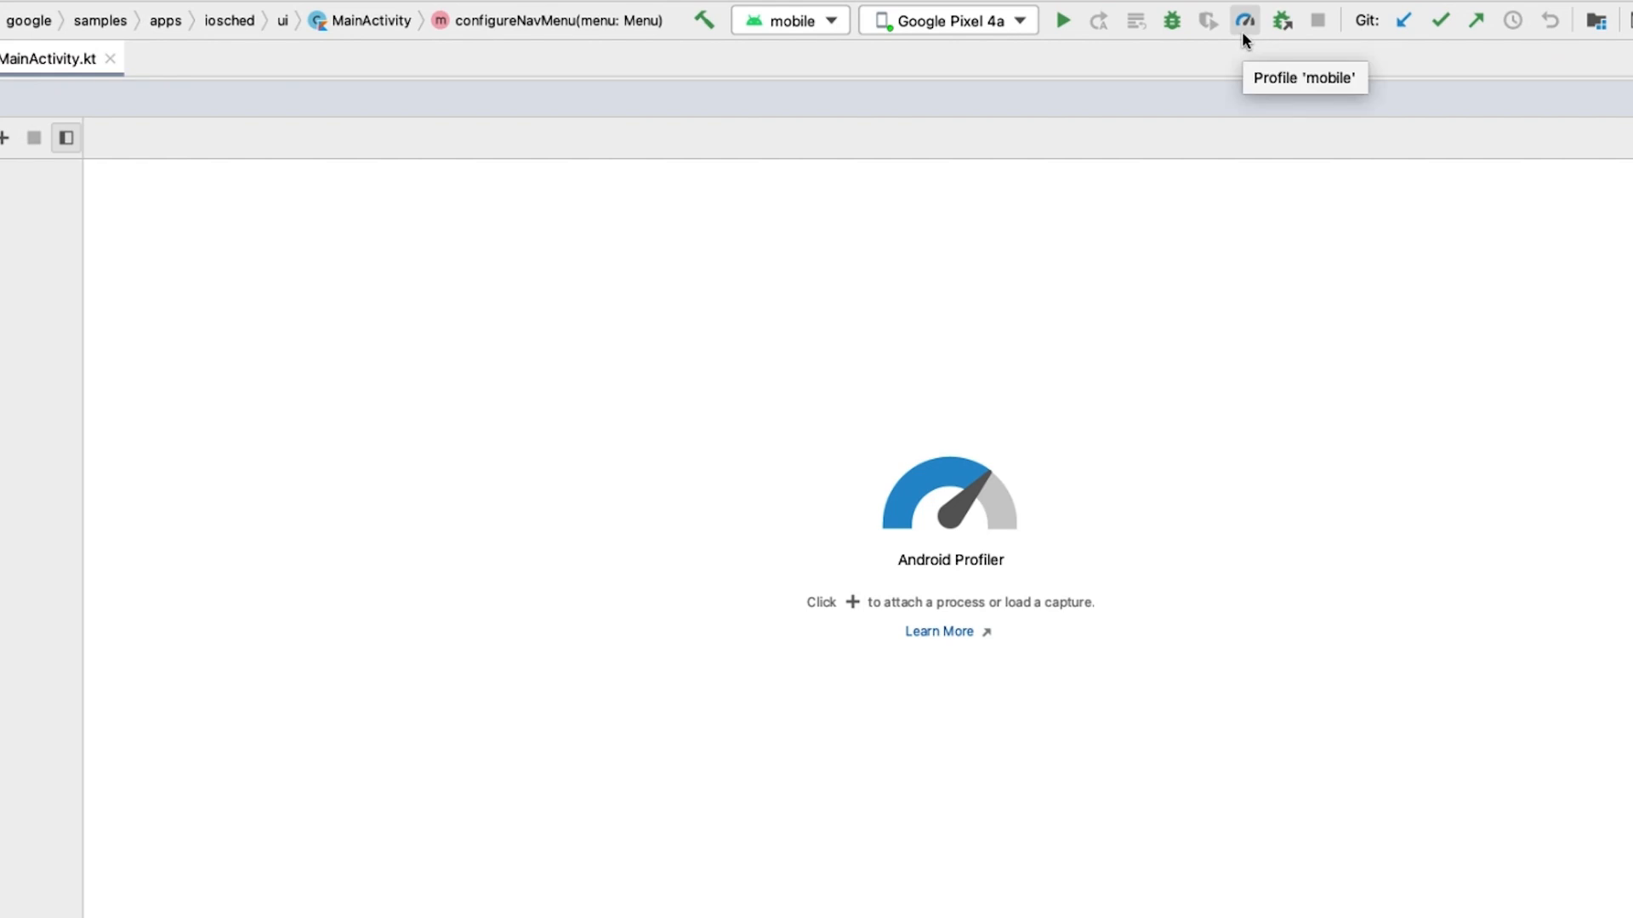
mouse_move(1244, 20)
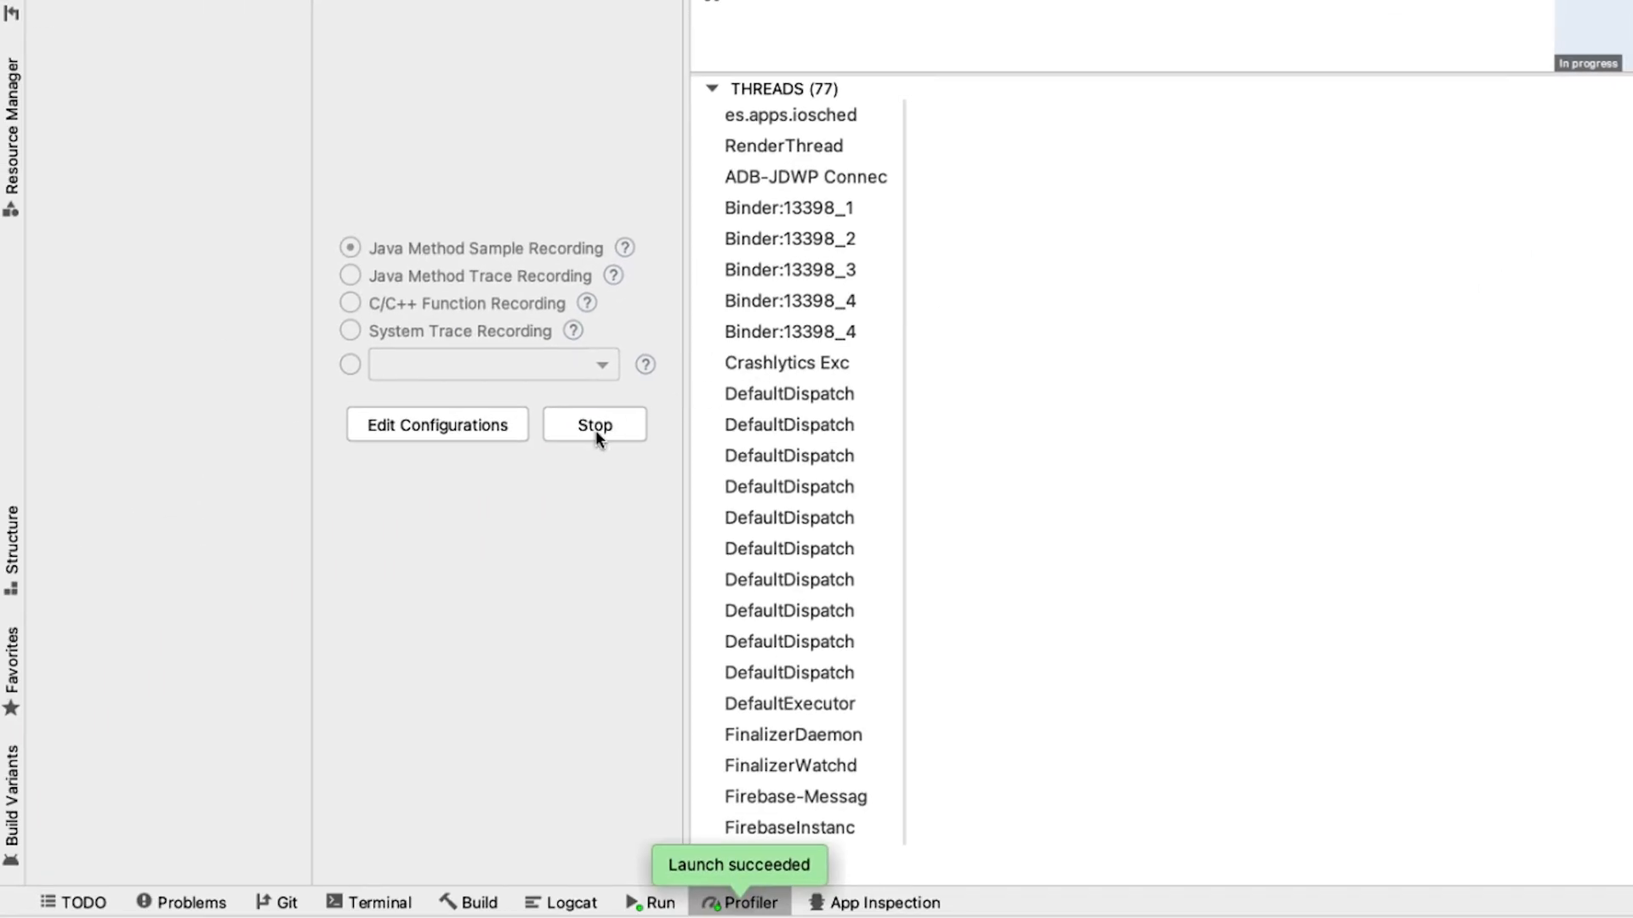
Stop the startup system trace recording so it appears in the Profiler
left_click(594, 424)
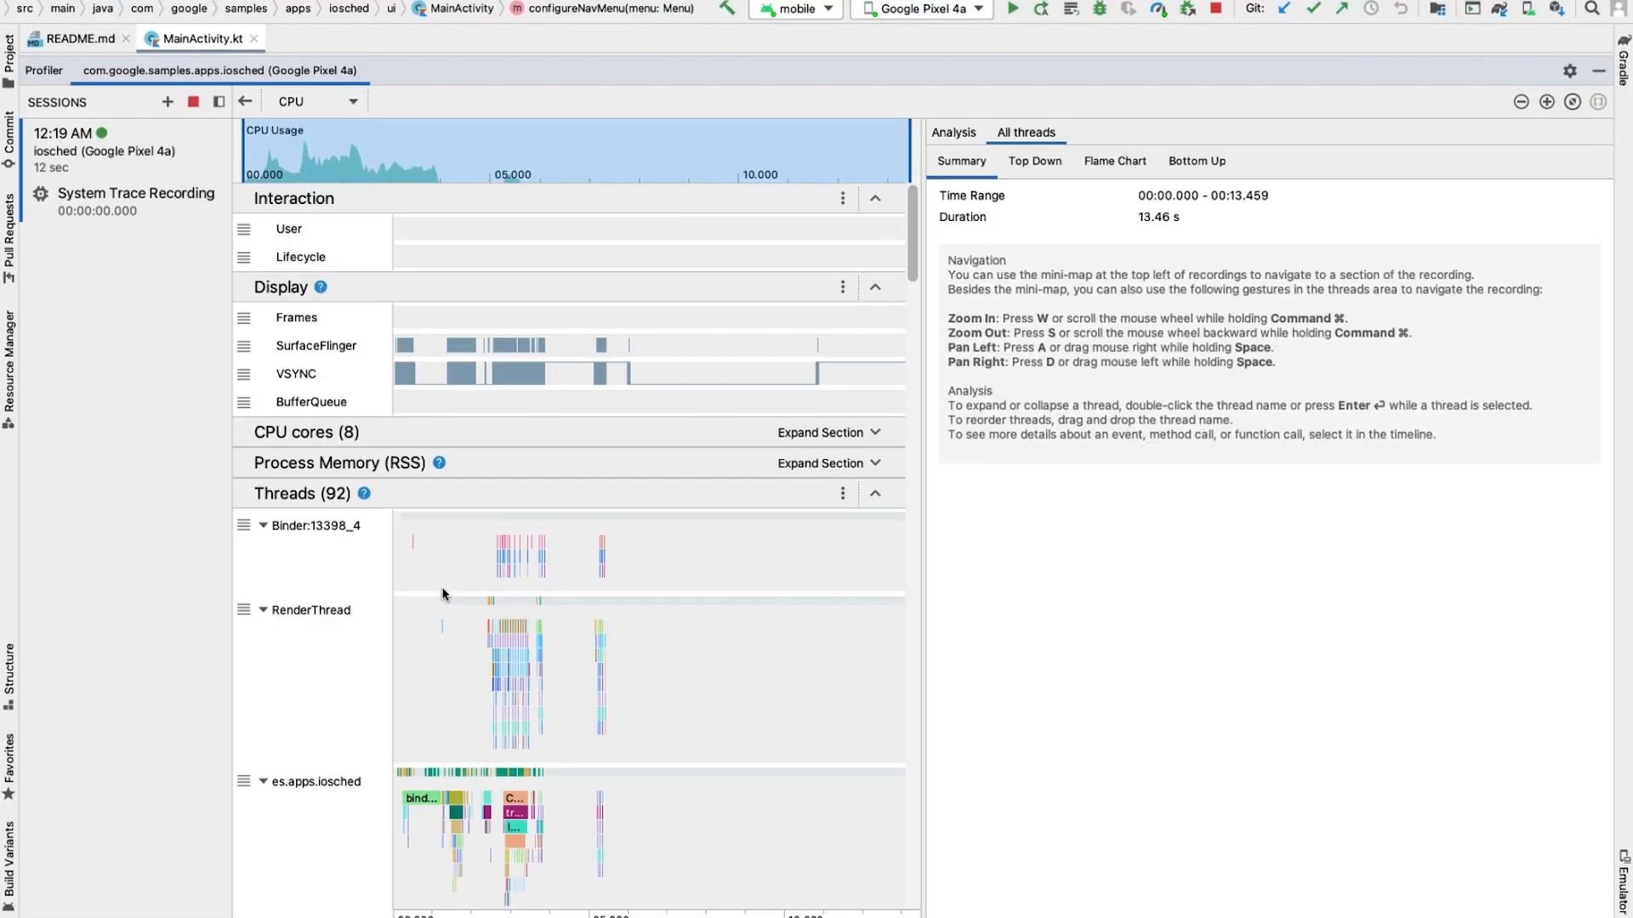
mouse_move(460, 572)
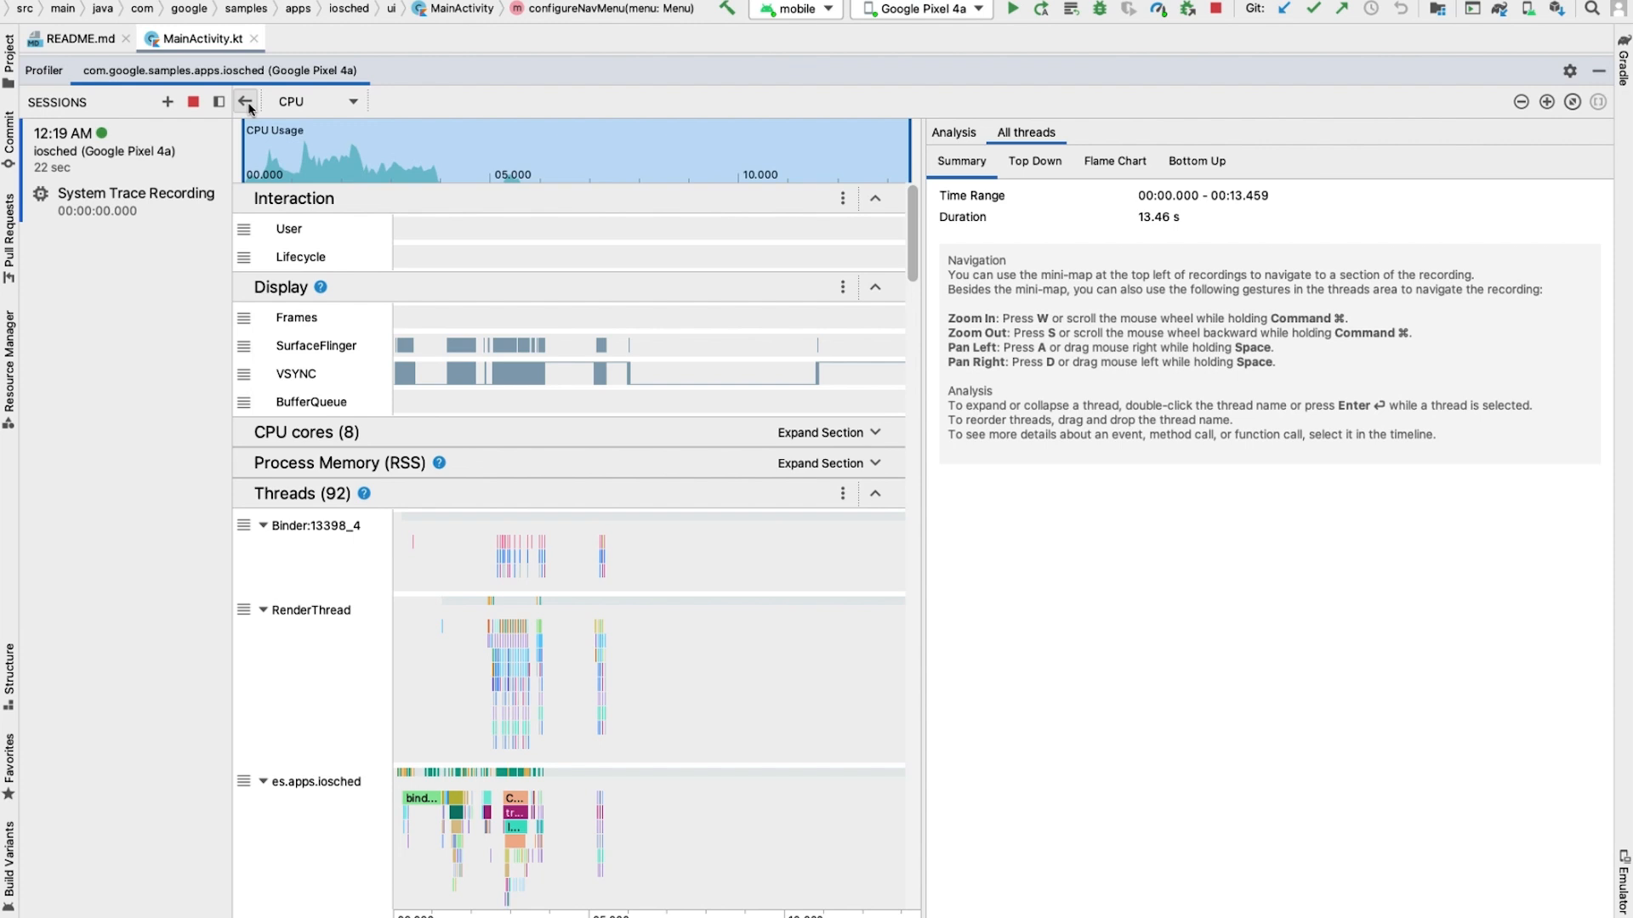
Return to the live CPU view and choose System Trace Recording as the recording type
left_click(245, 102)
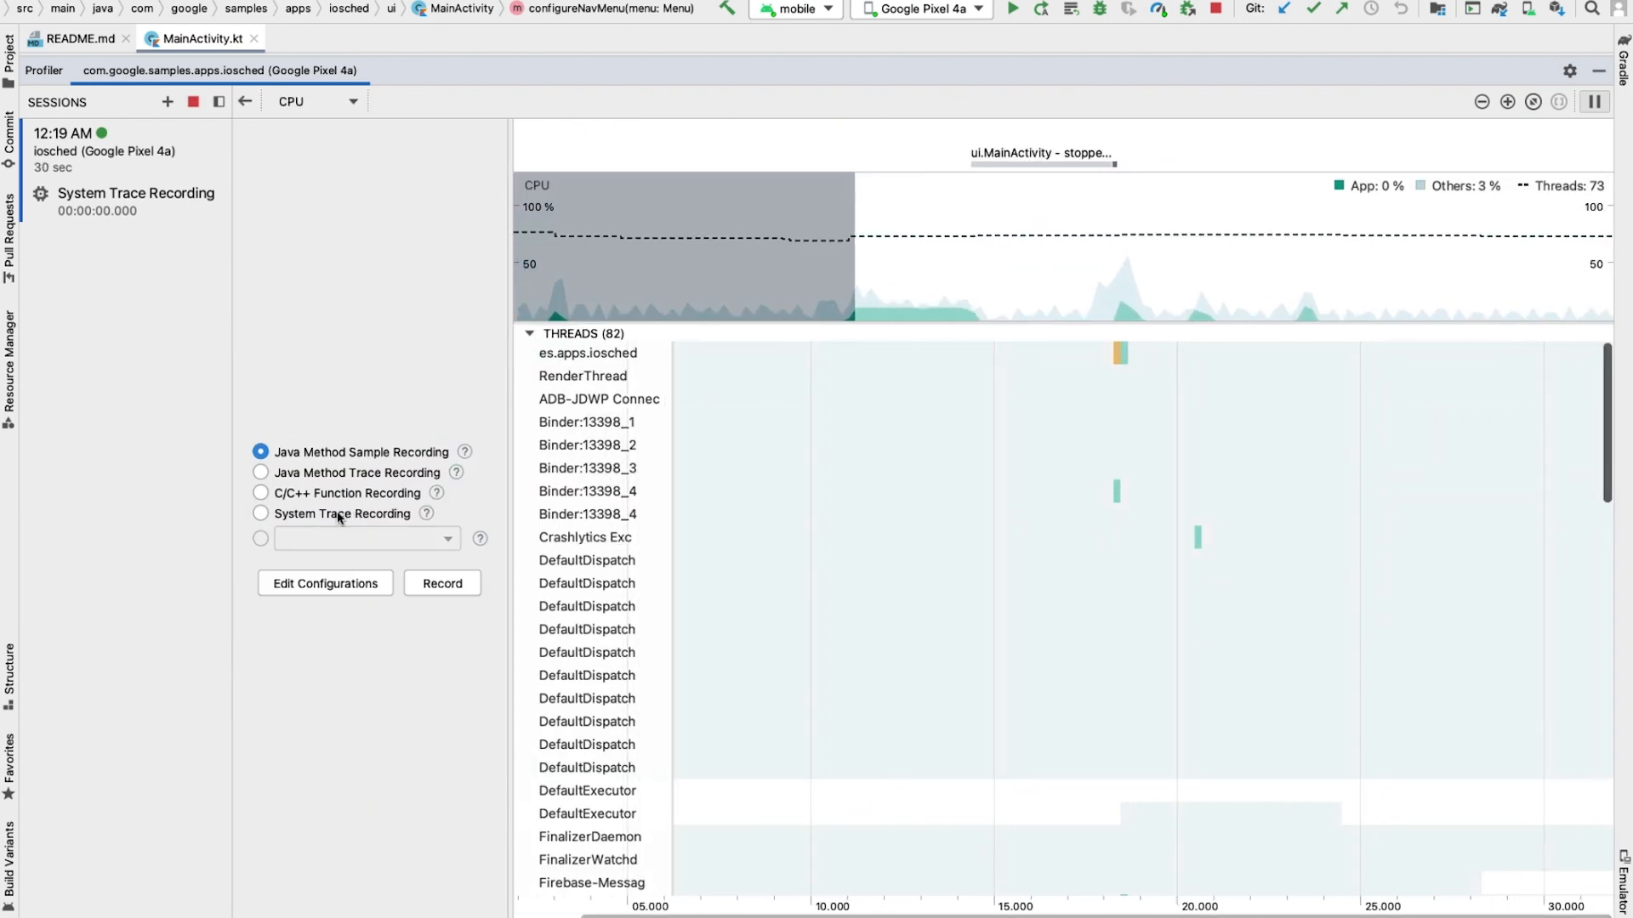
left_click(442, 583)
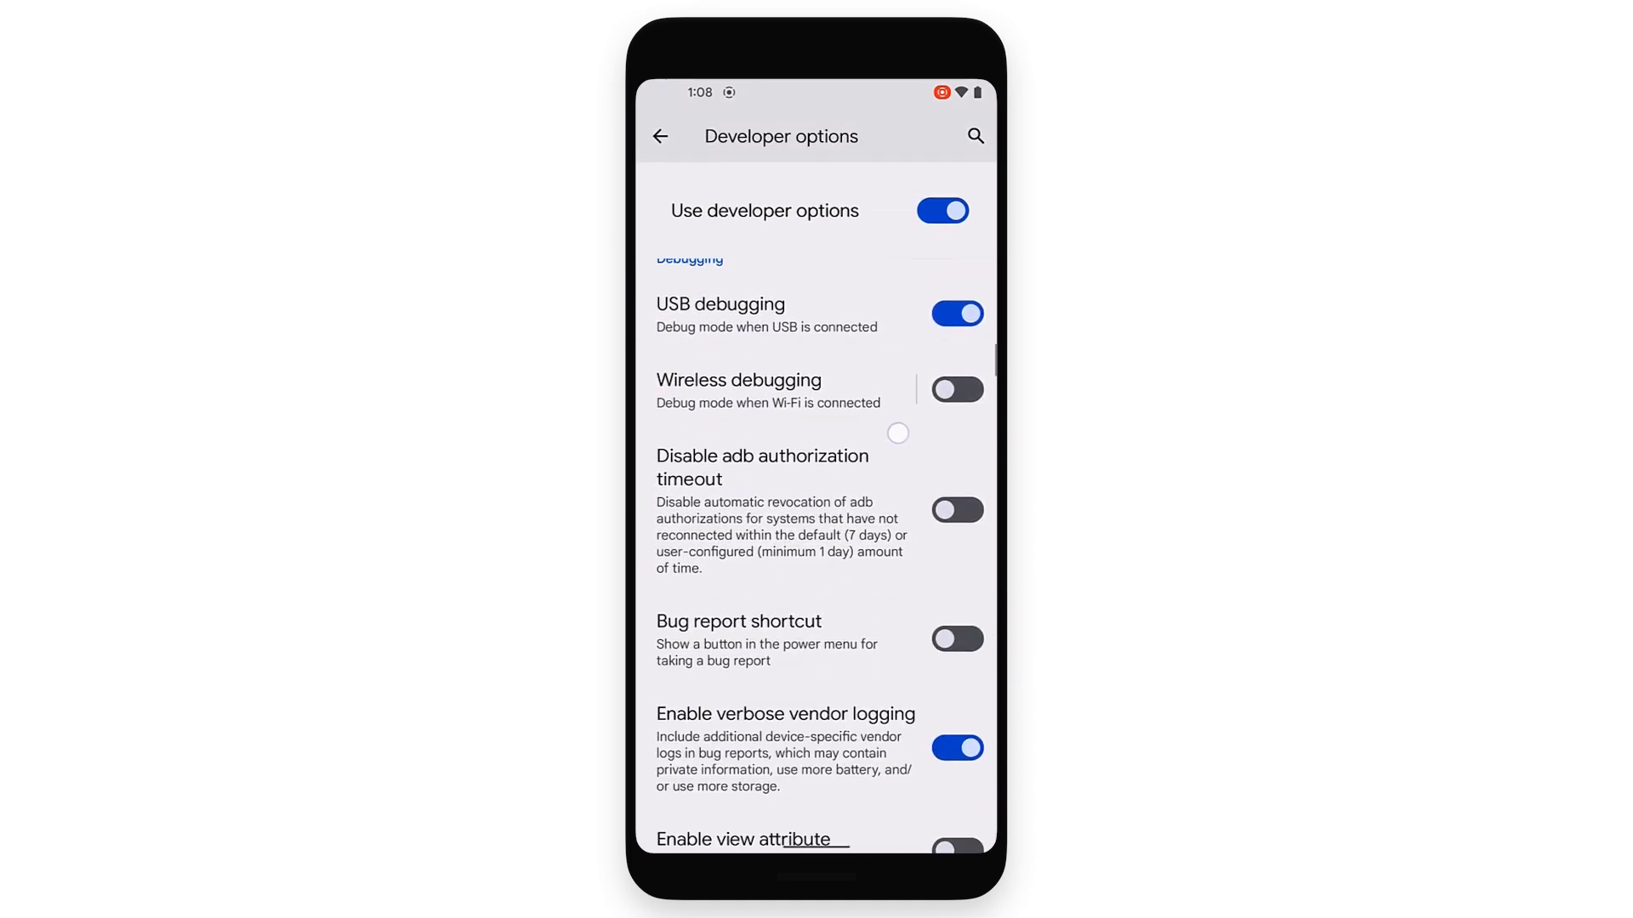
Record a system trace on the phone via Developer options > System Tracing and stop it
scroll("down", 3)
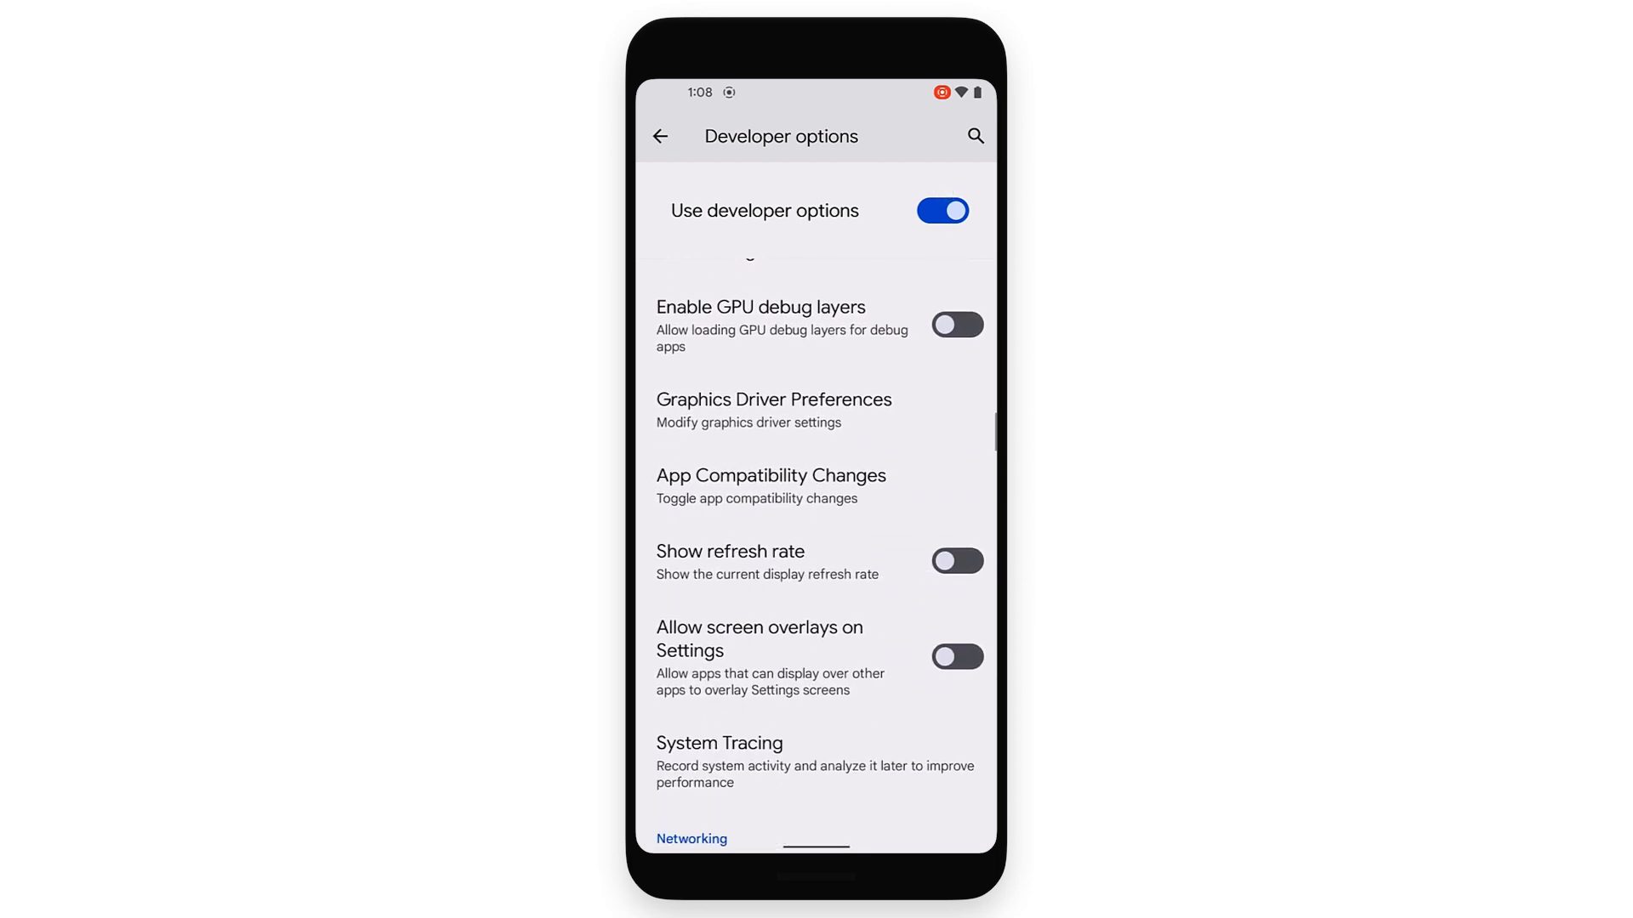
left_click(717, 743)
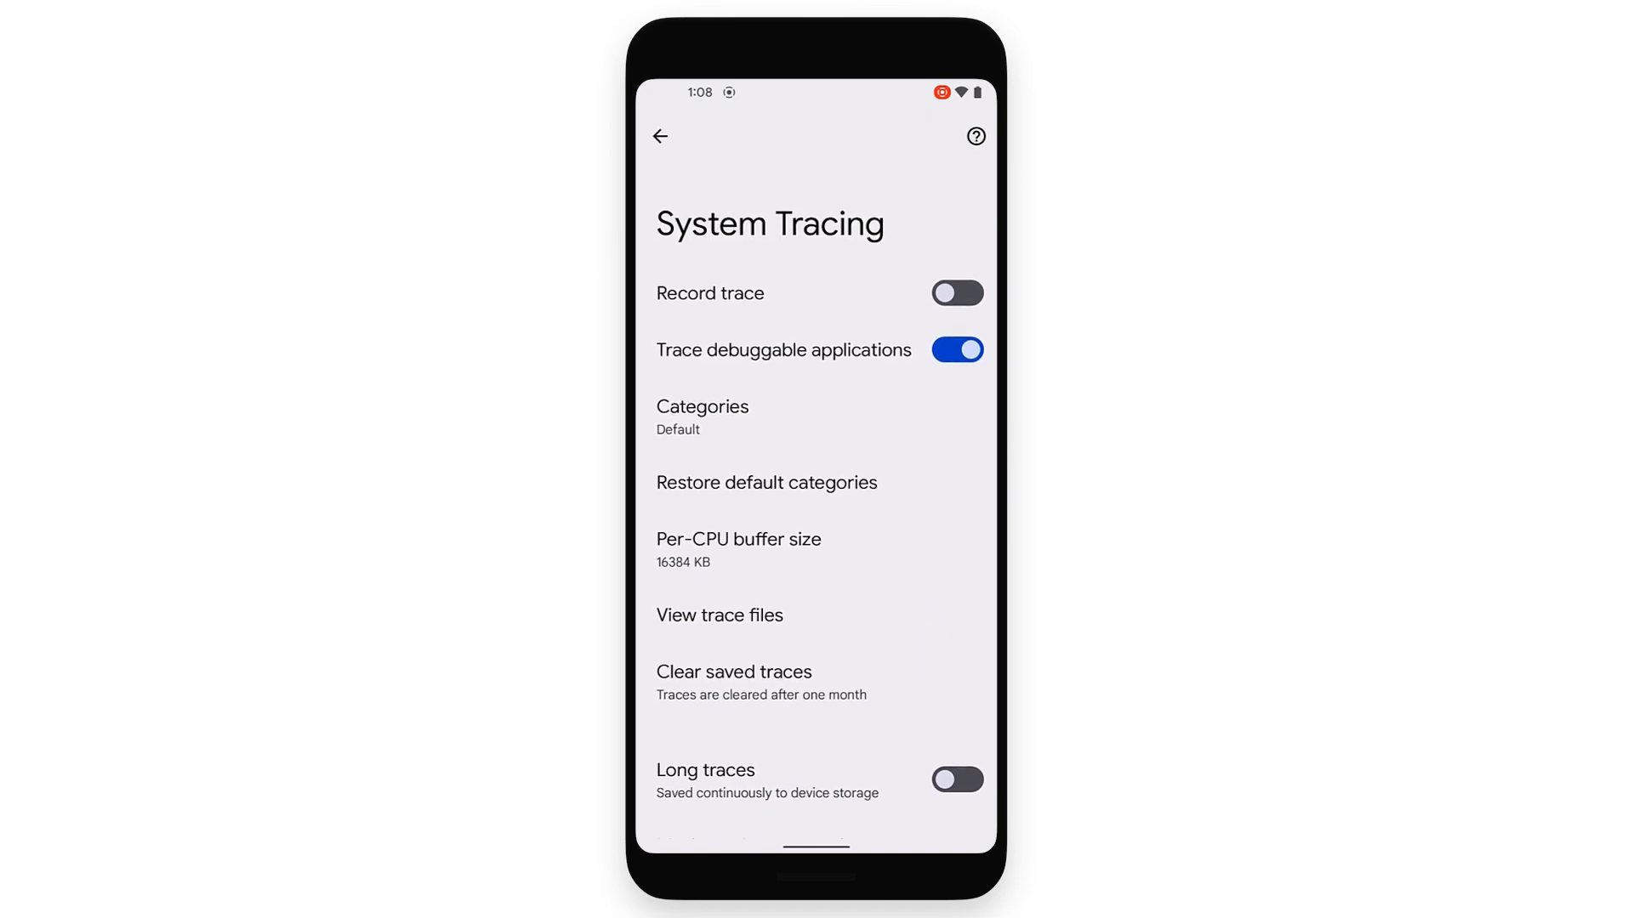
left_click(954, 293)
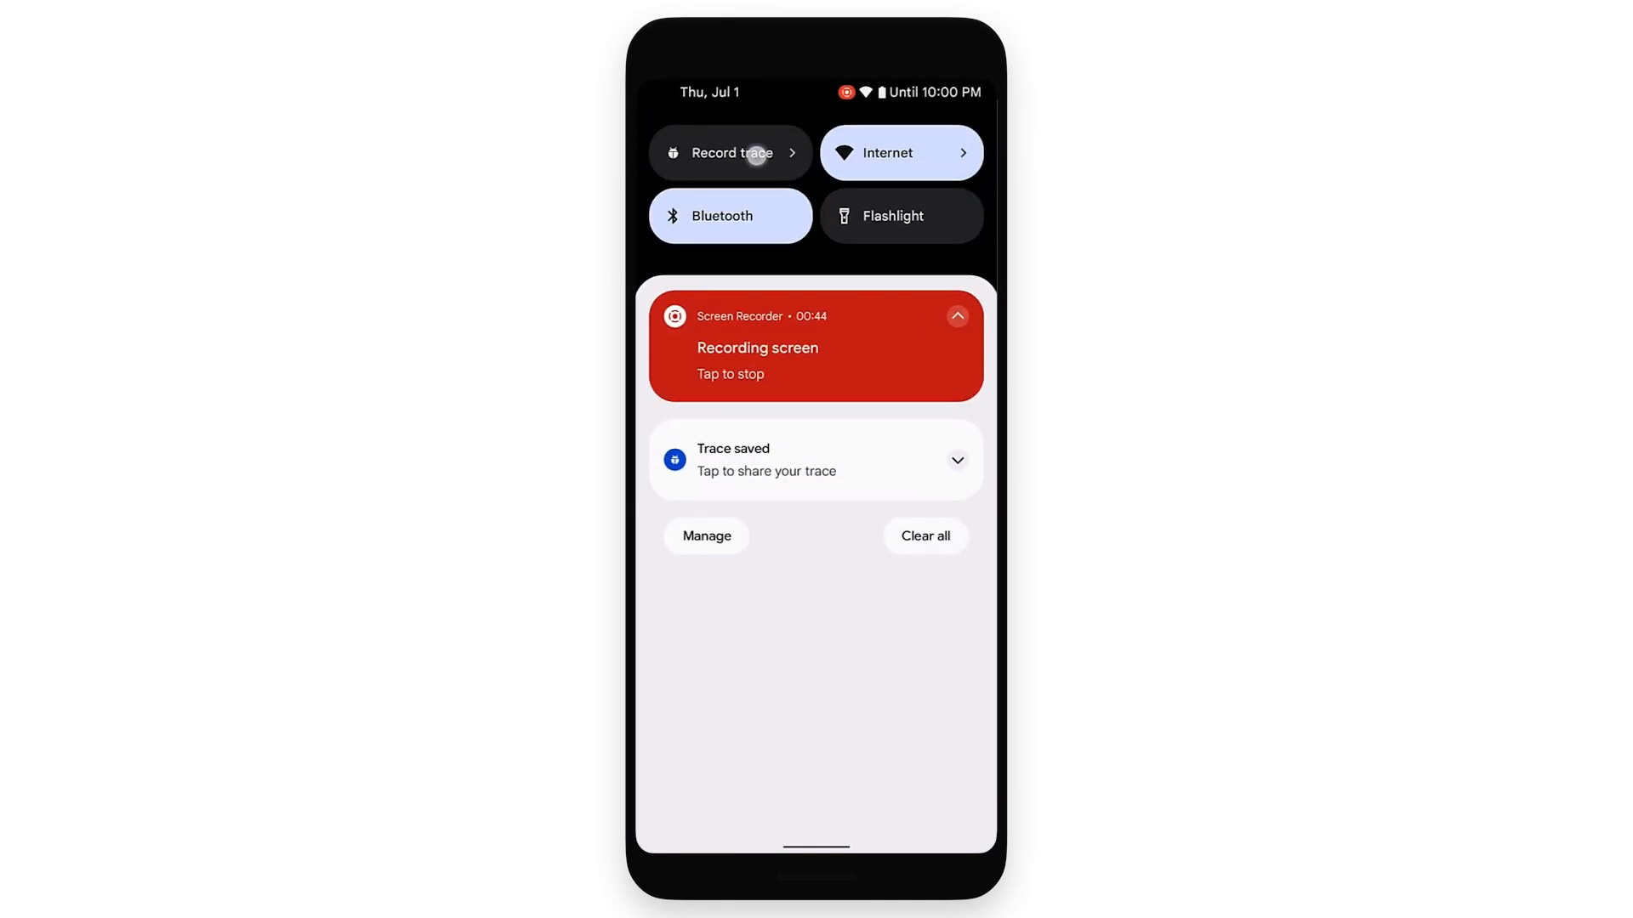
left_click(954, 316)
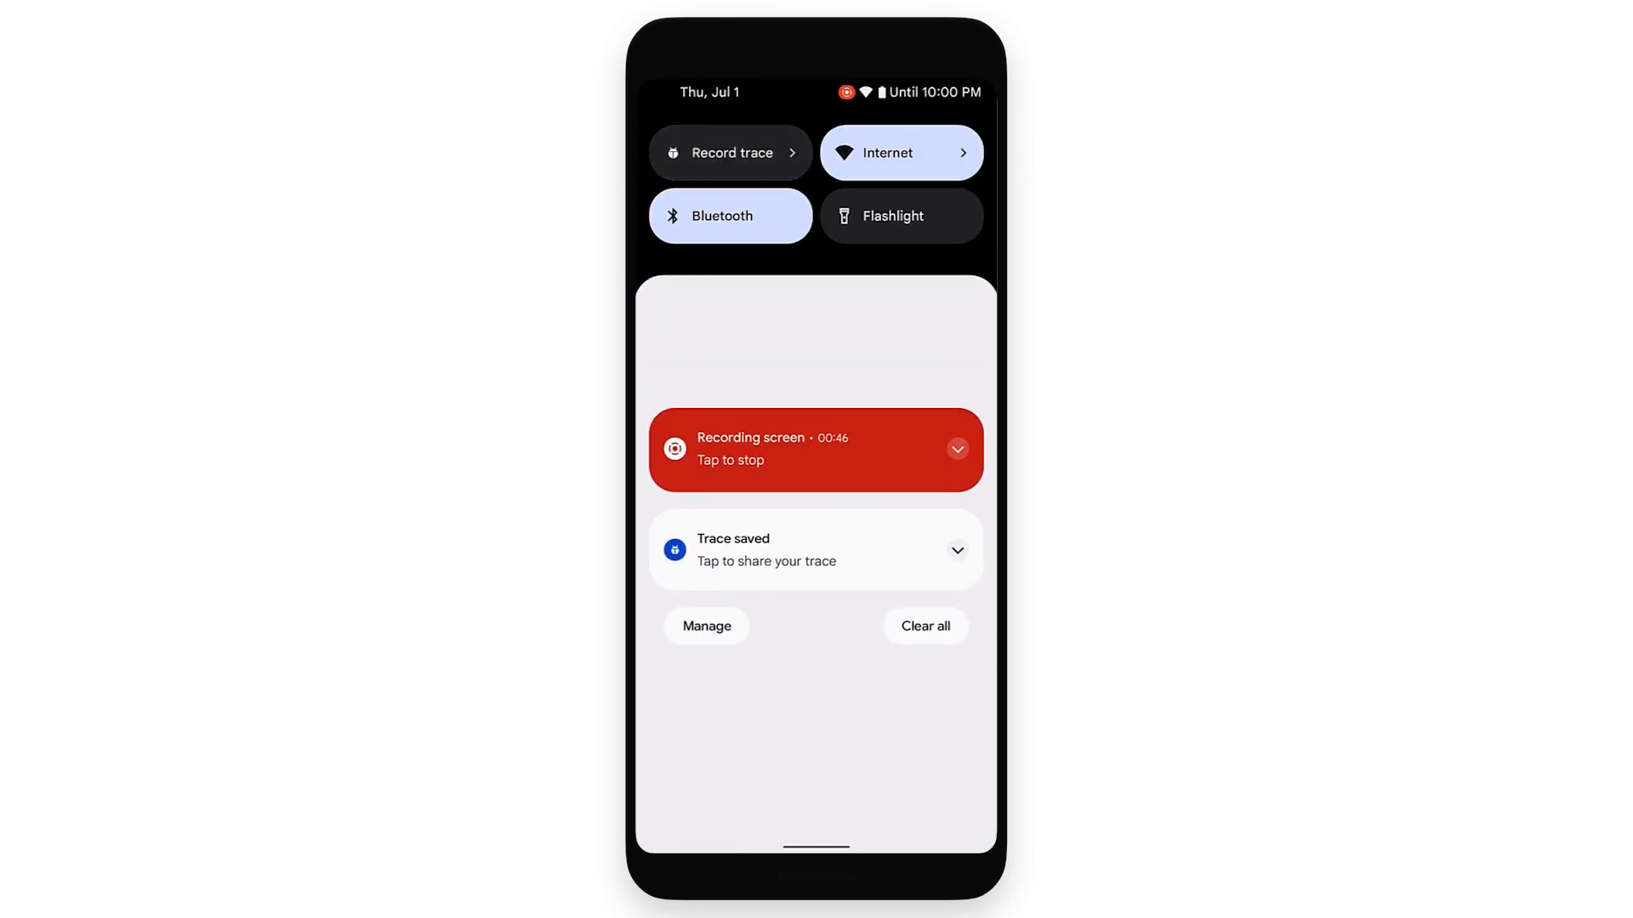
left_click(954, 549)
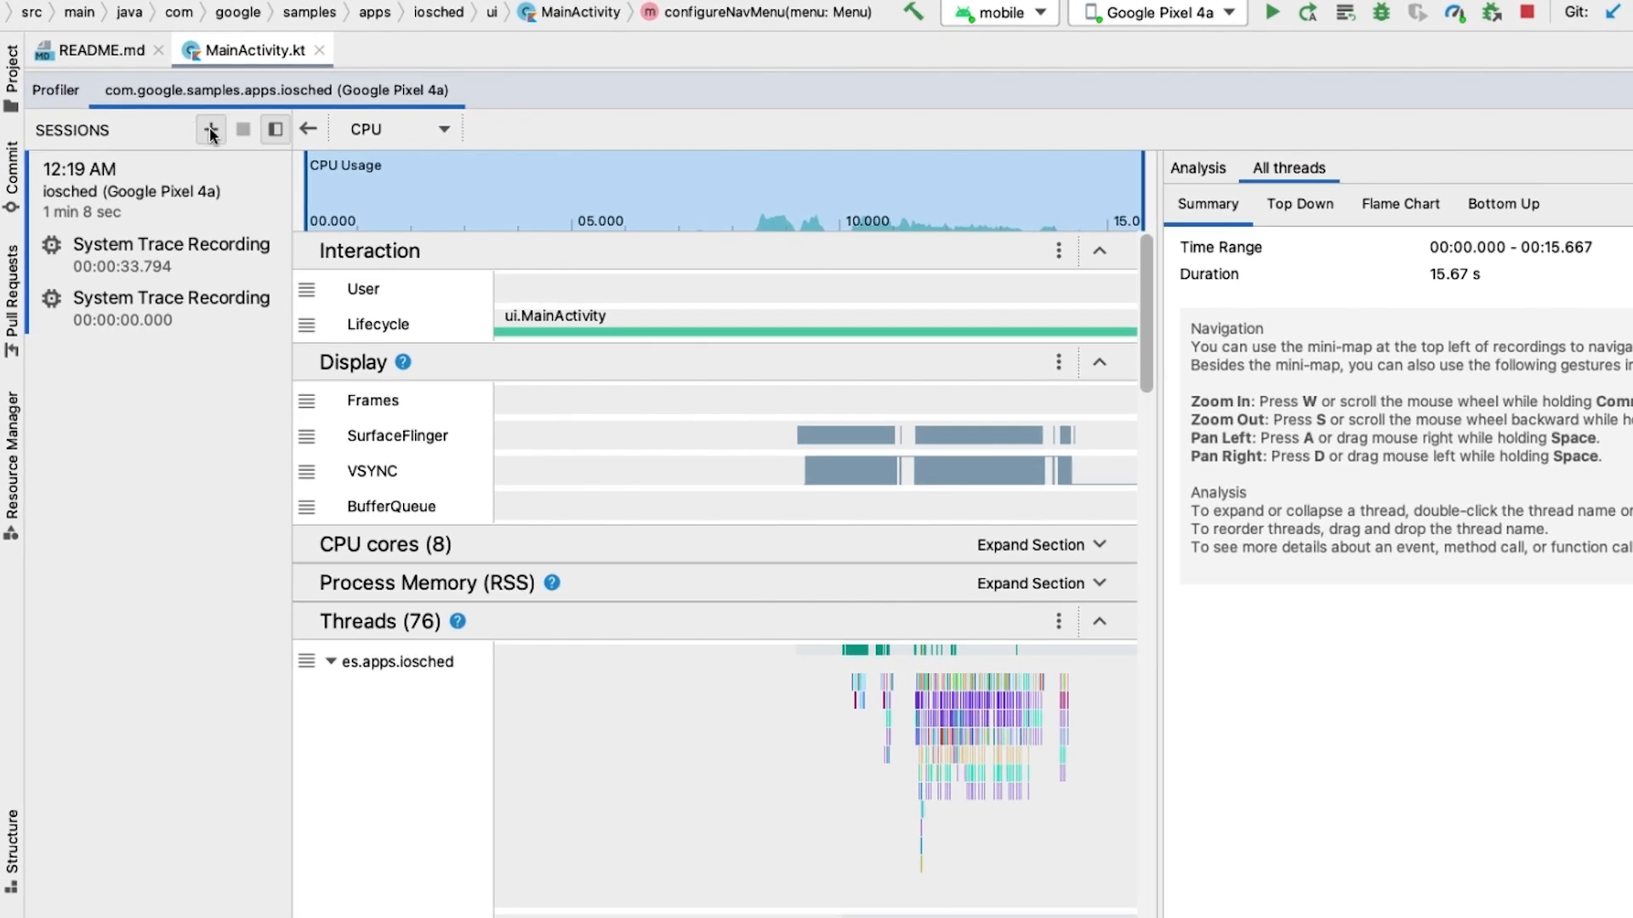
Load on-device-trace.perfetto-trace from disk as a new Profiler session and list its processes
left_click(211, 127)
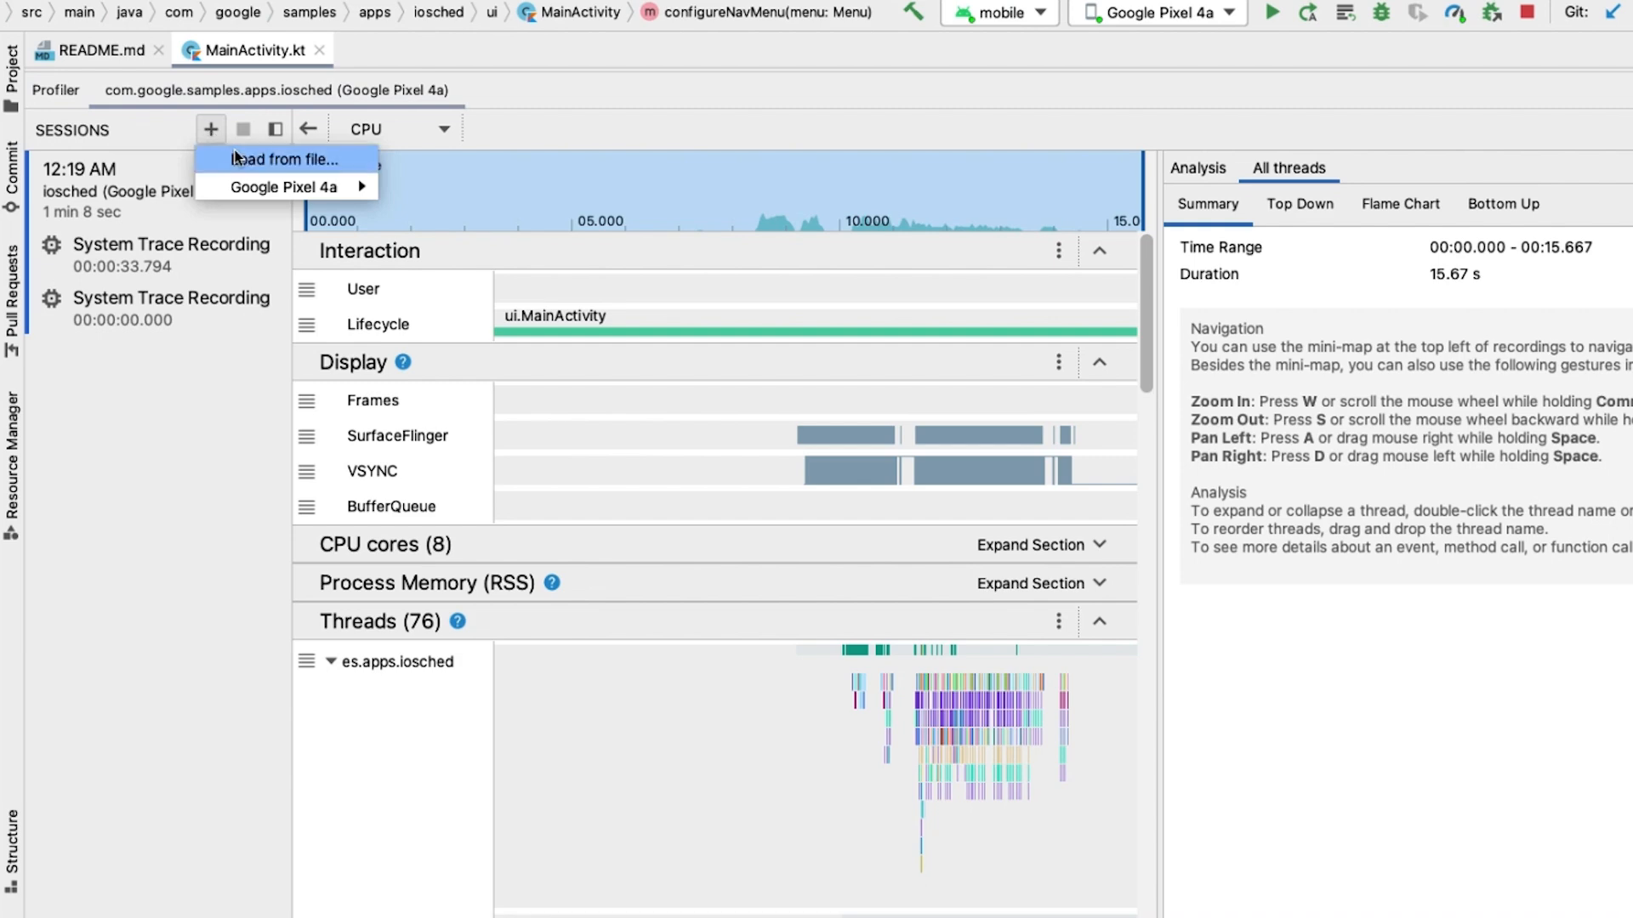
left_click(284, 158)
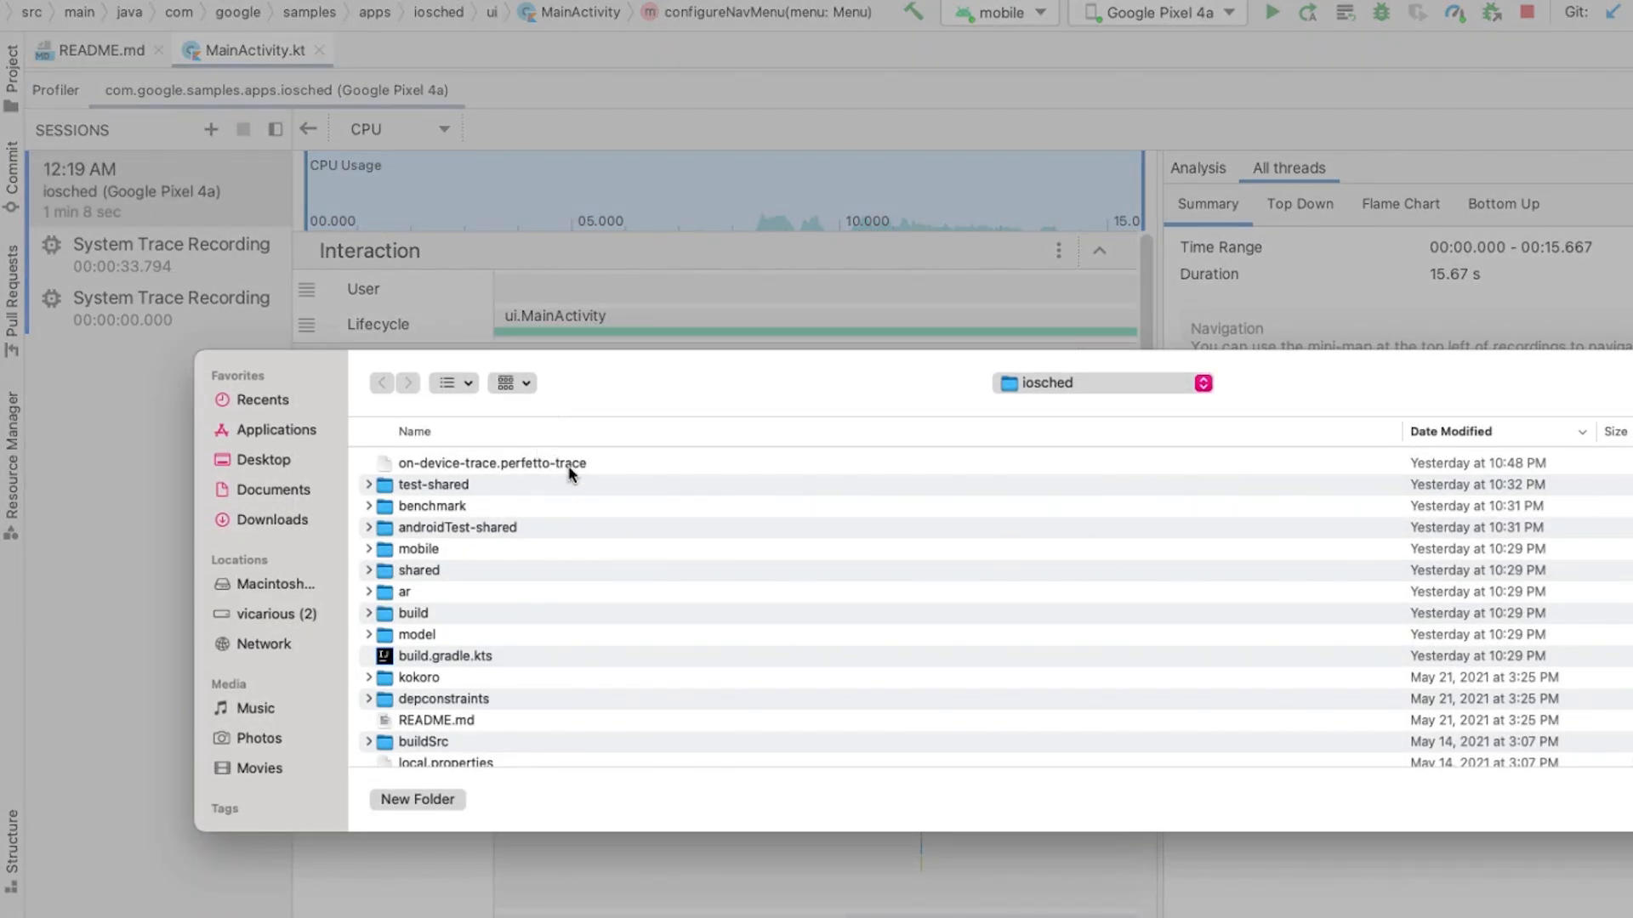
left_click(492, 463)
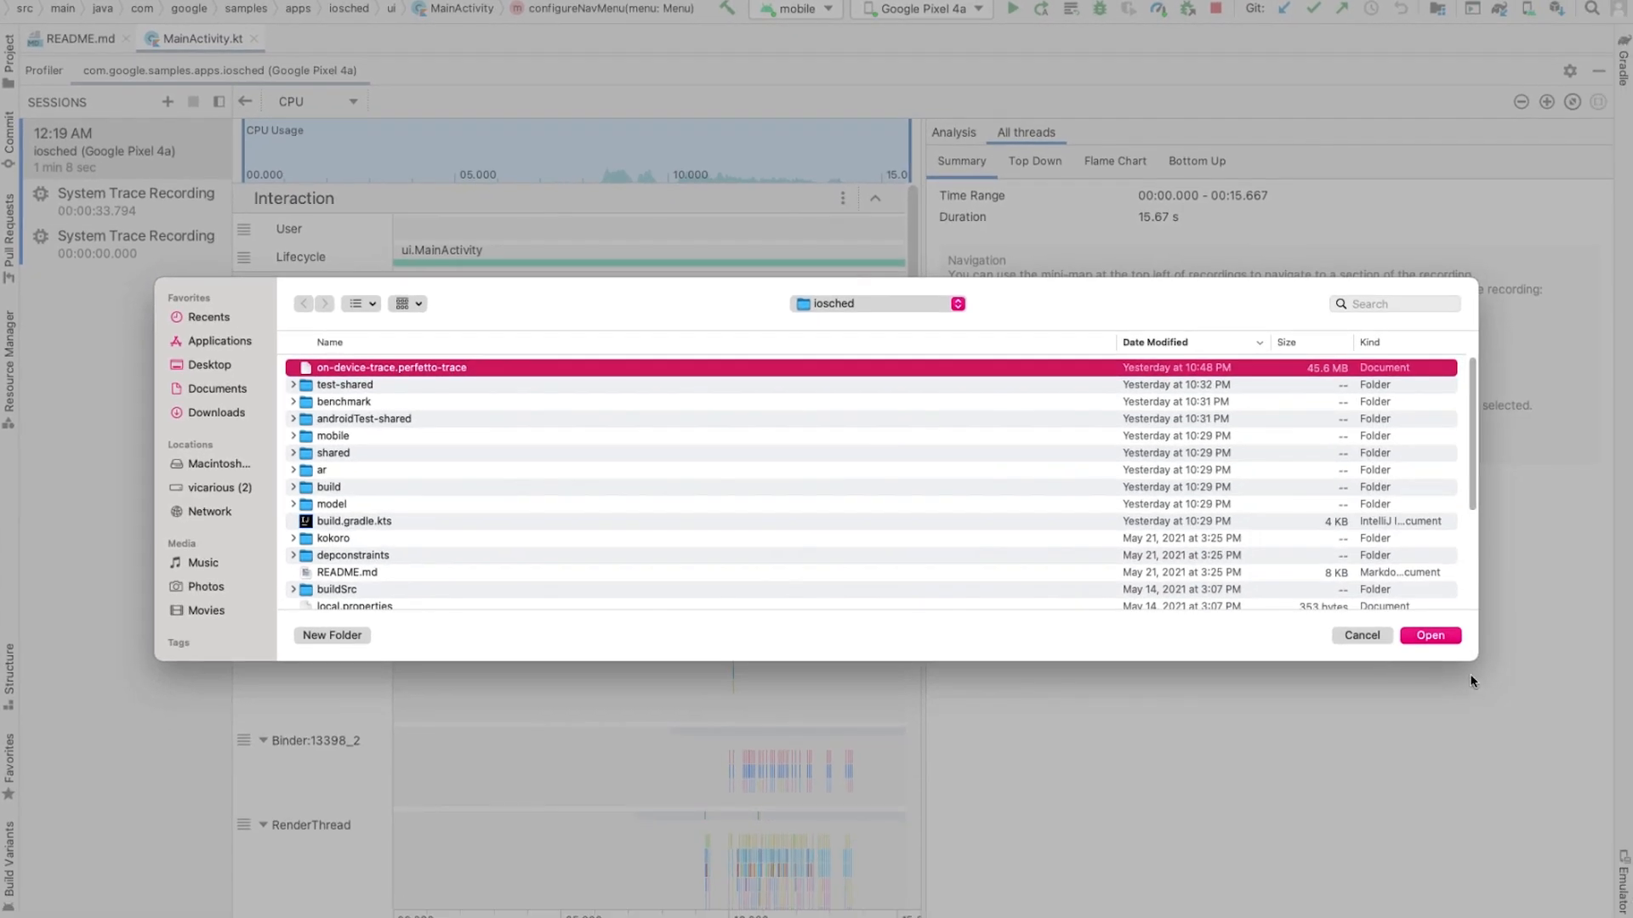
left_click(1429, 635)
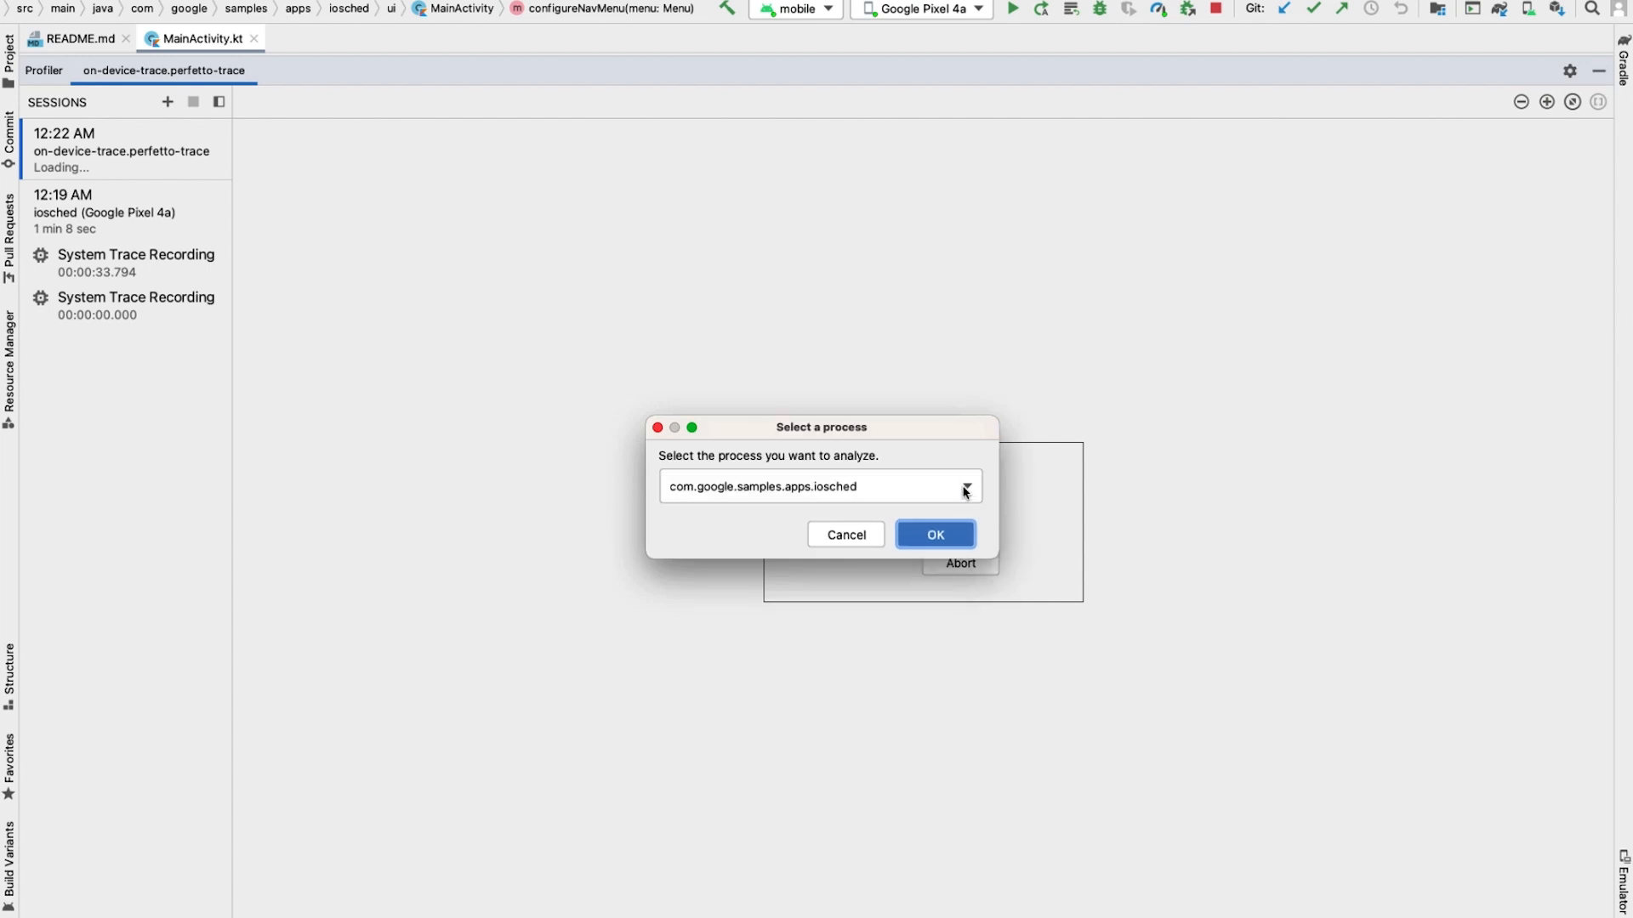
left_click(966, 484)
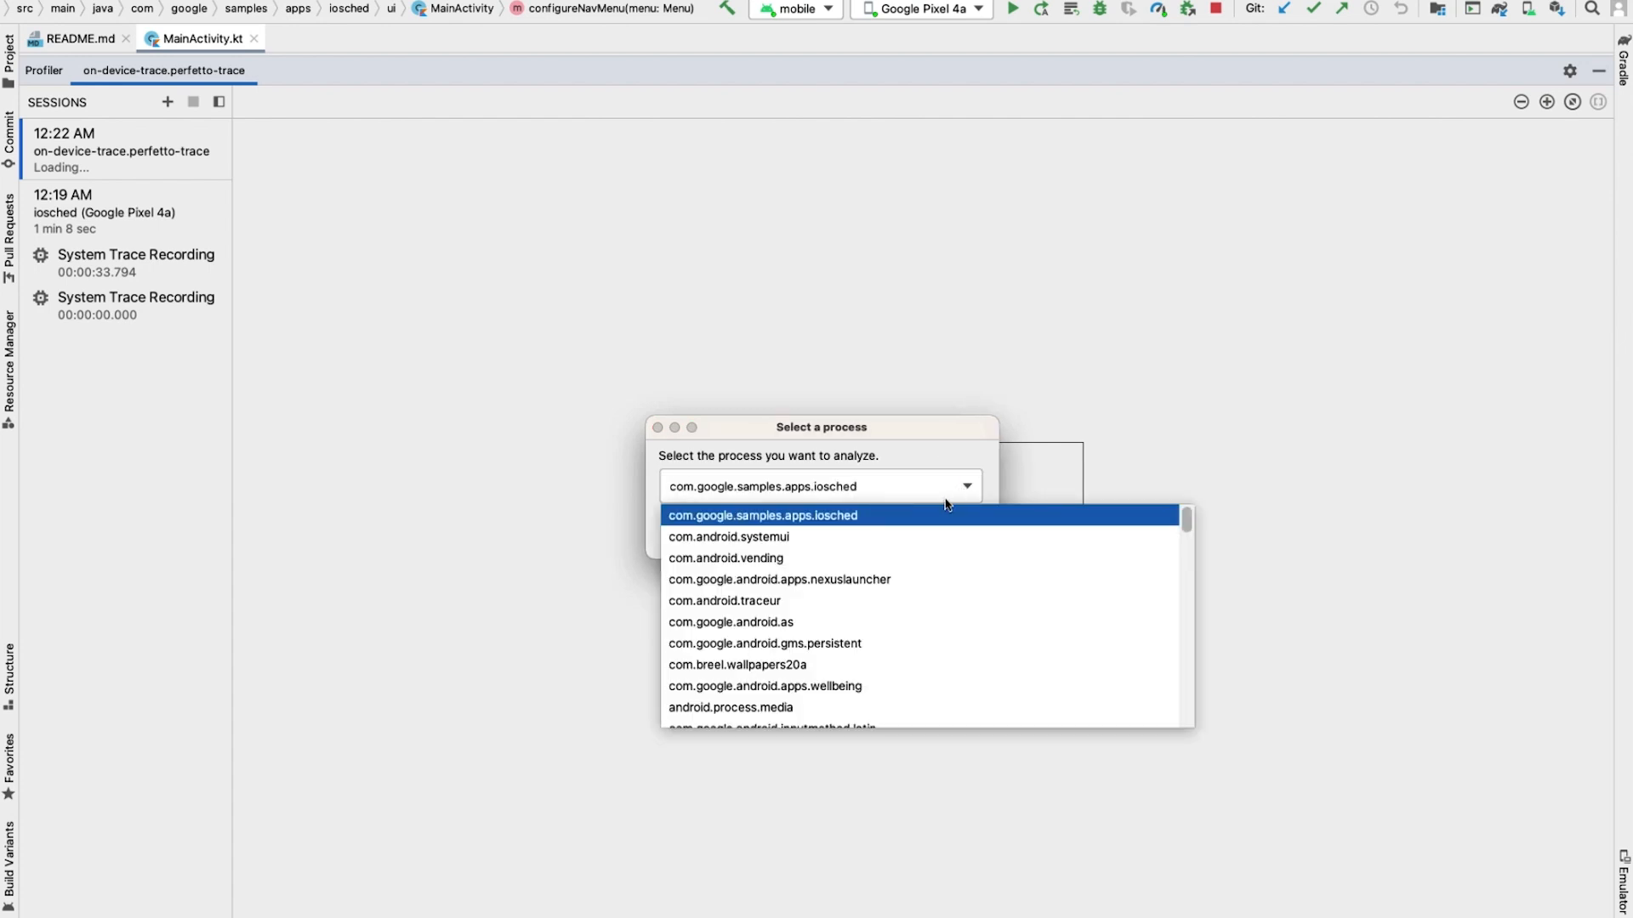
mouse_move(927, 518)
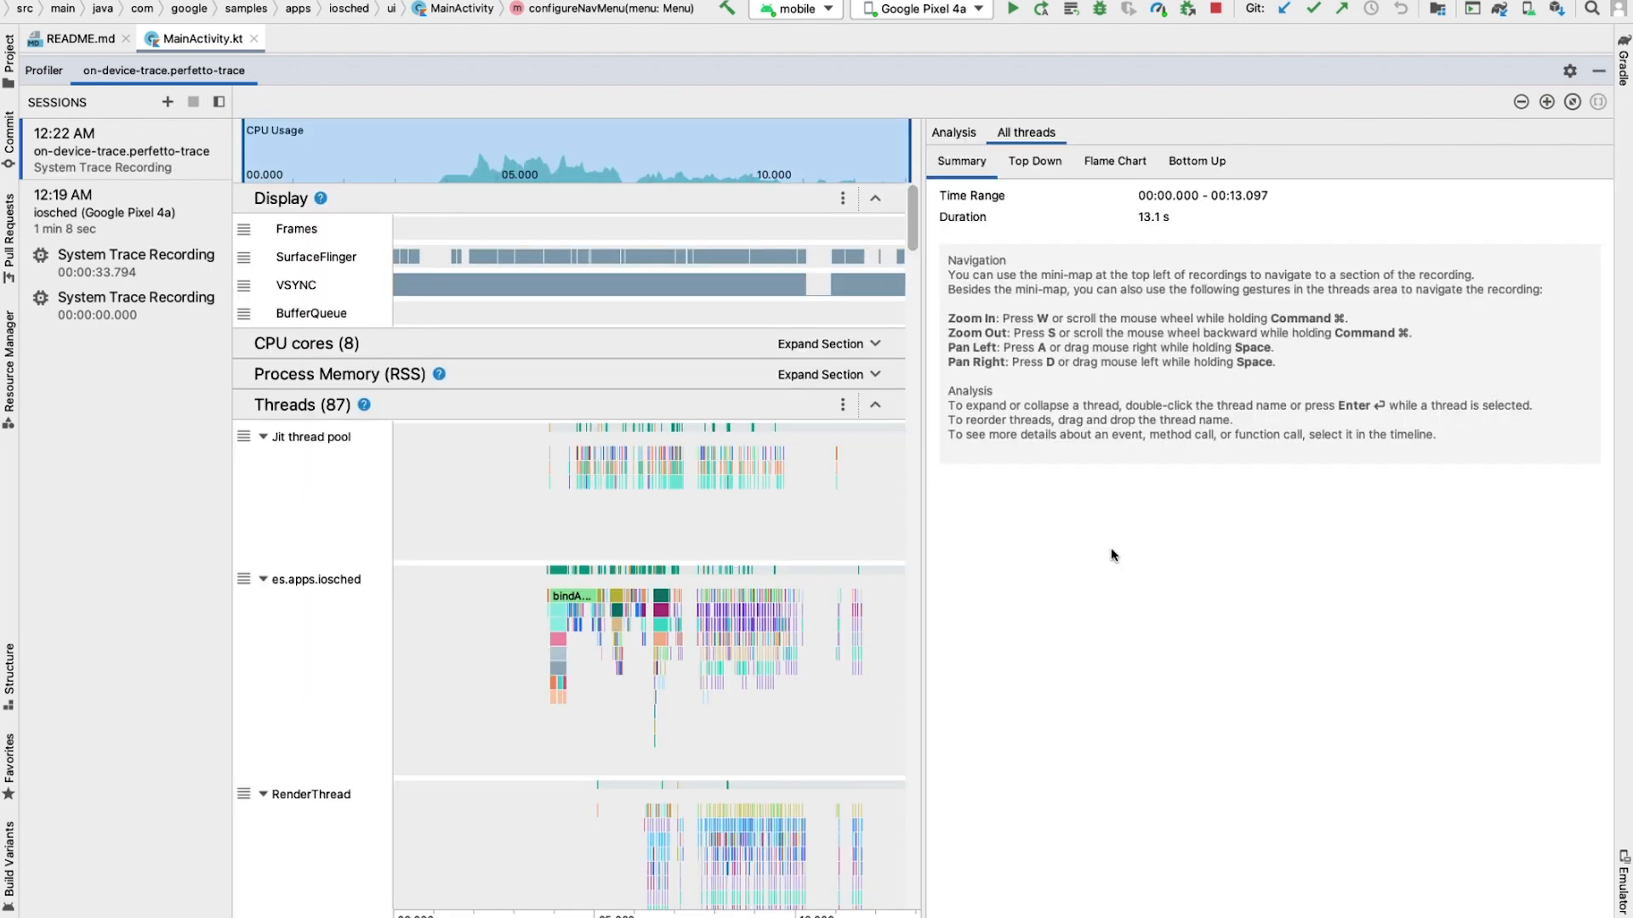
mouse_move(1031, 561)
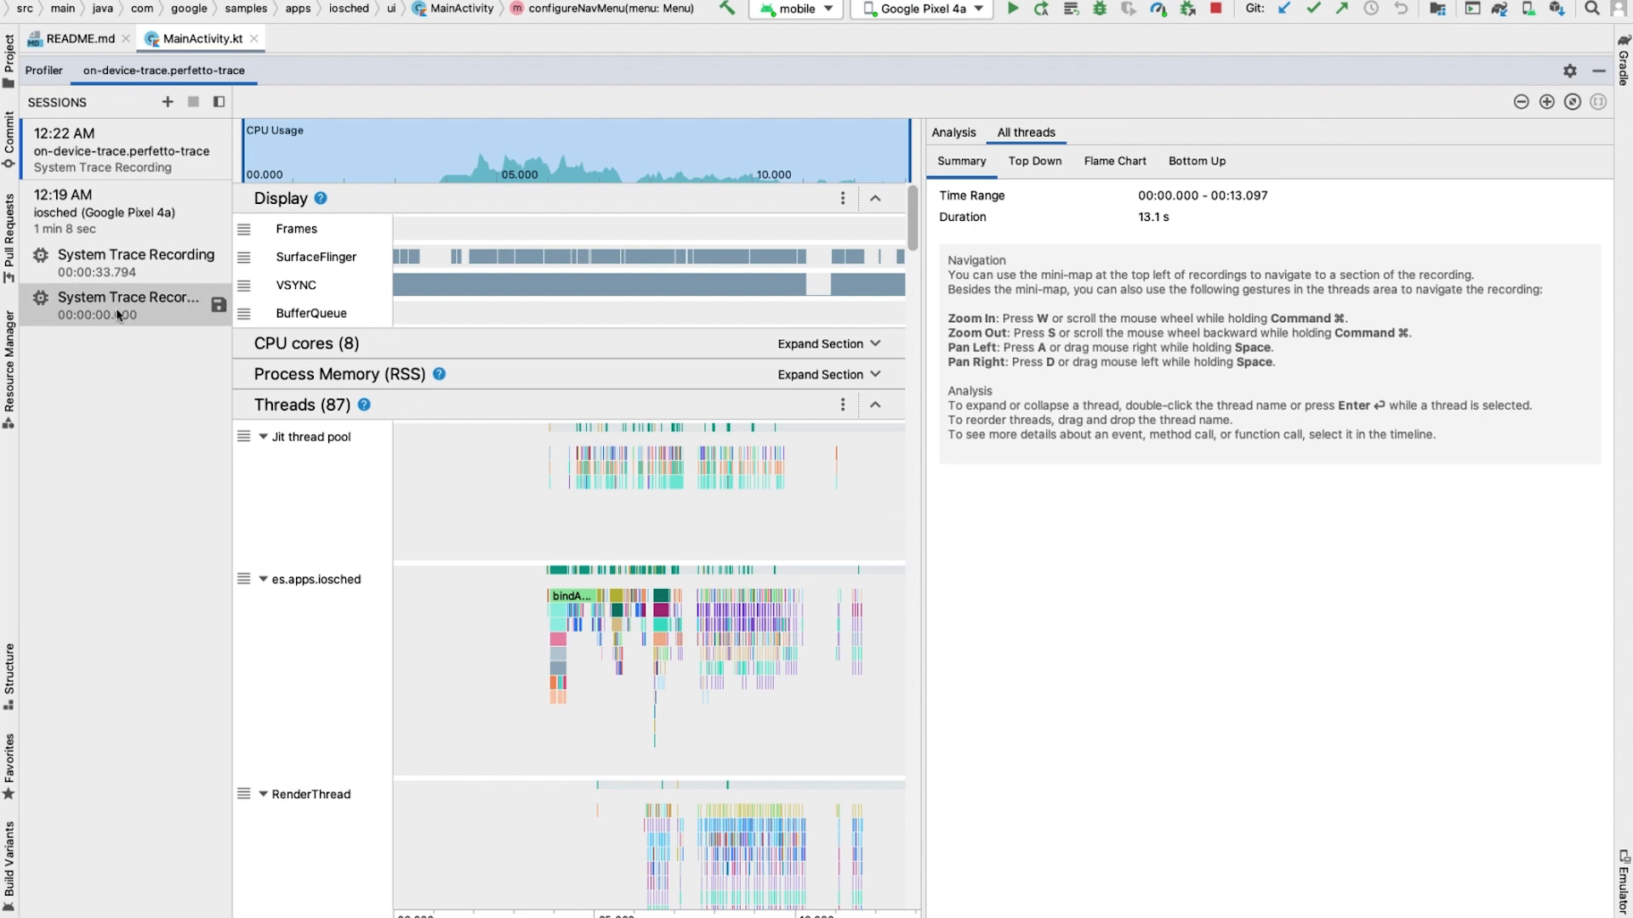
Reopen the earlier startup system trace and collapse its summary sections above the threads
left_click(124, 304)
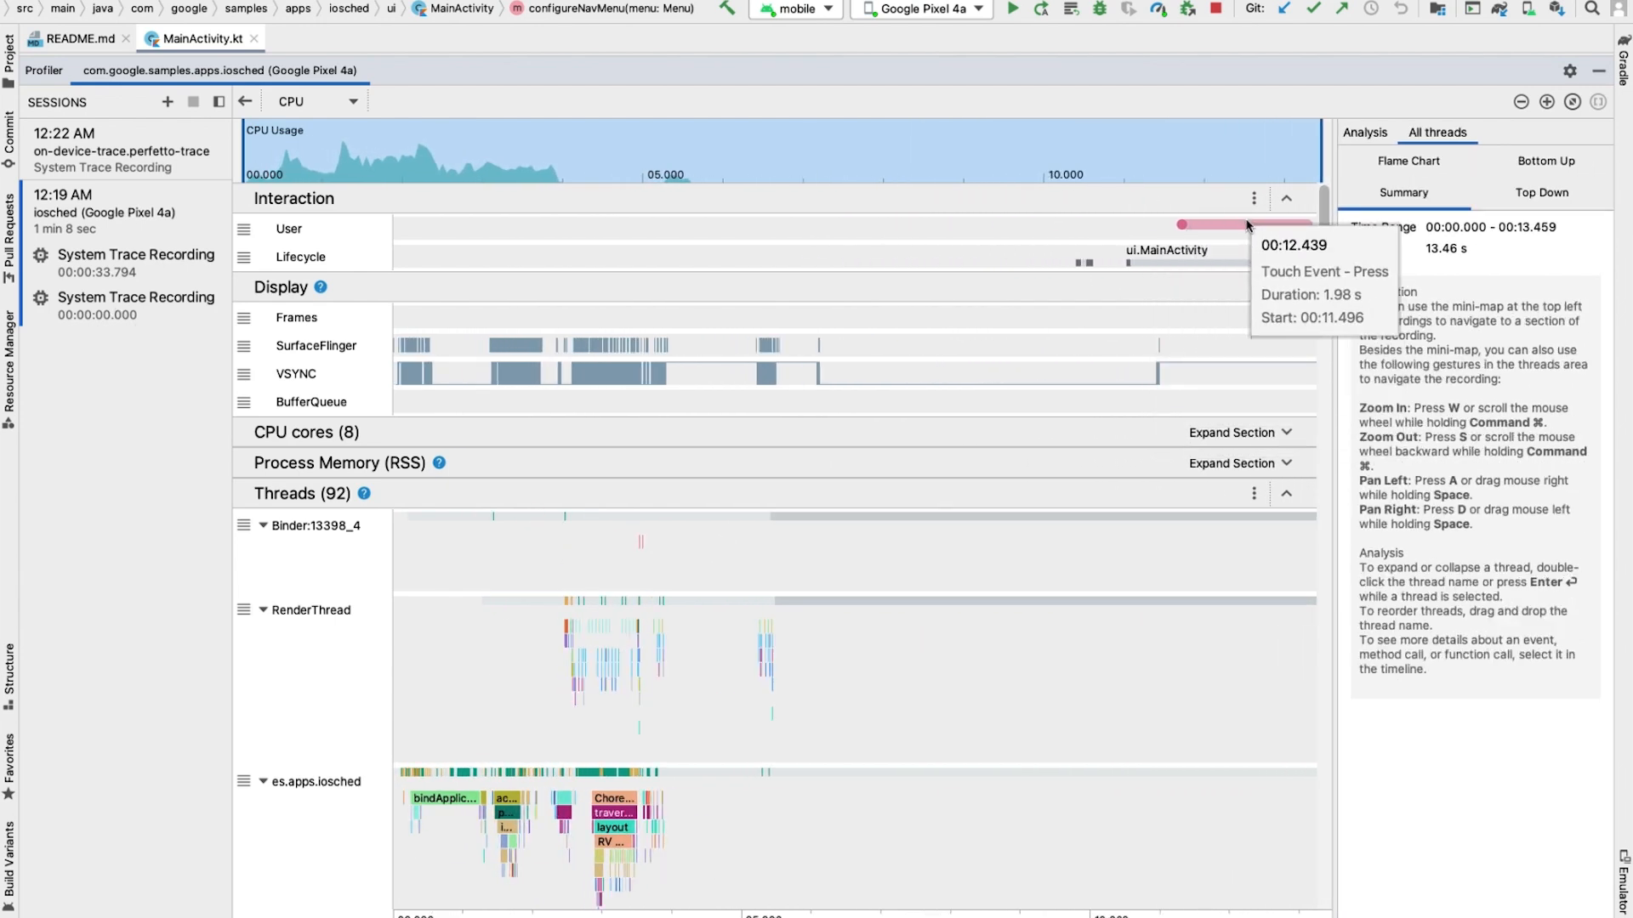
mouse_move(1211, 272)
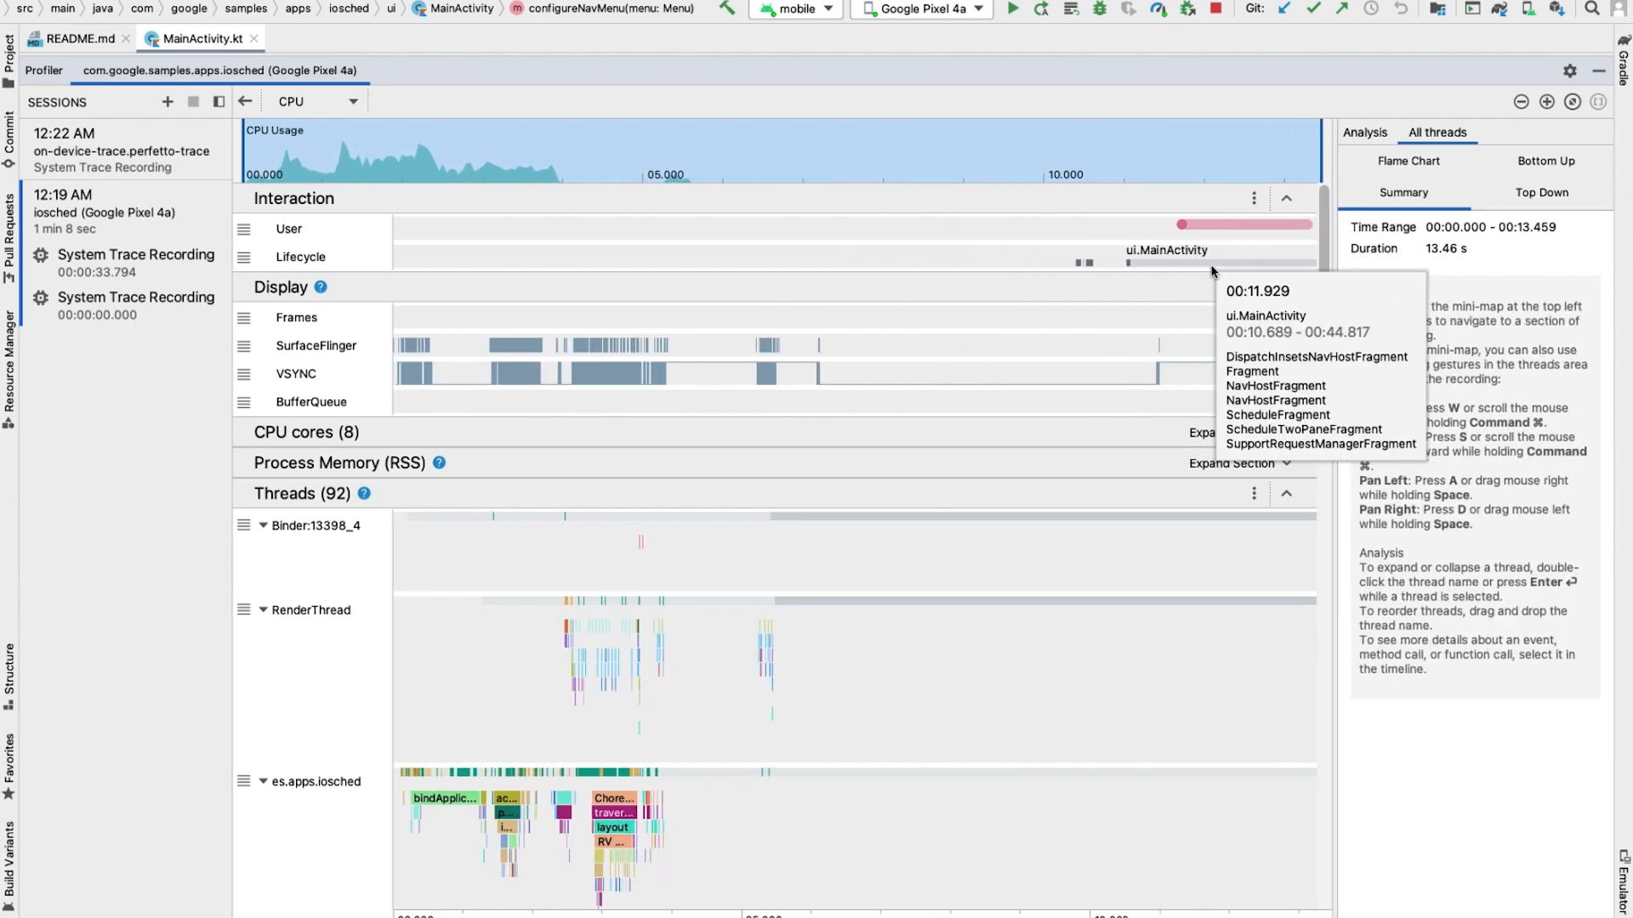
mouse_move(1211, 272)
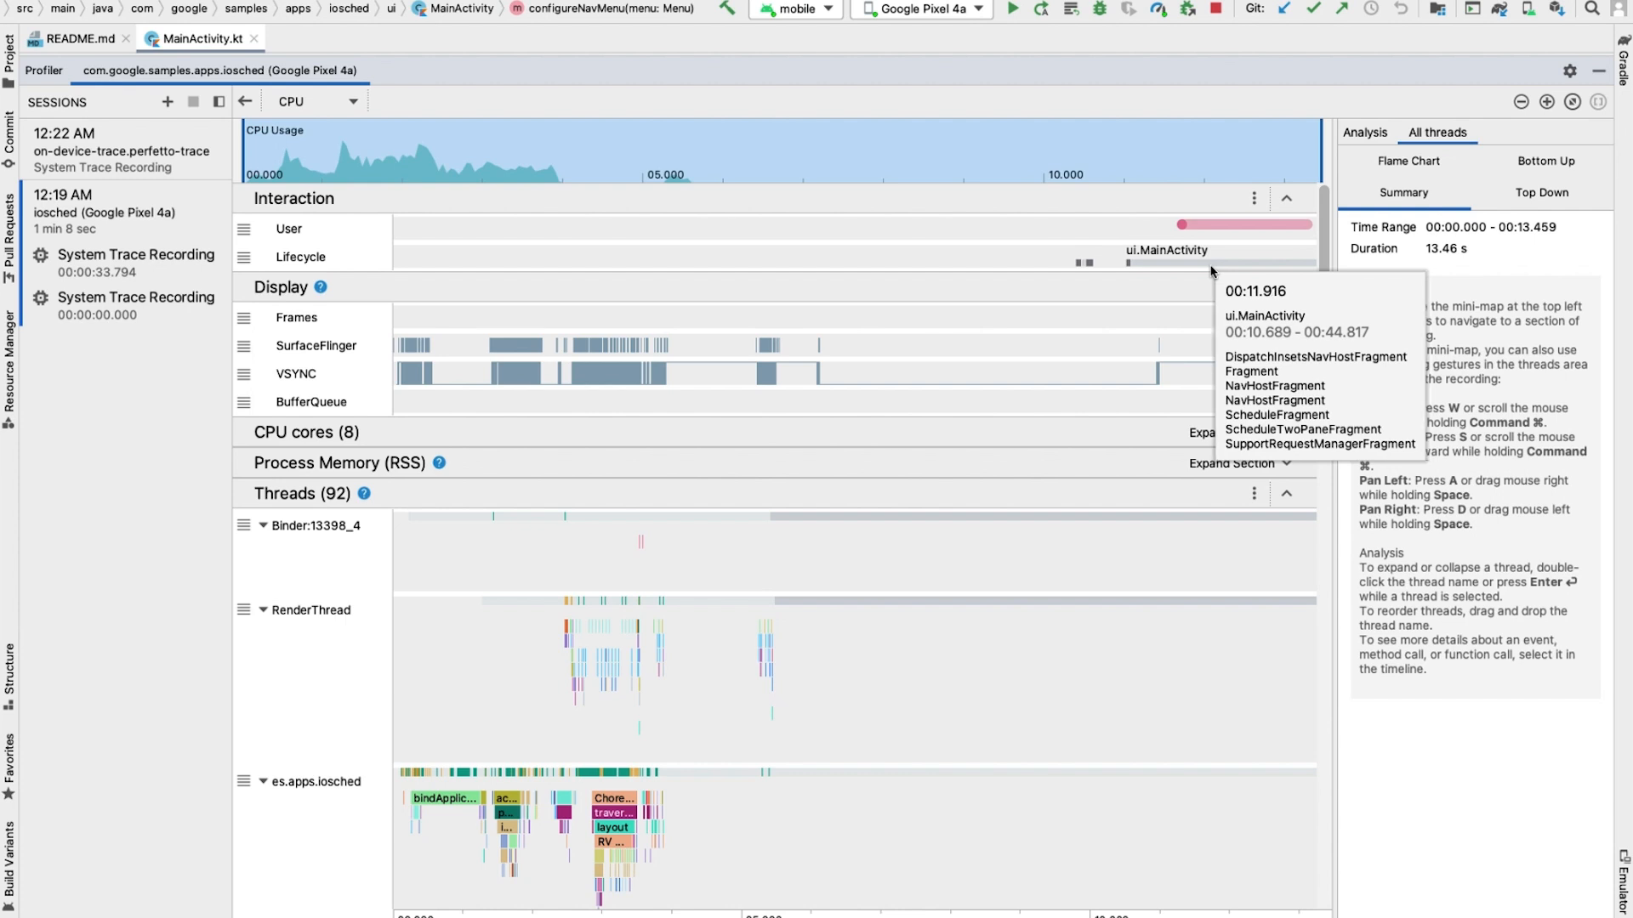
left_click(1286, 198)
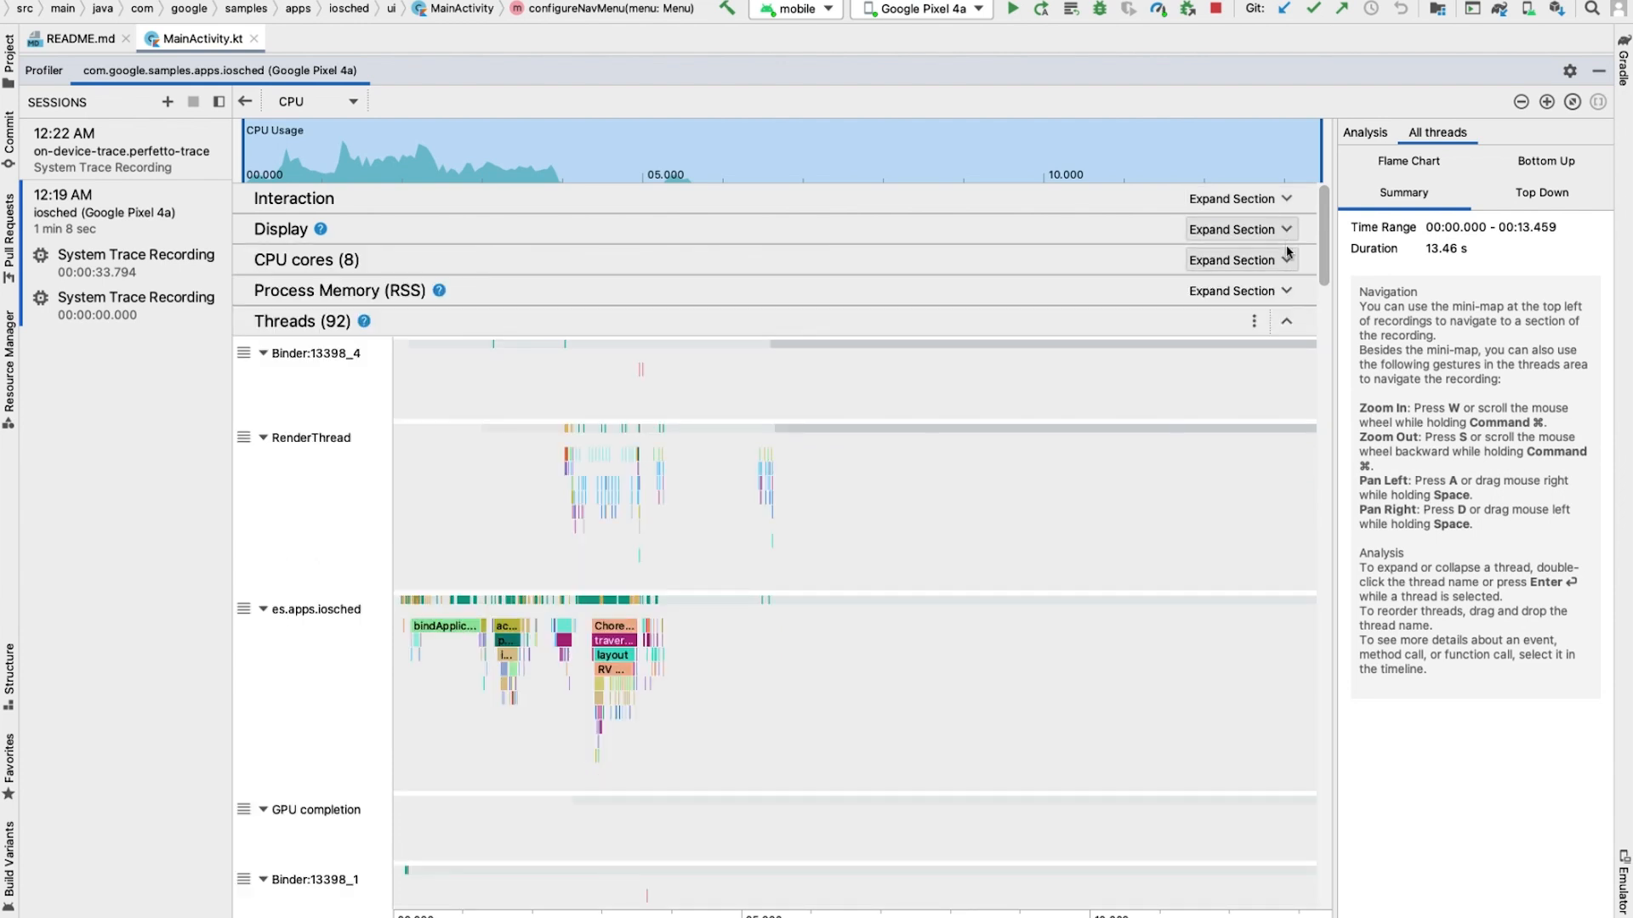
Expand the CPU cores section to show per-core tracks for CPUs 0–7
left_click(1237, 259)
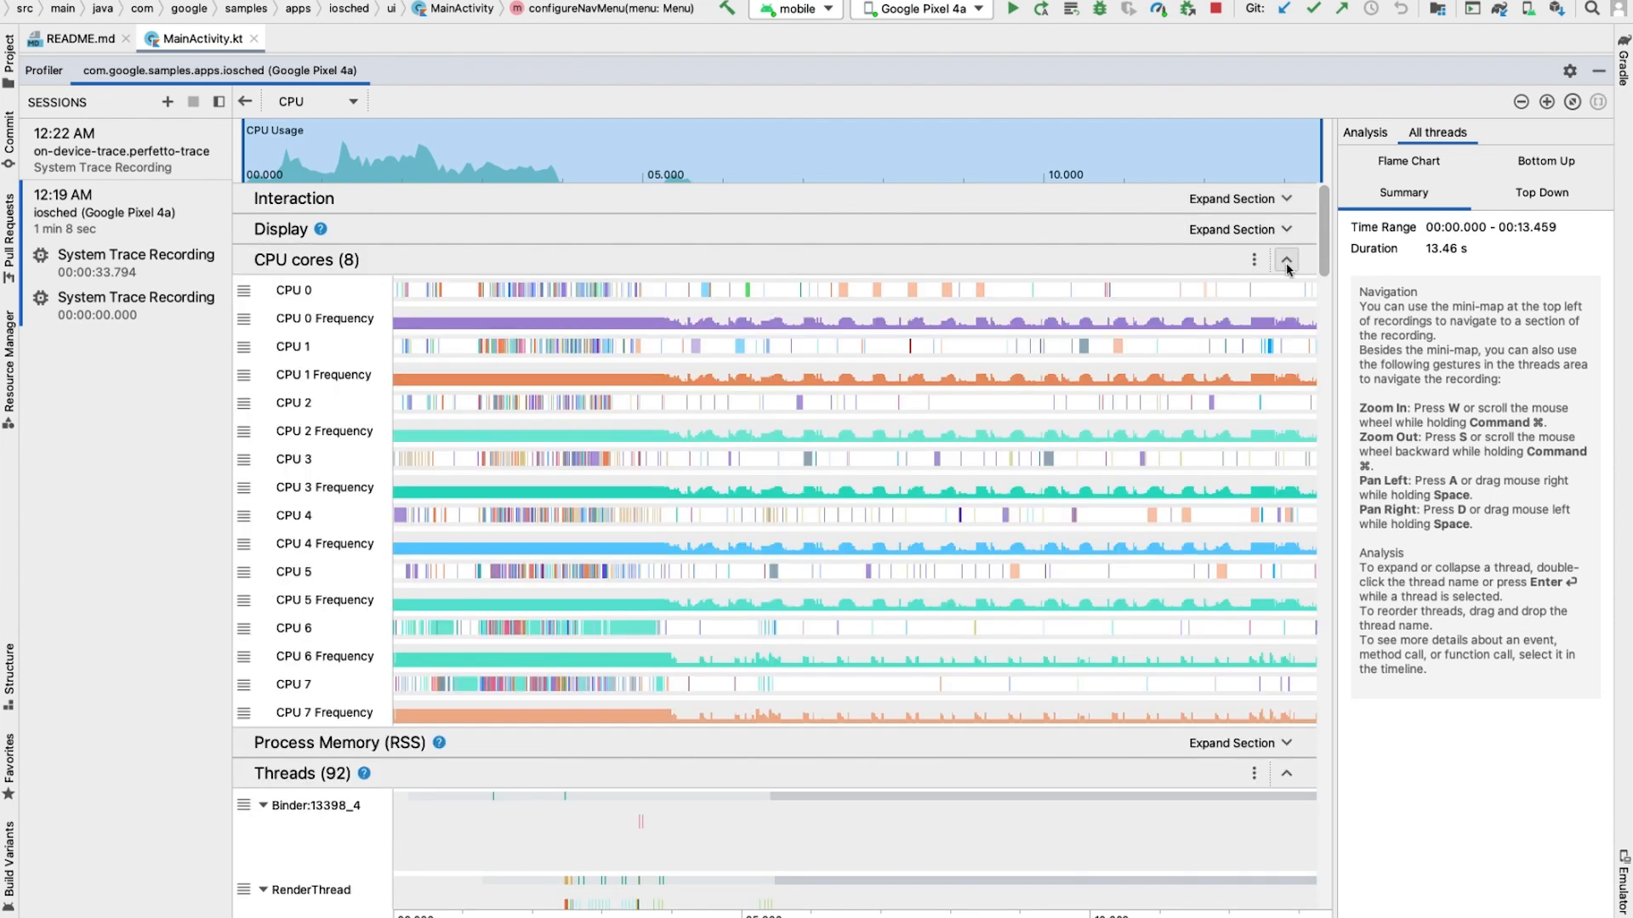
mouse_move(696, 298)
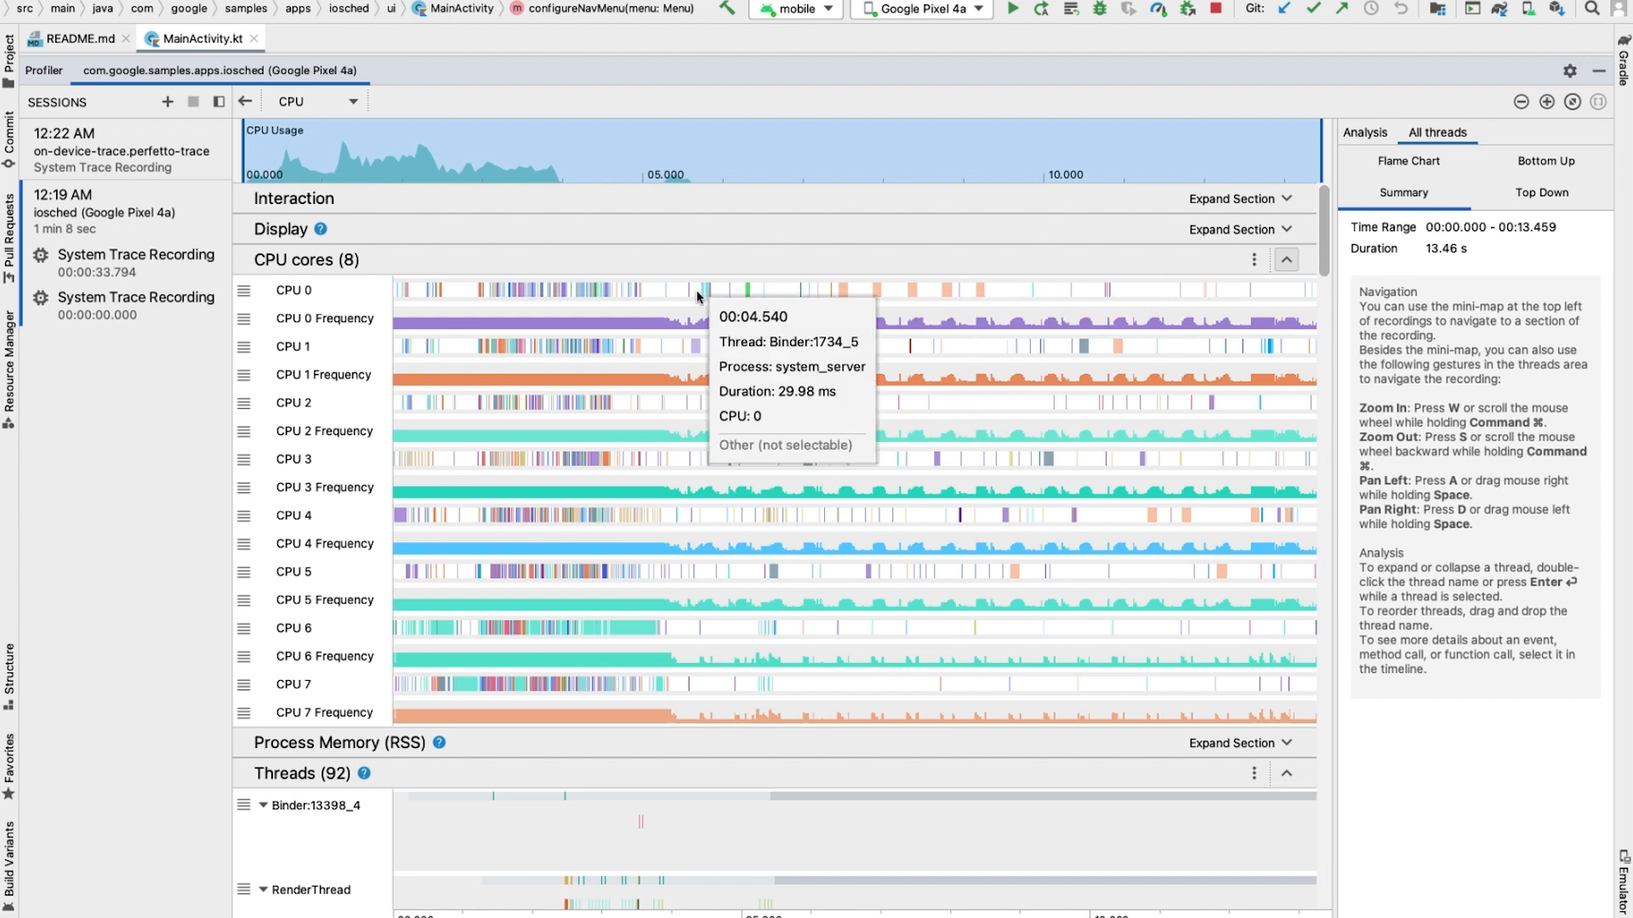
mouse_move(359, 303)
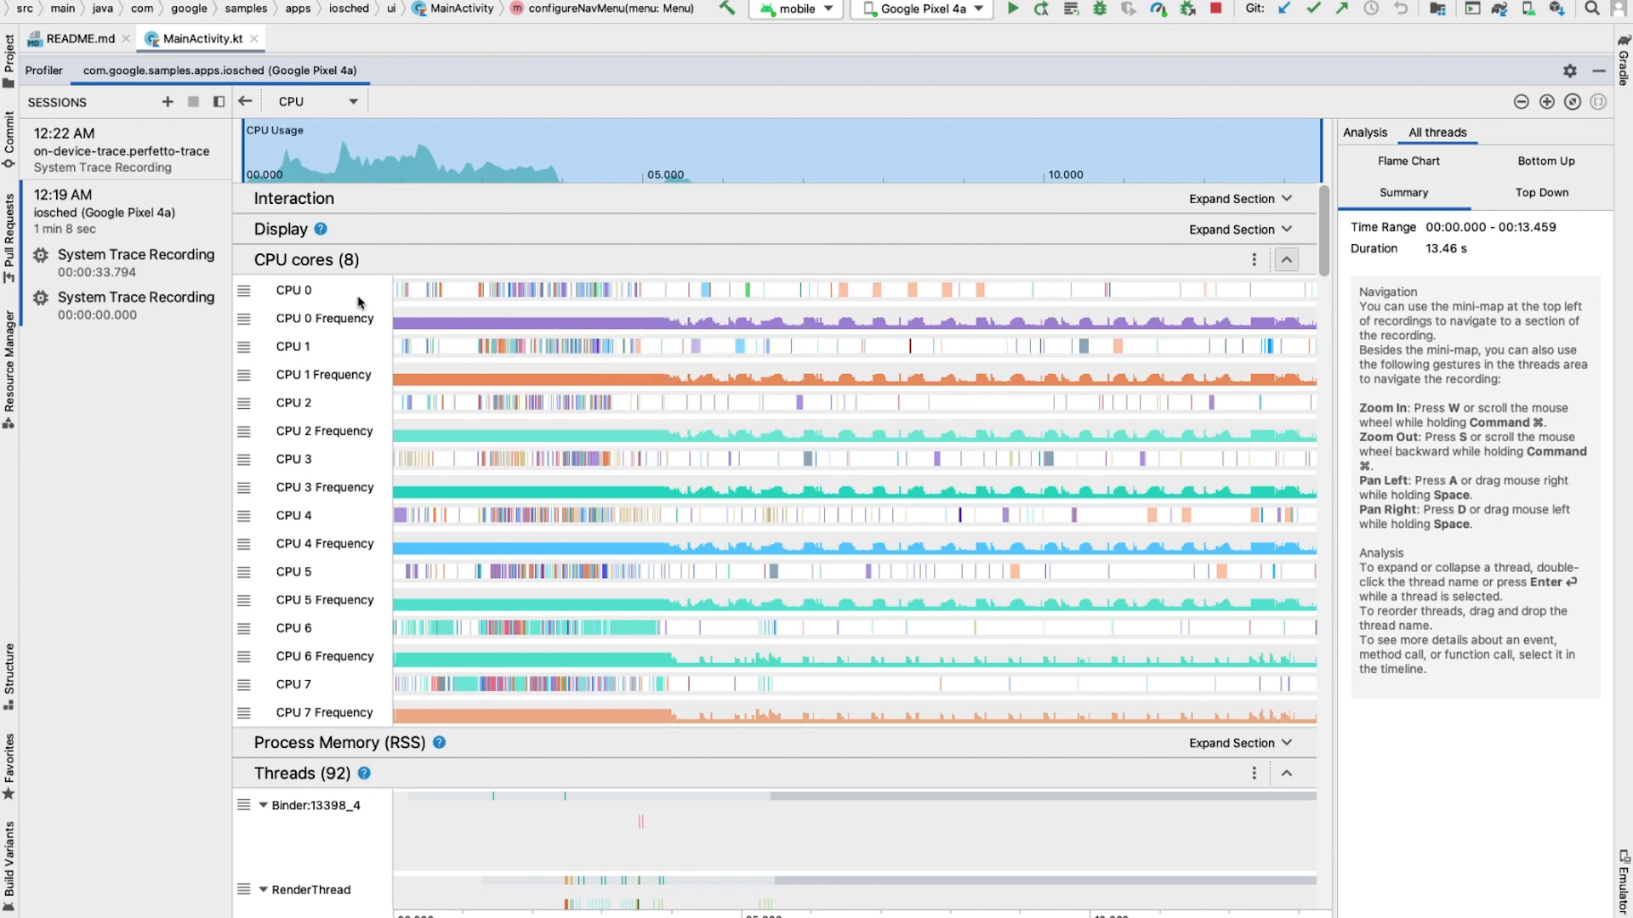
mouse_move(381, 328)
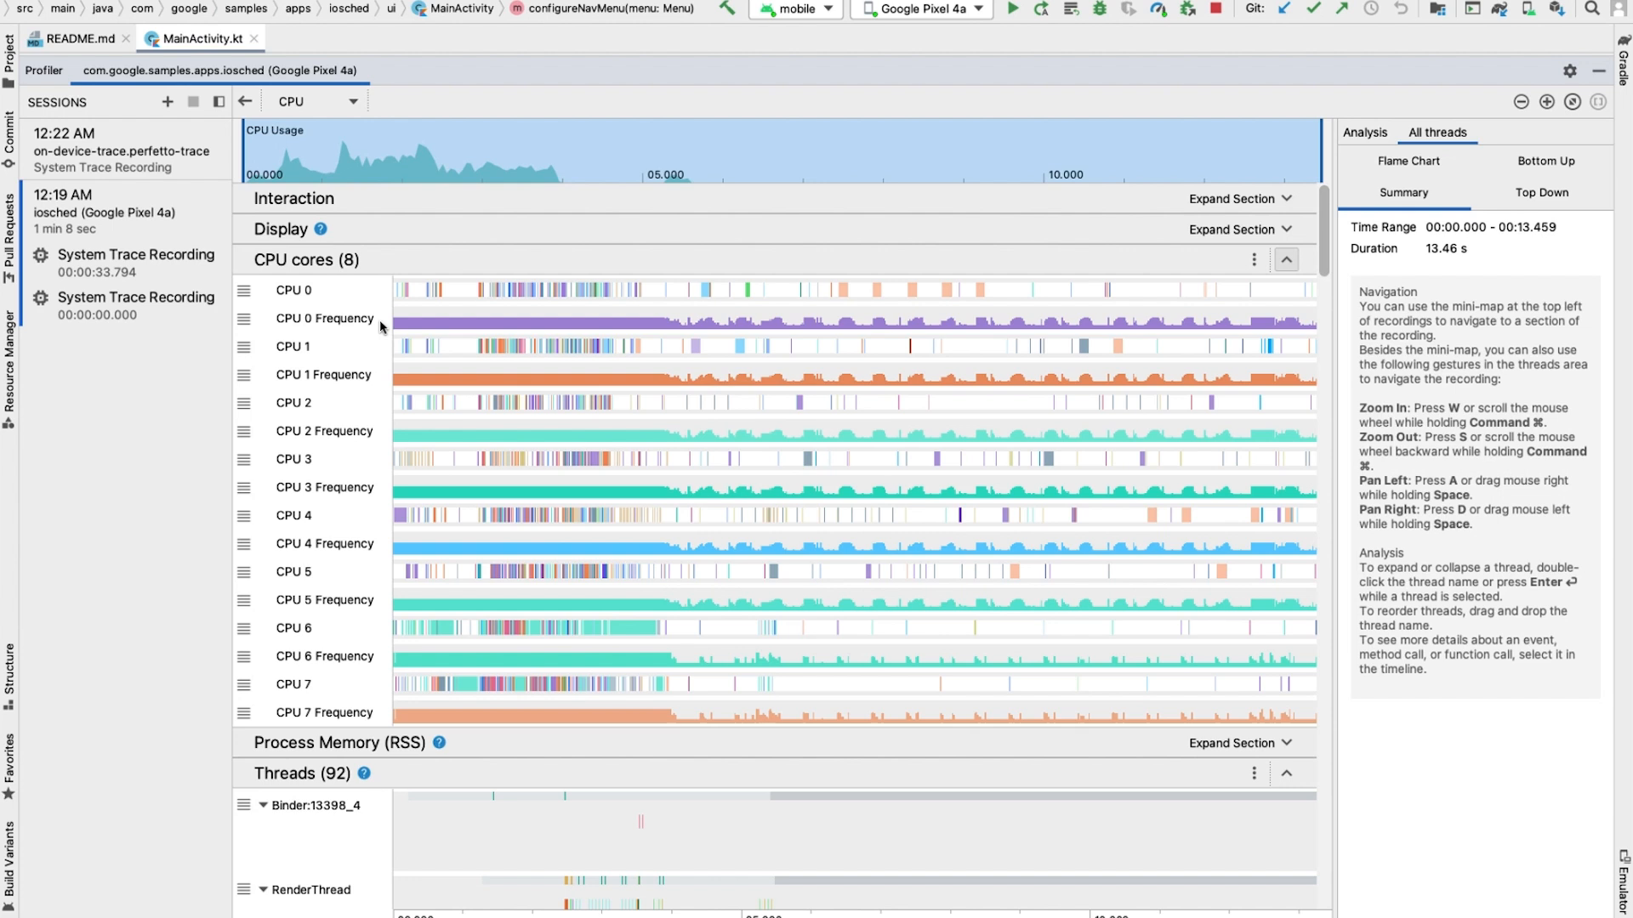
mouse_move(453, 328)
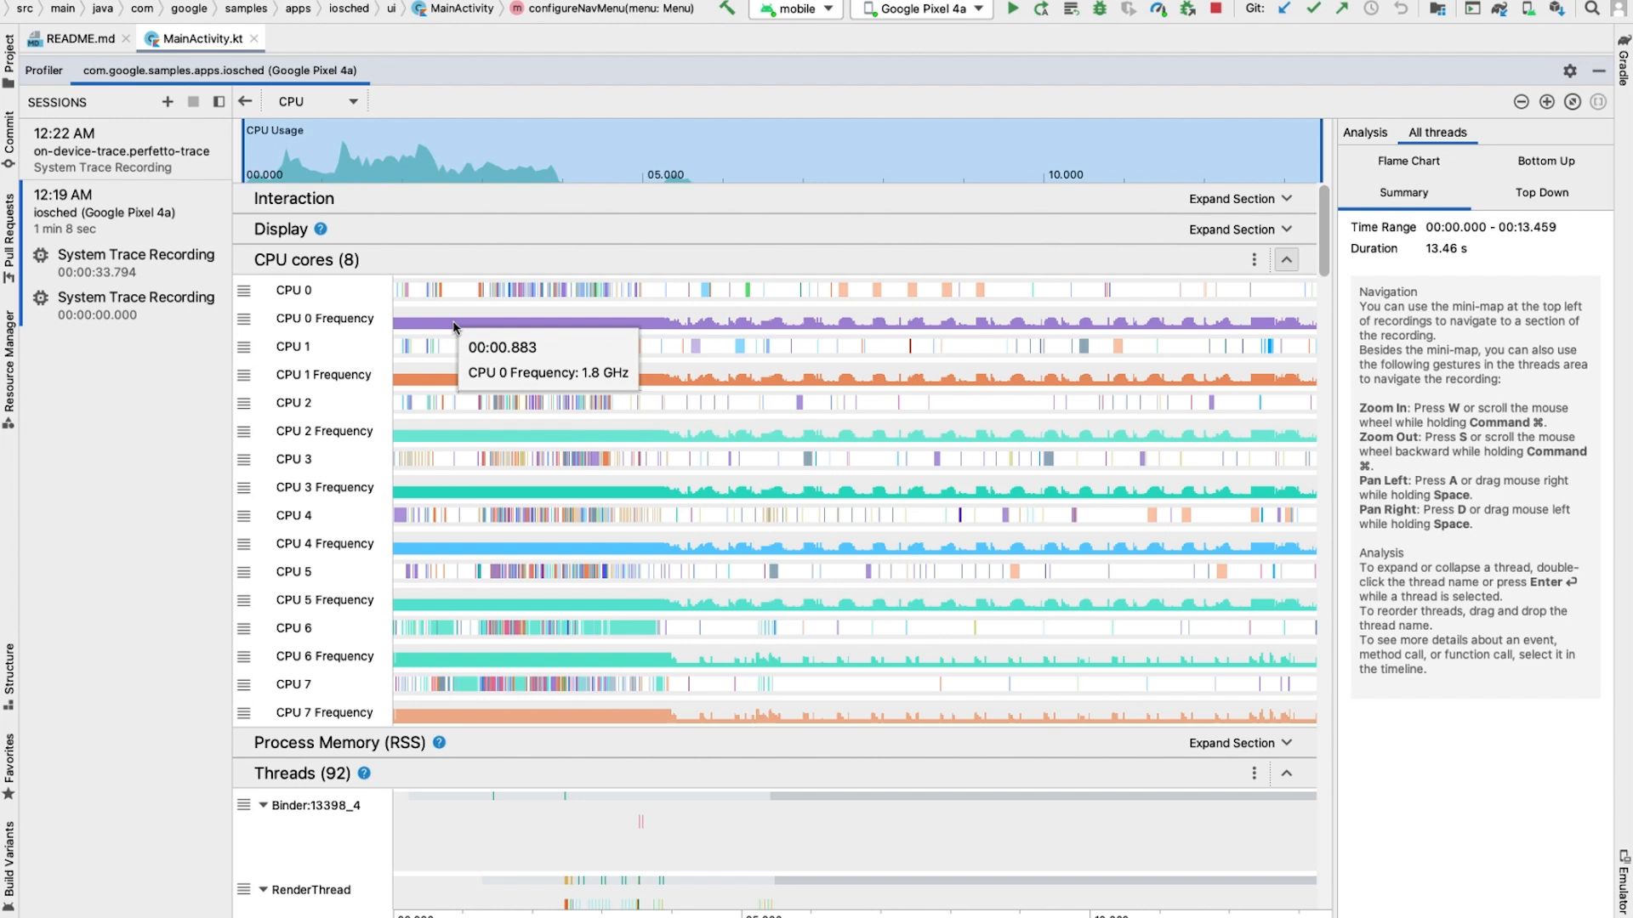
Expand Process Memory (RSS) to show Total, Allocated, File Mappings and Shared tracks
left_click(1286, 259)
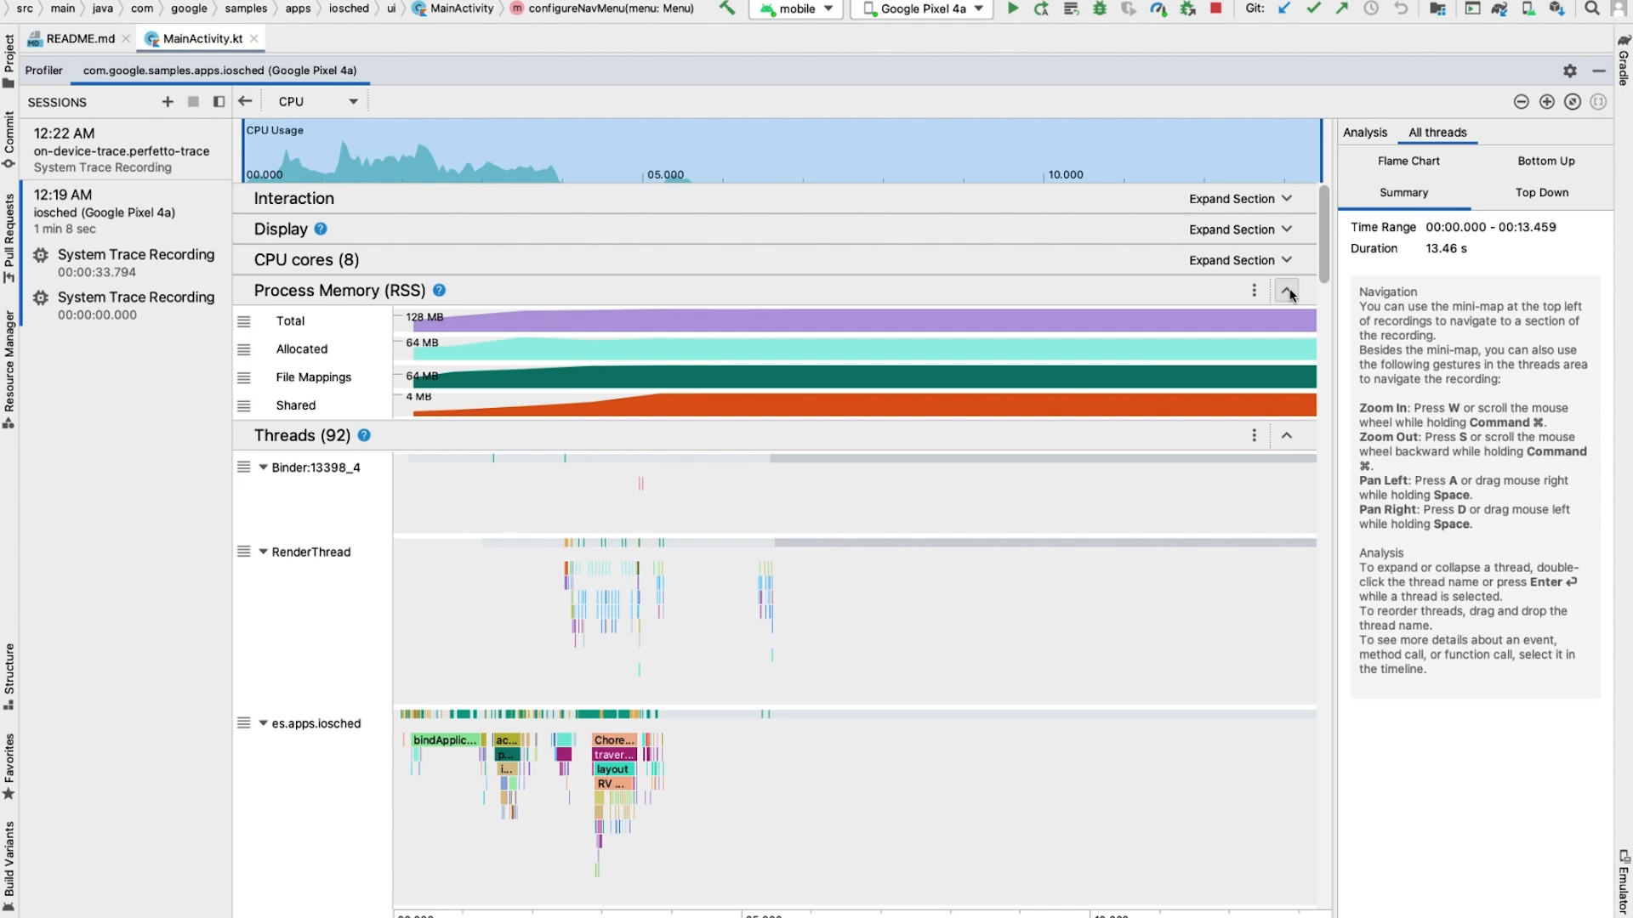
mouse_move(1185, 326)
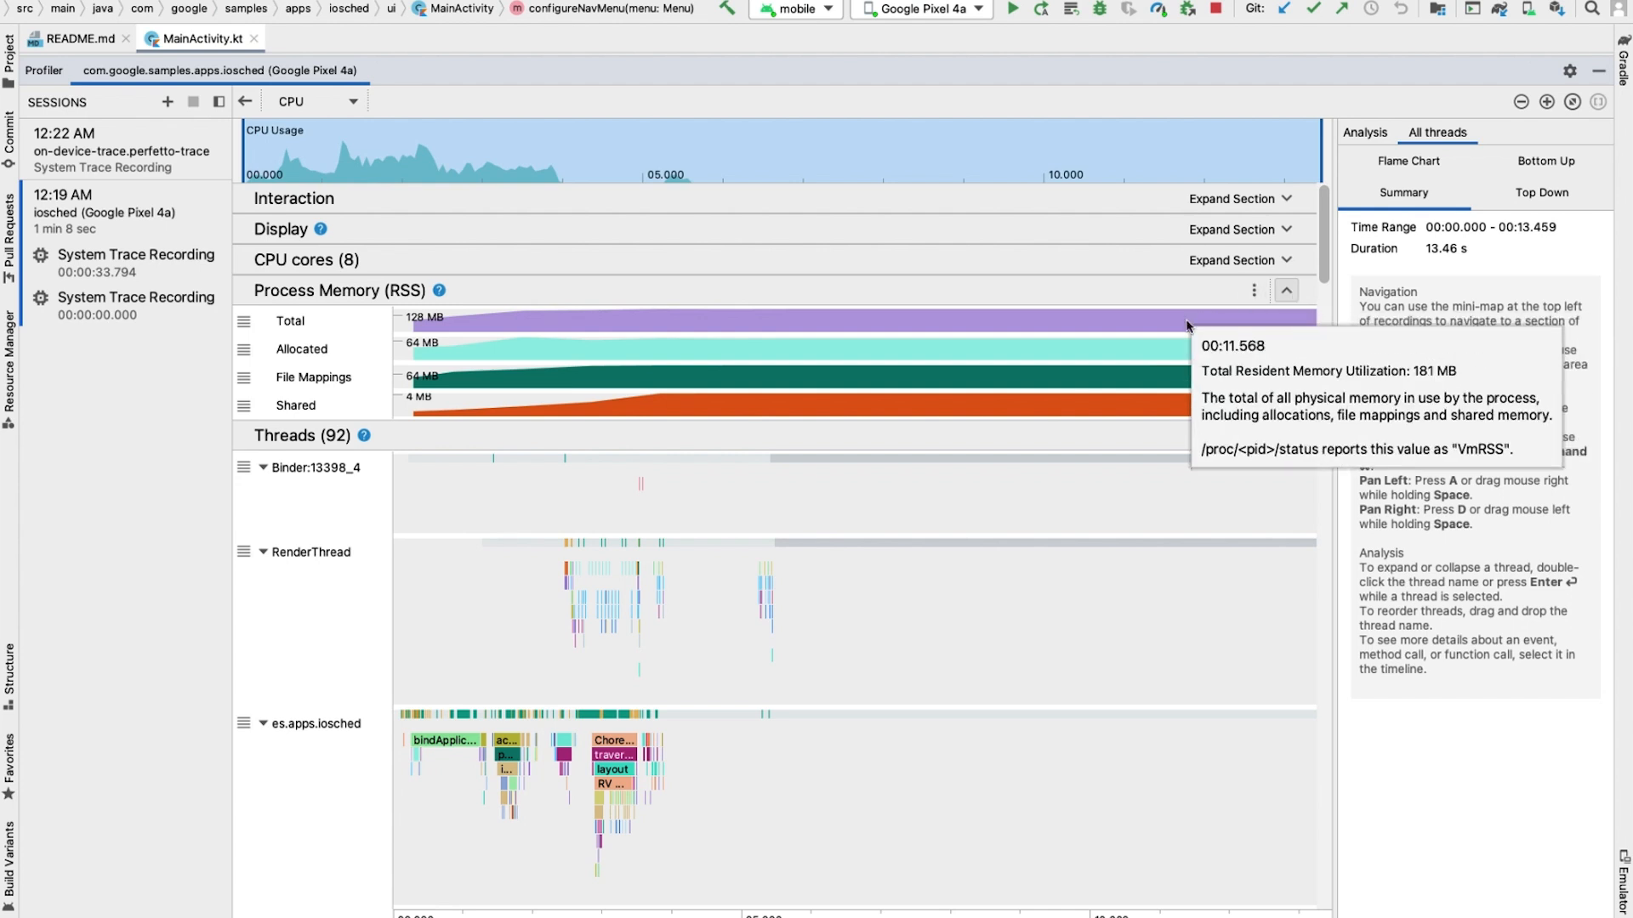
mouse_move(1175, 347)
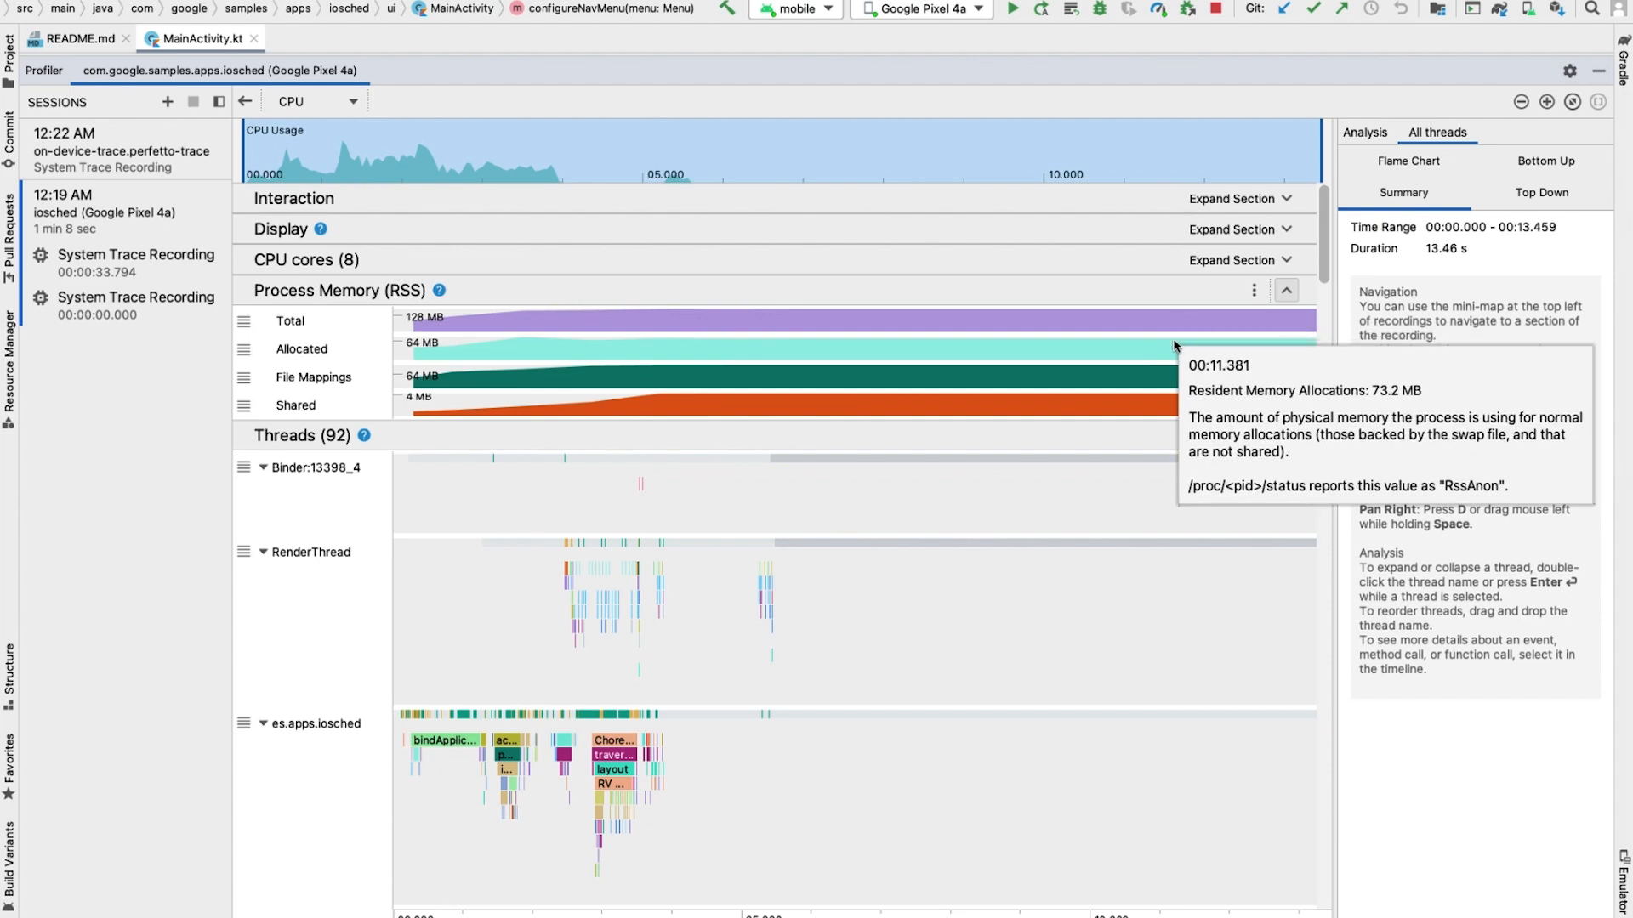
mouse_move(1157, 376)
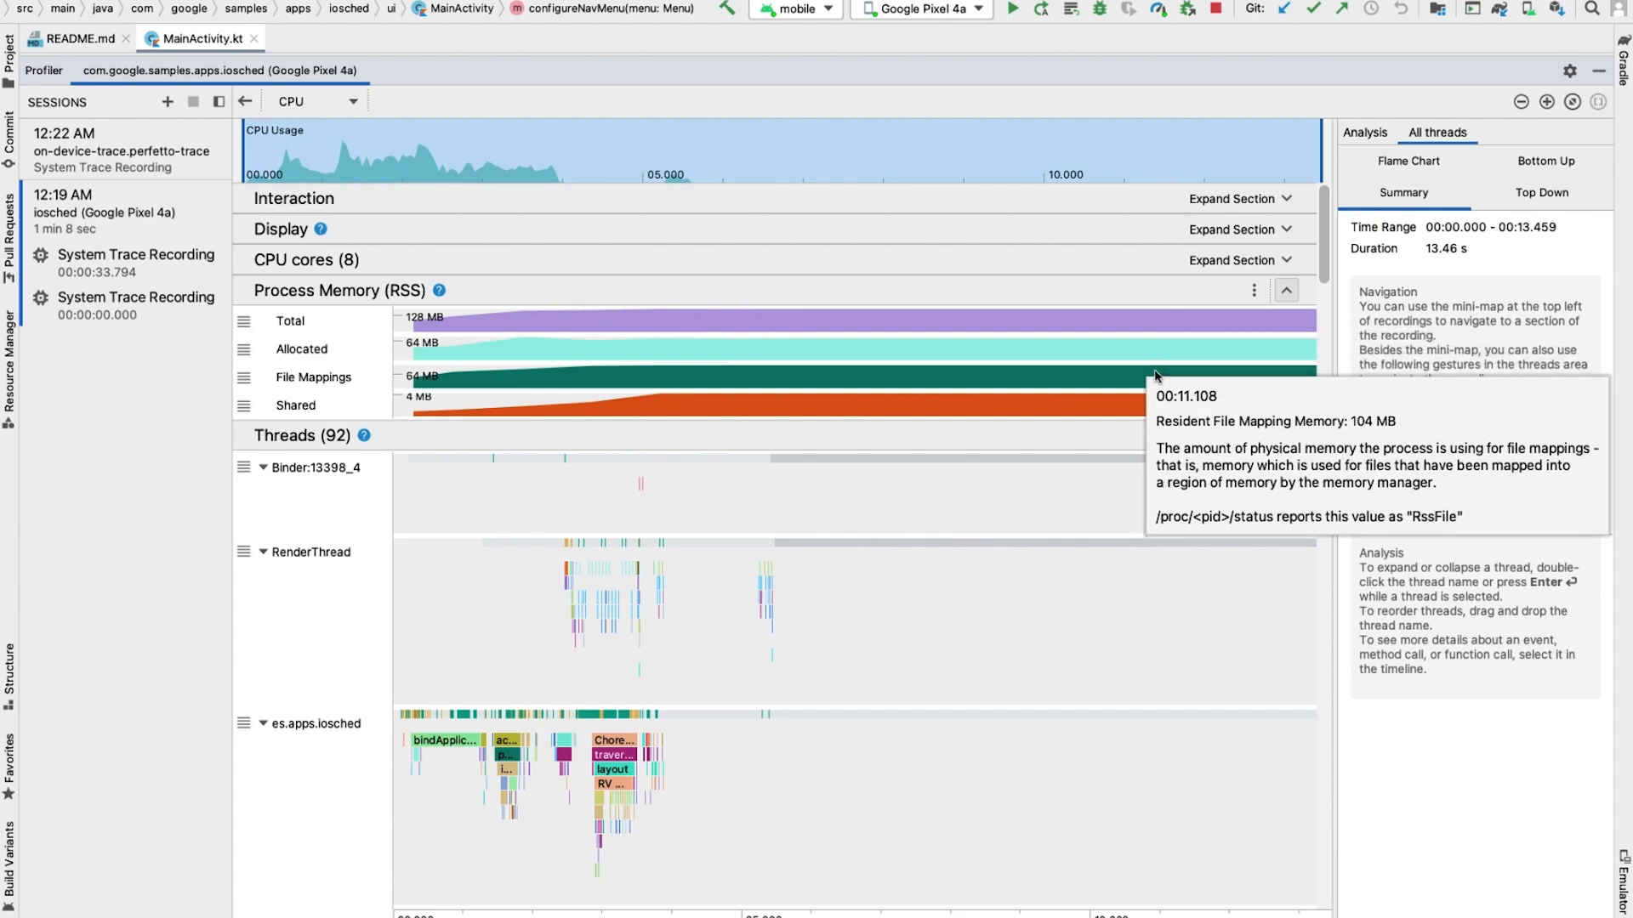
mouse_move(1148, 393)
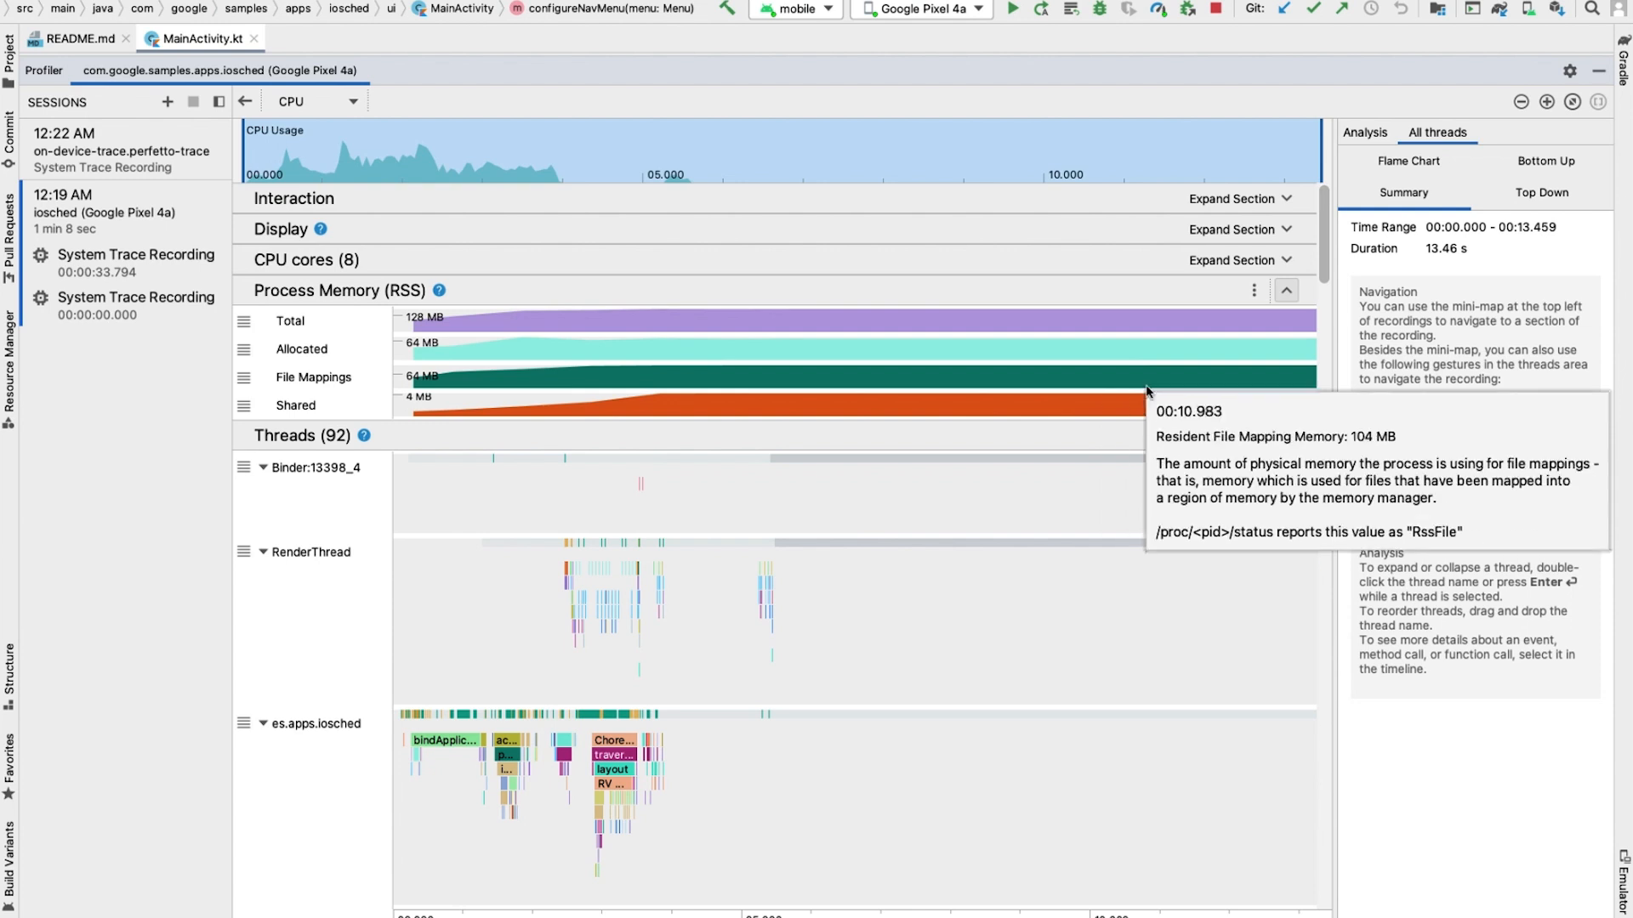
Collapse the Process Memory (RSS) tracks again
left_click(1285, 289)
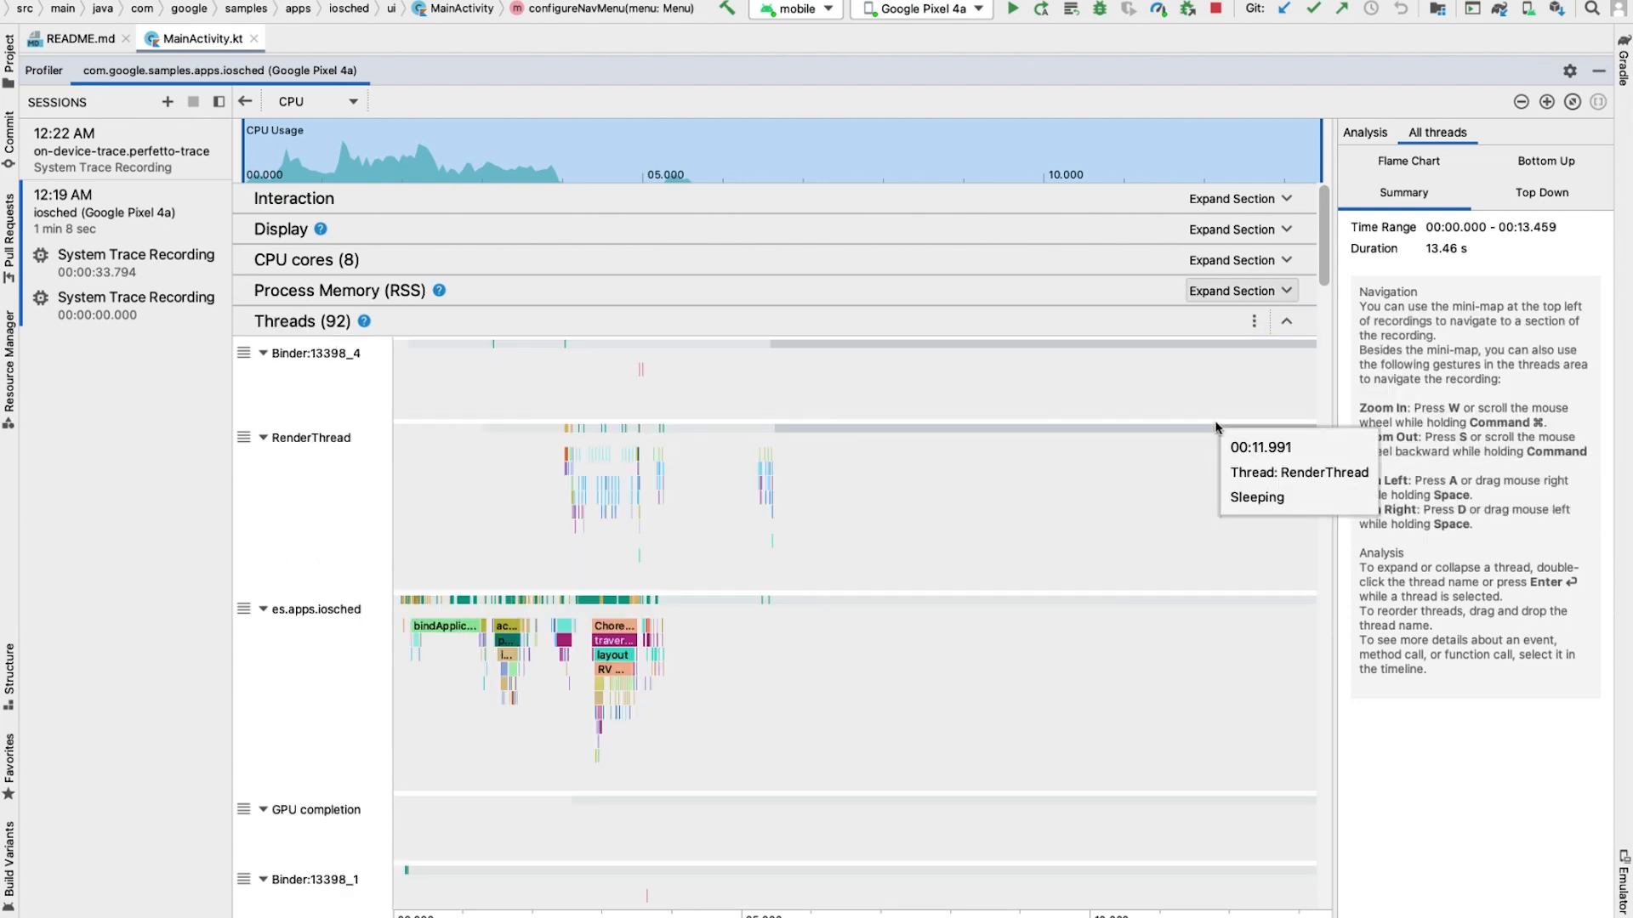
mouse_move(1228, 399)
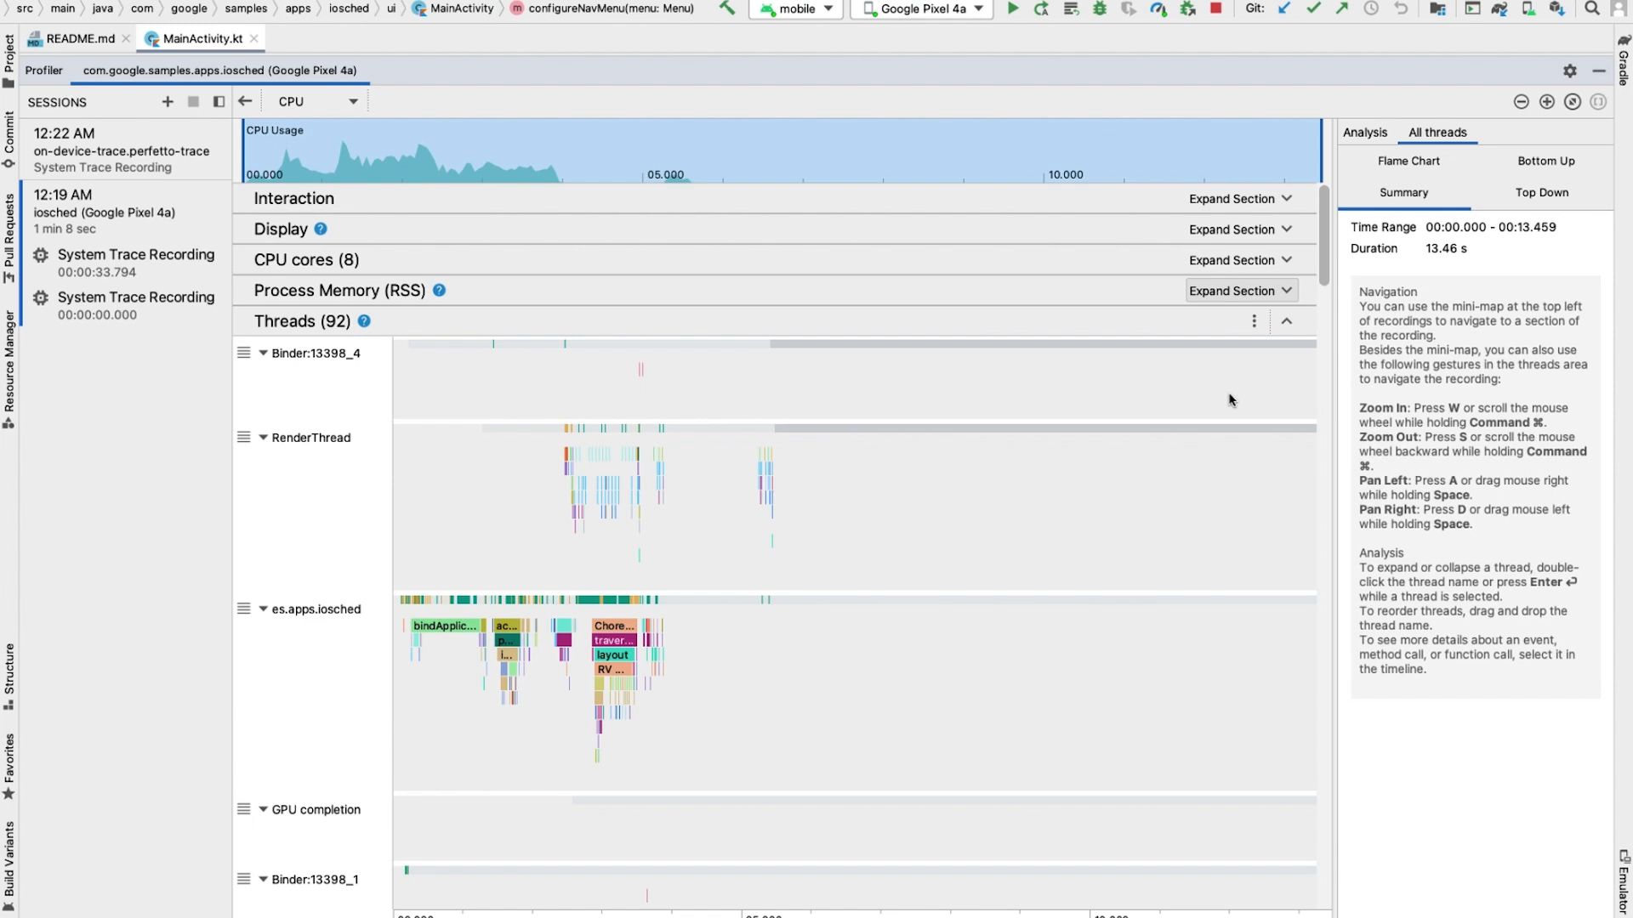
mouse_move(356, 507)
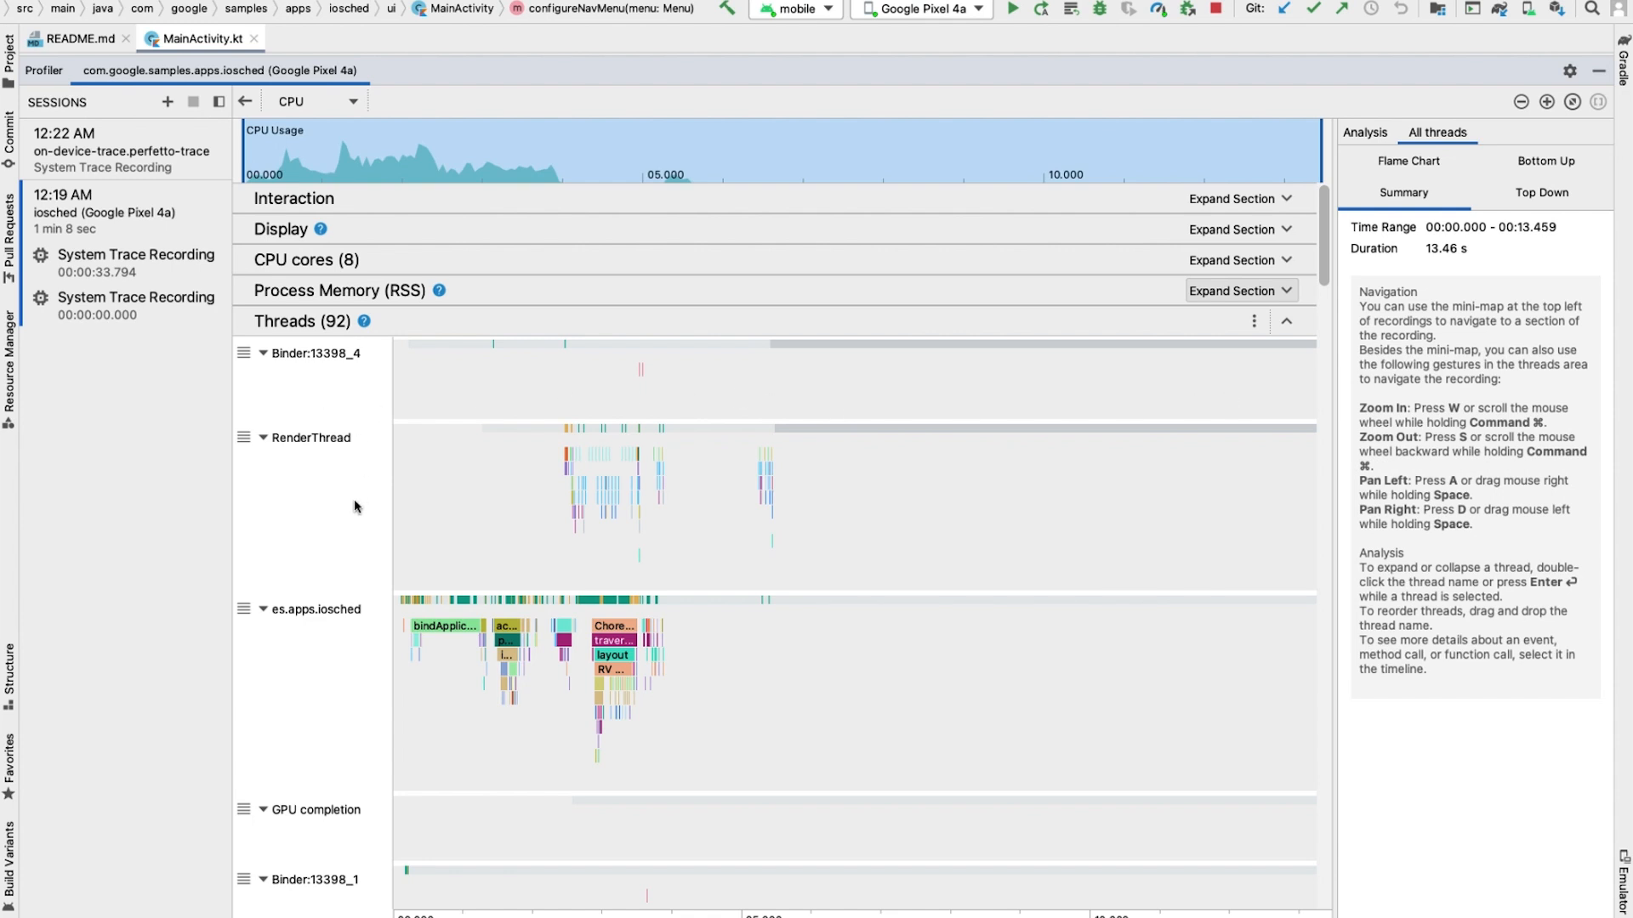
mouse_move(365, 693)
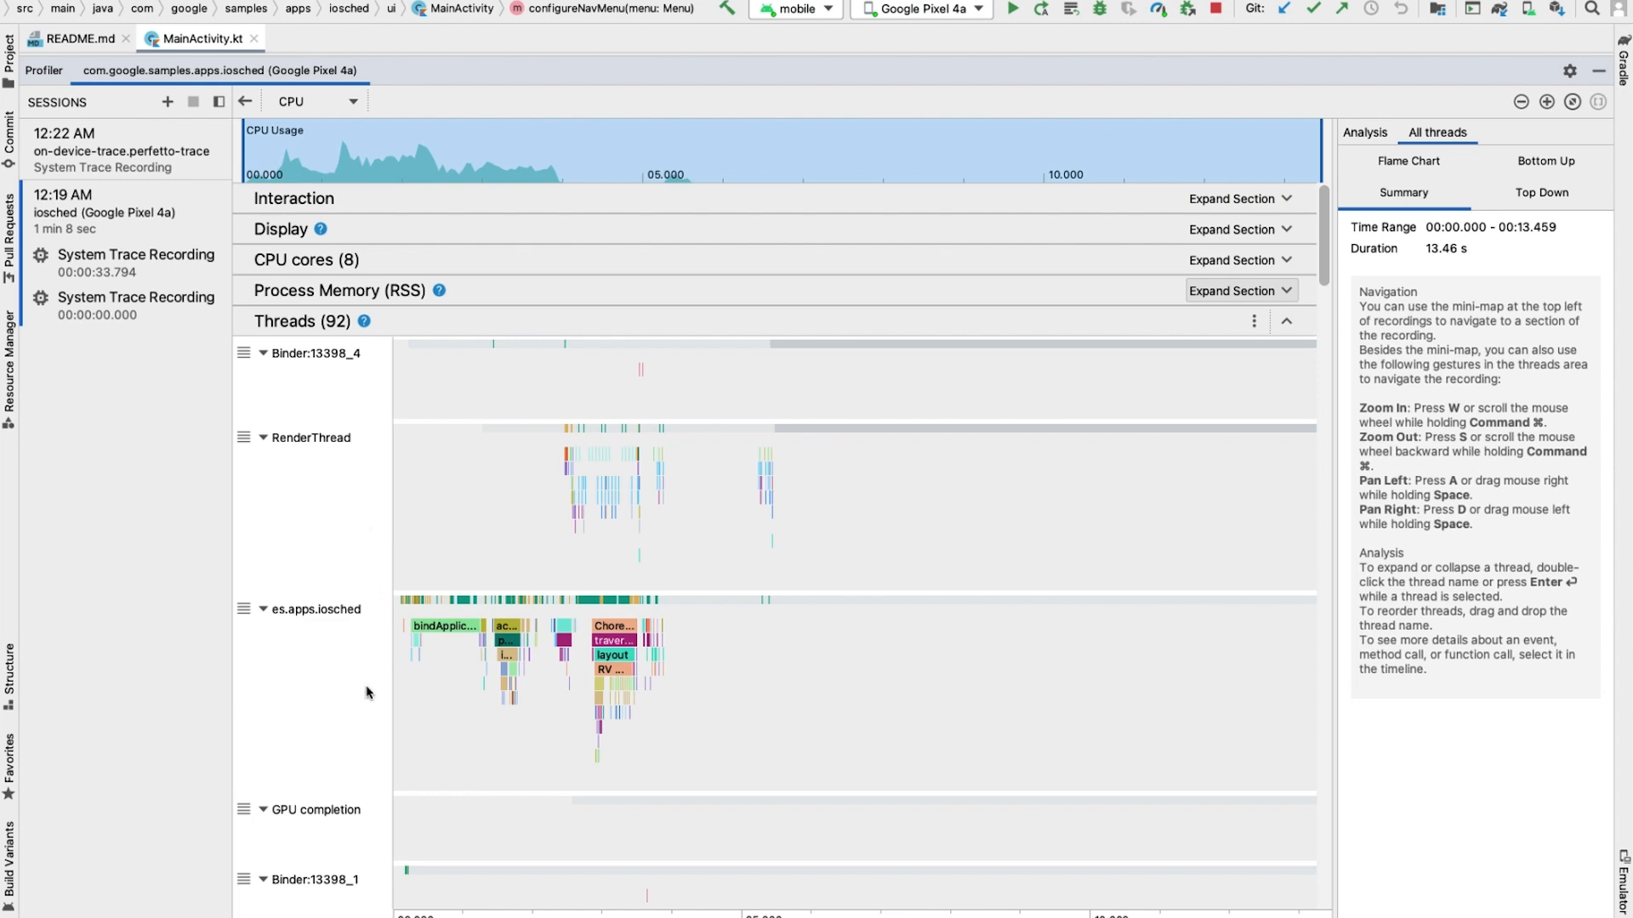
mouse_move(648, 604)
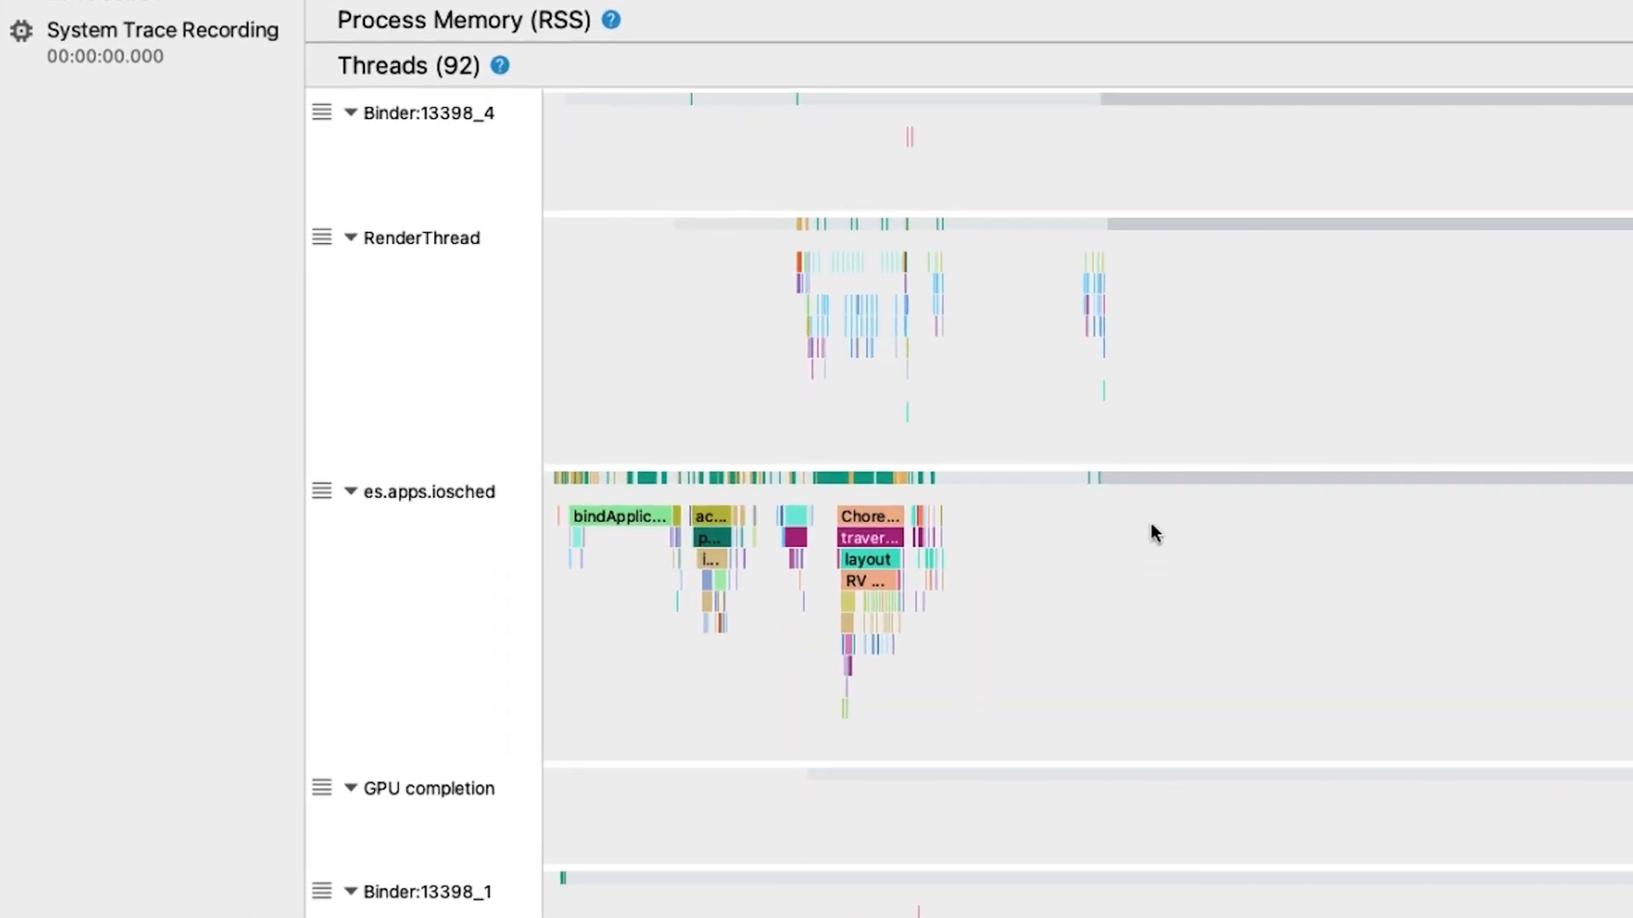
mouse_move(1078, 527)
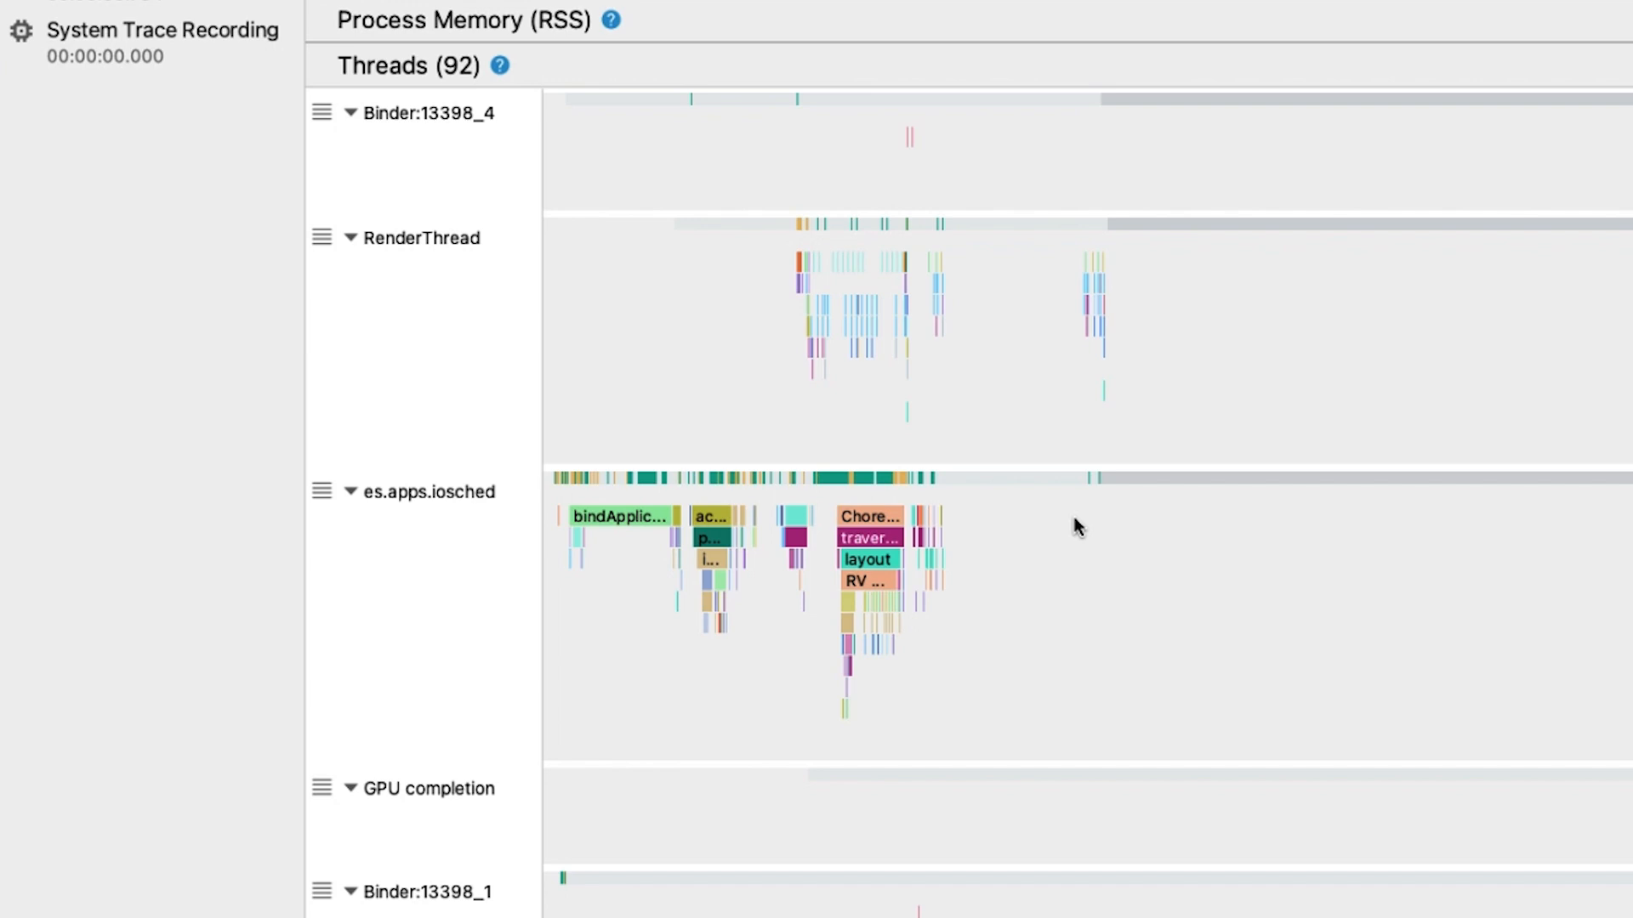
mouse_move(991, 517)
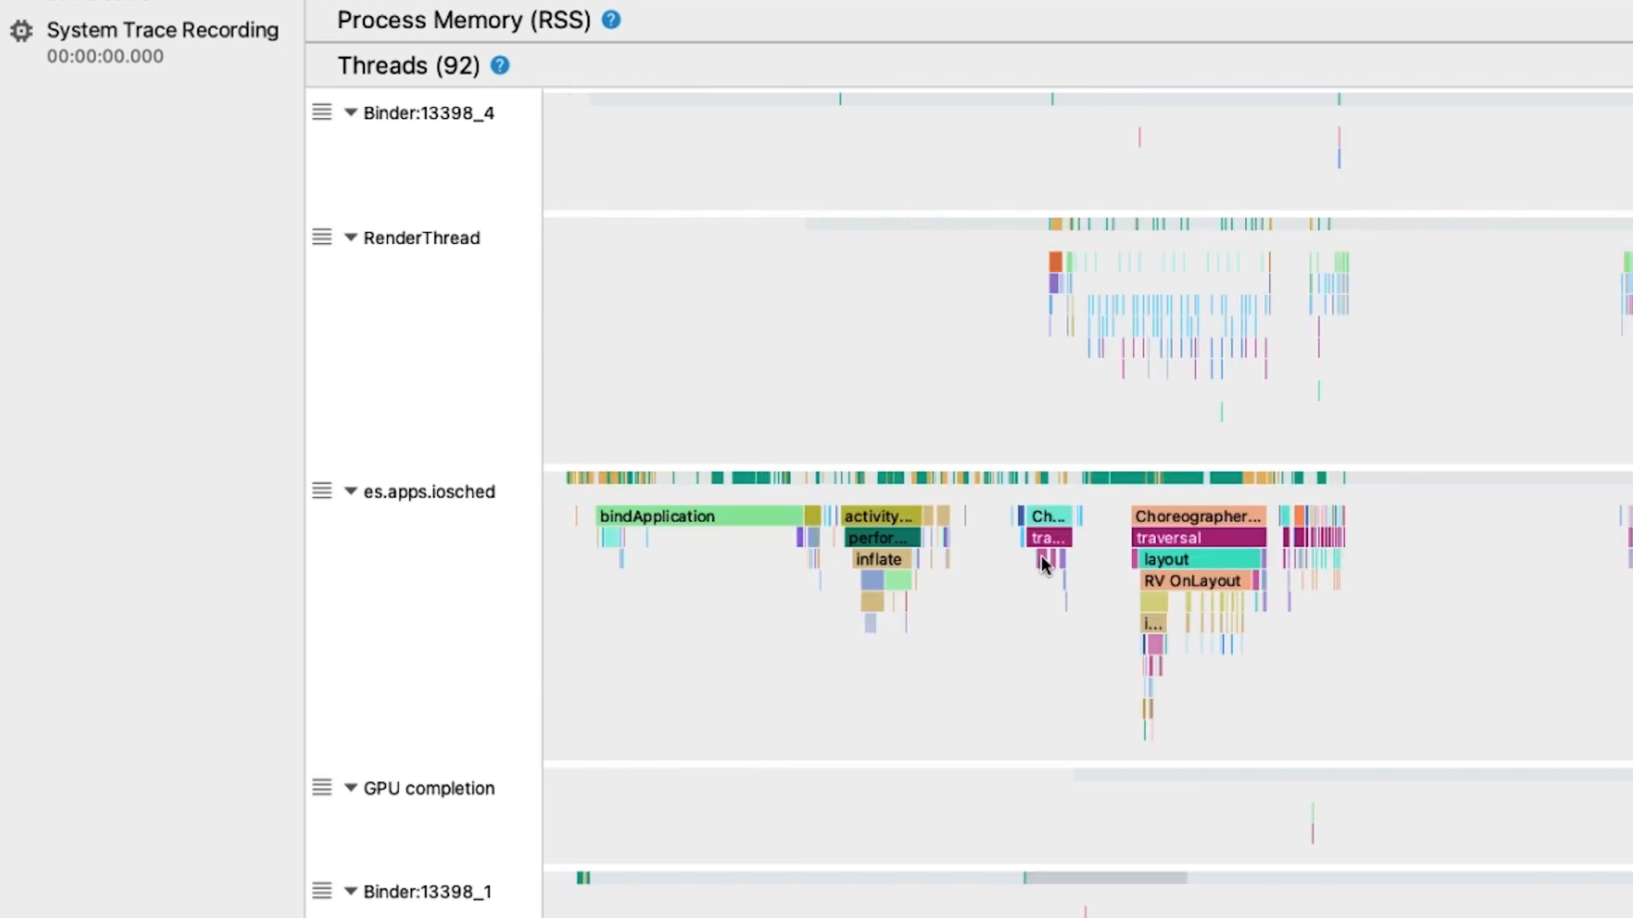
mouse_move(1046, 558)
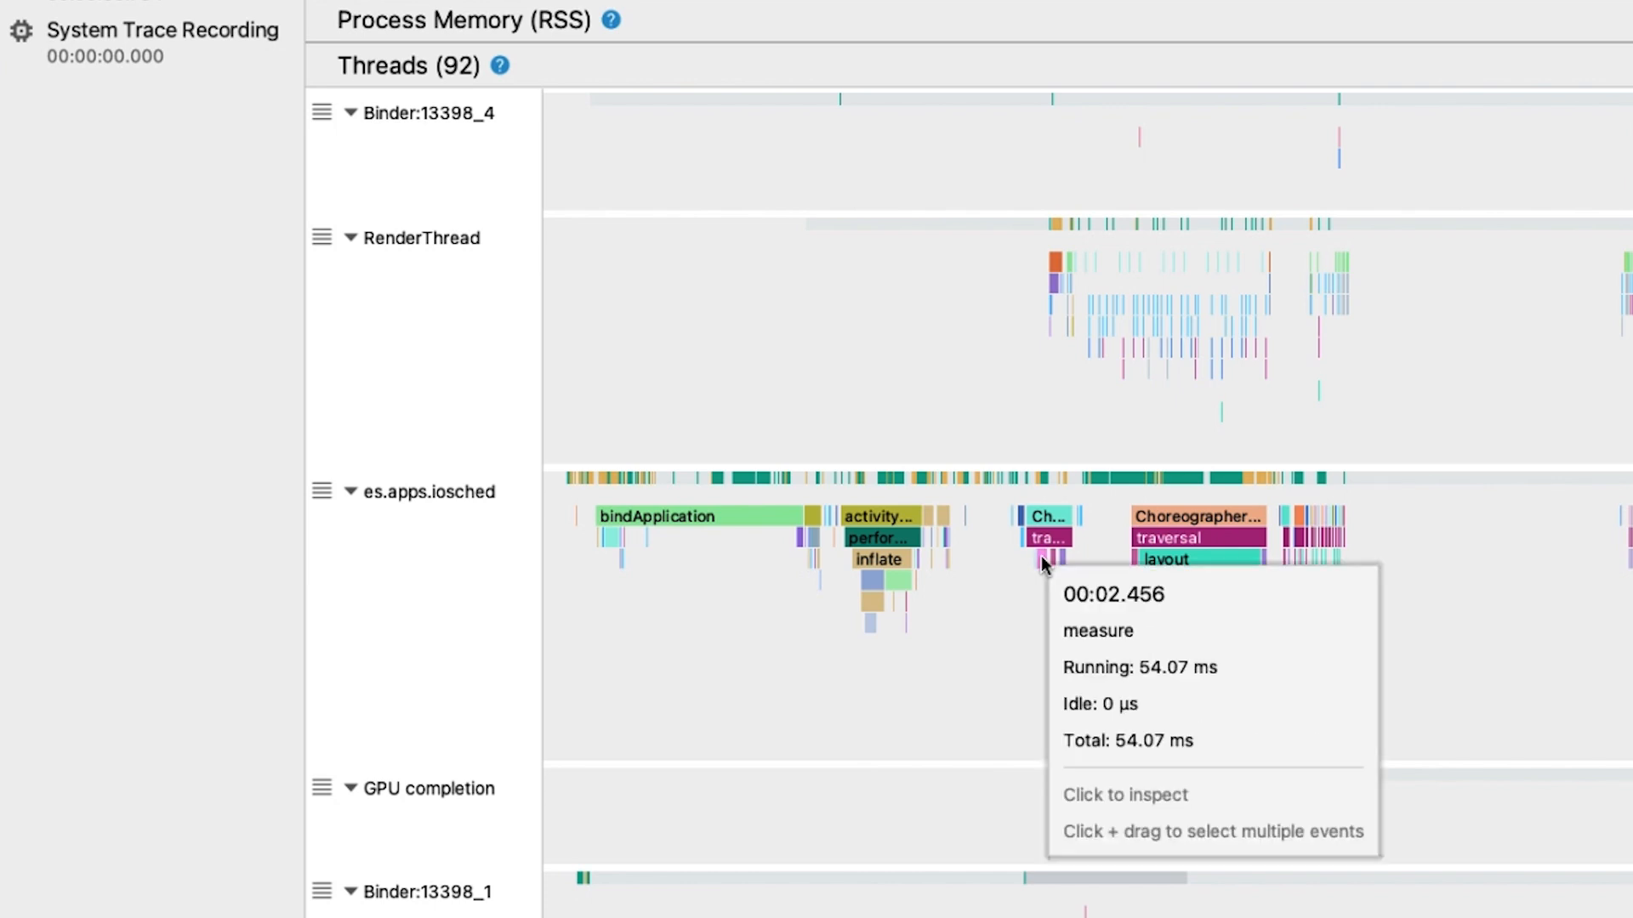
mouse_move(1037, 626)
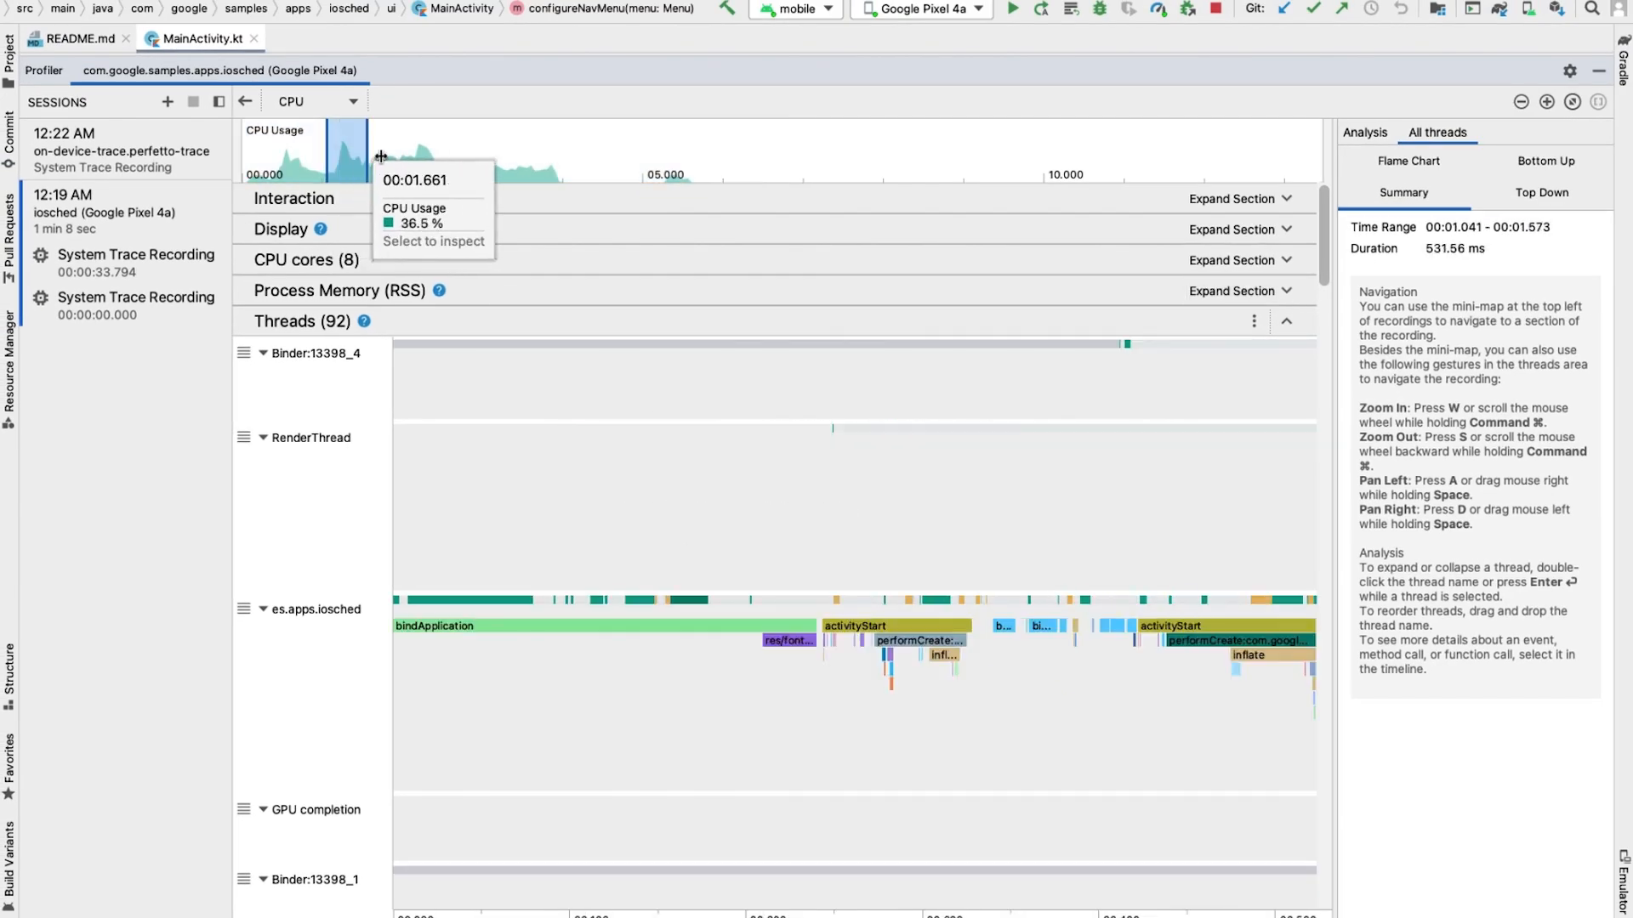
Widen the mini-map selection so the inspected range spans roughly 1.04–2.66 s
left_click_drag(379, 156, 455, 156)
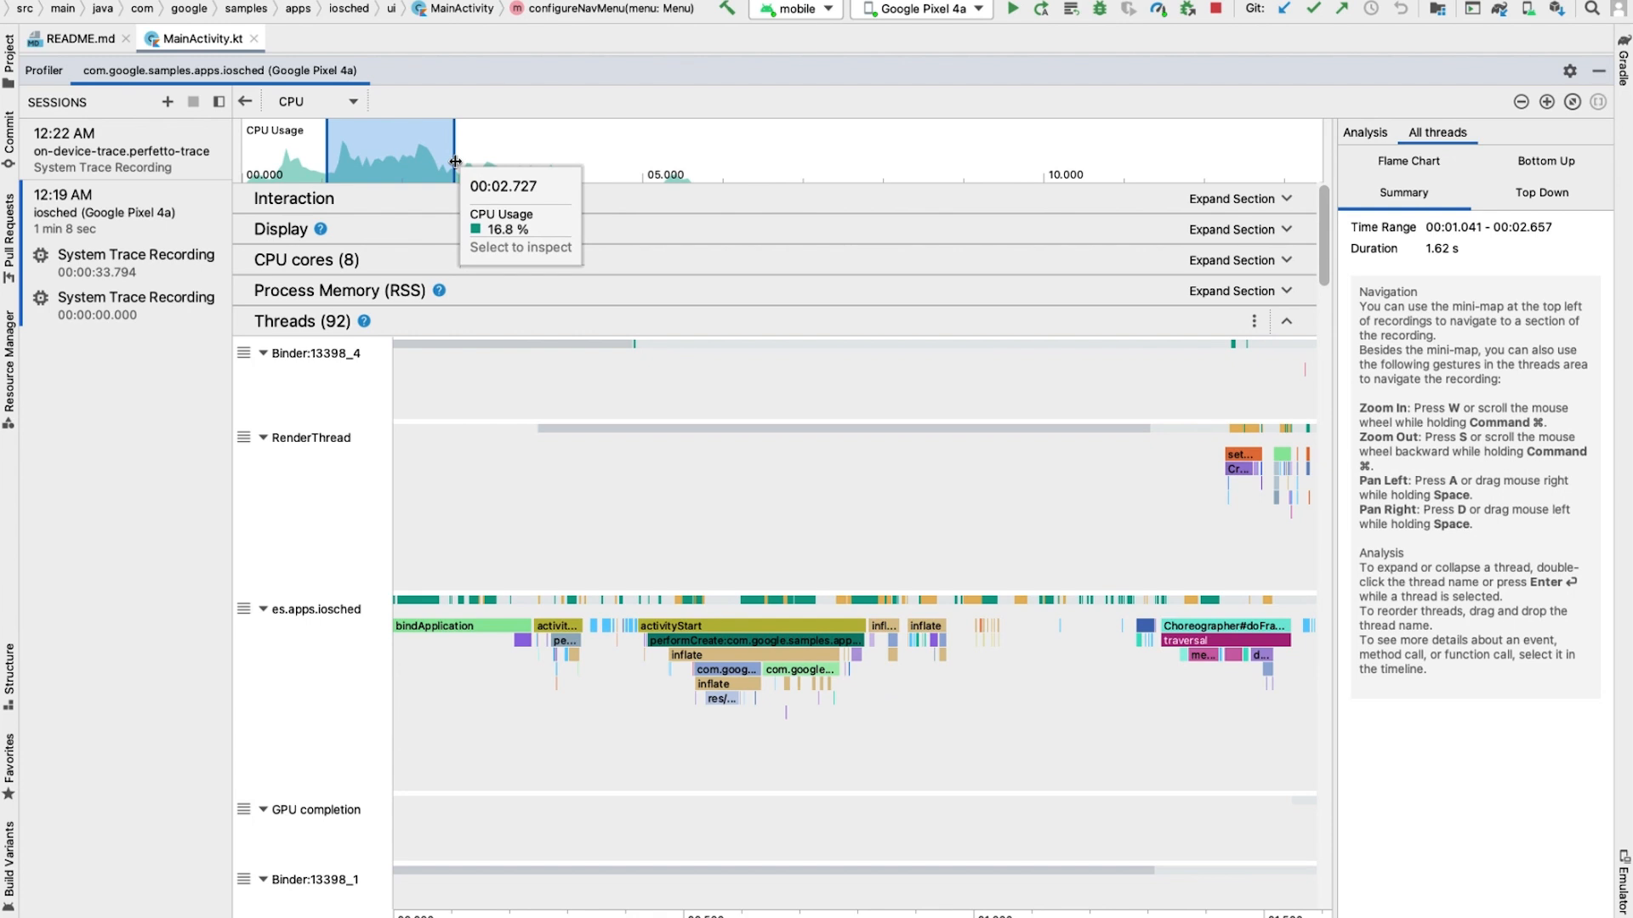
mouse_move(456, 161)
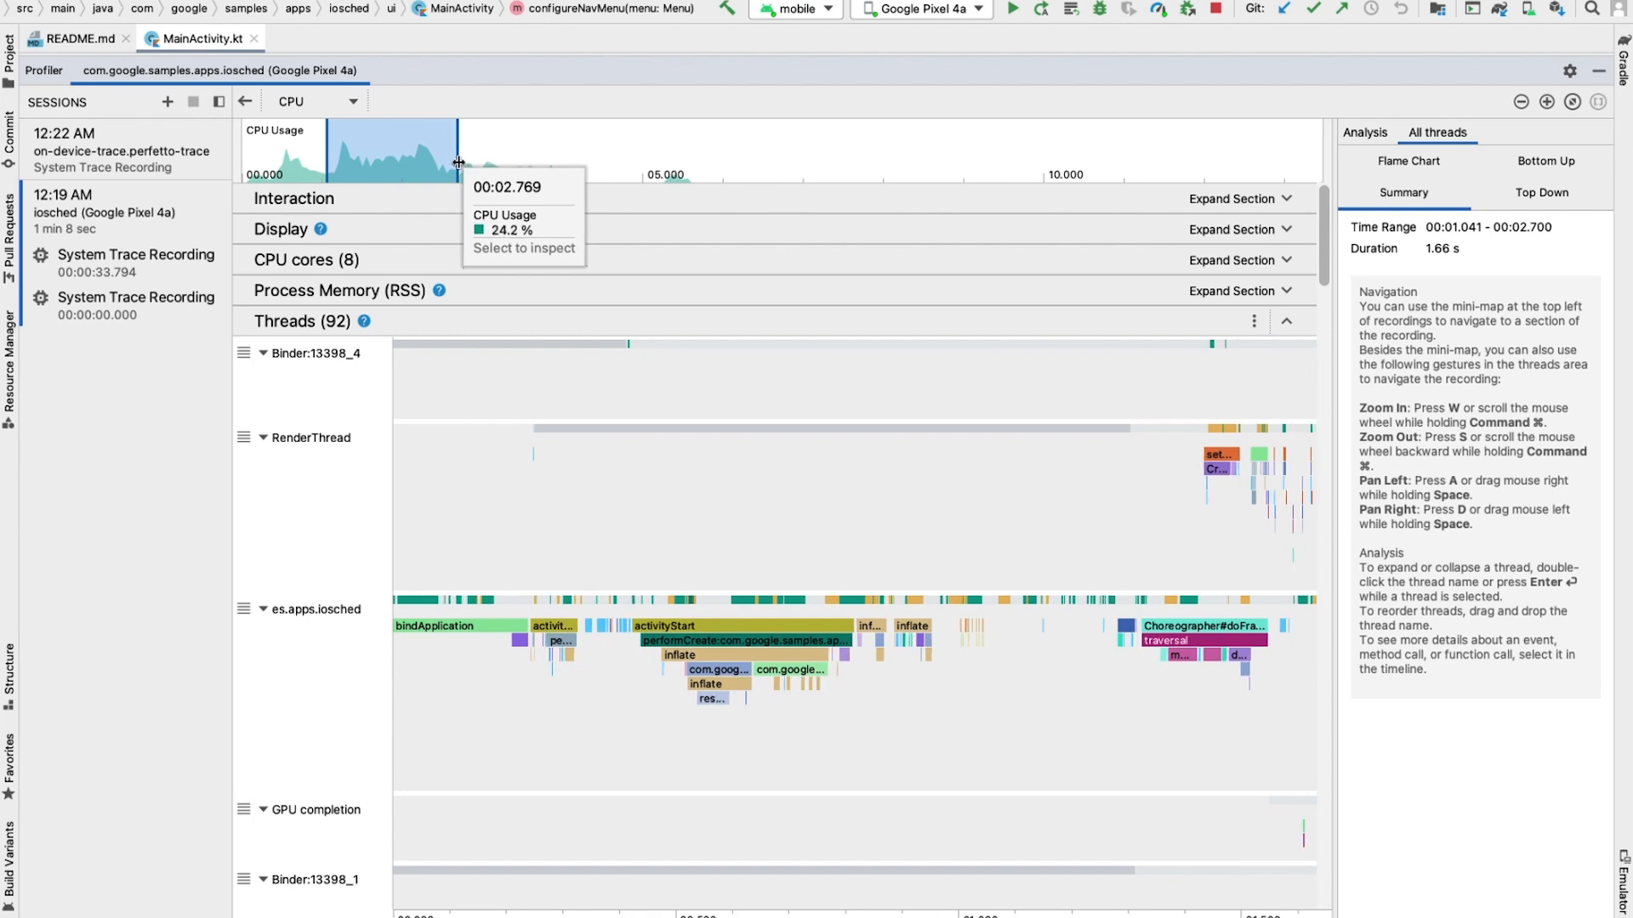
mouse_move(424, 649)
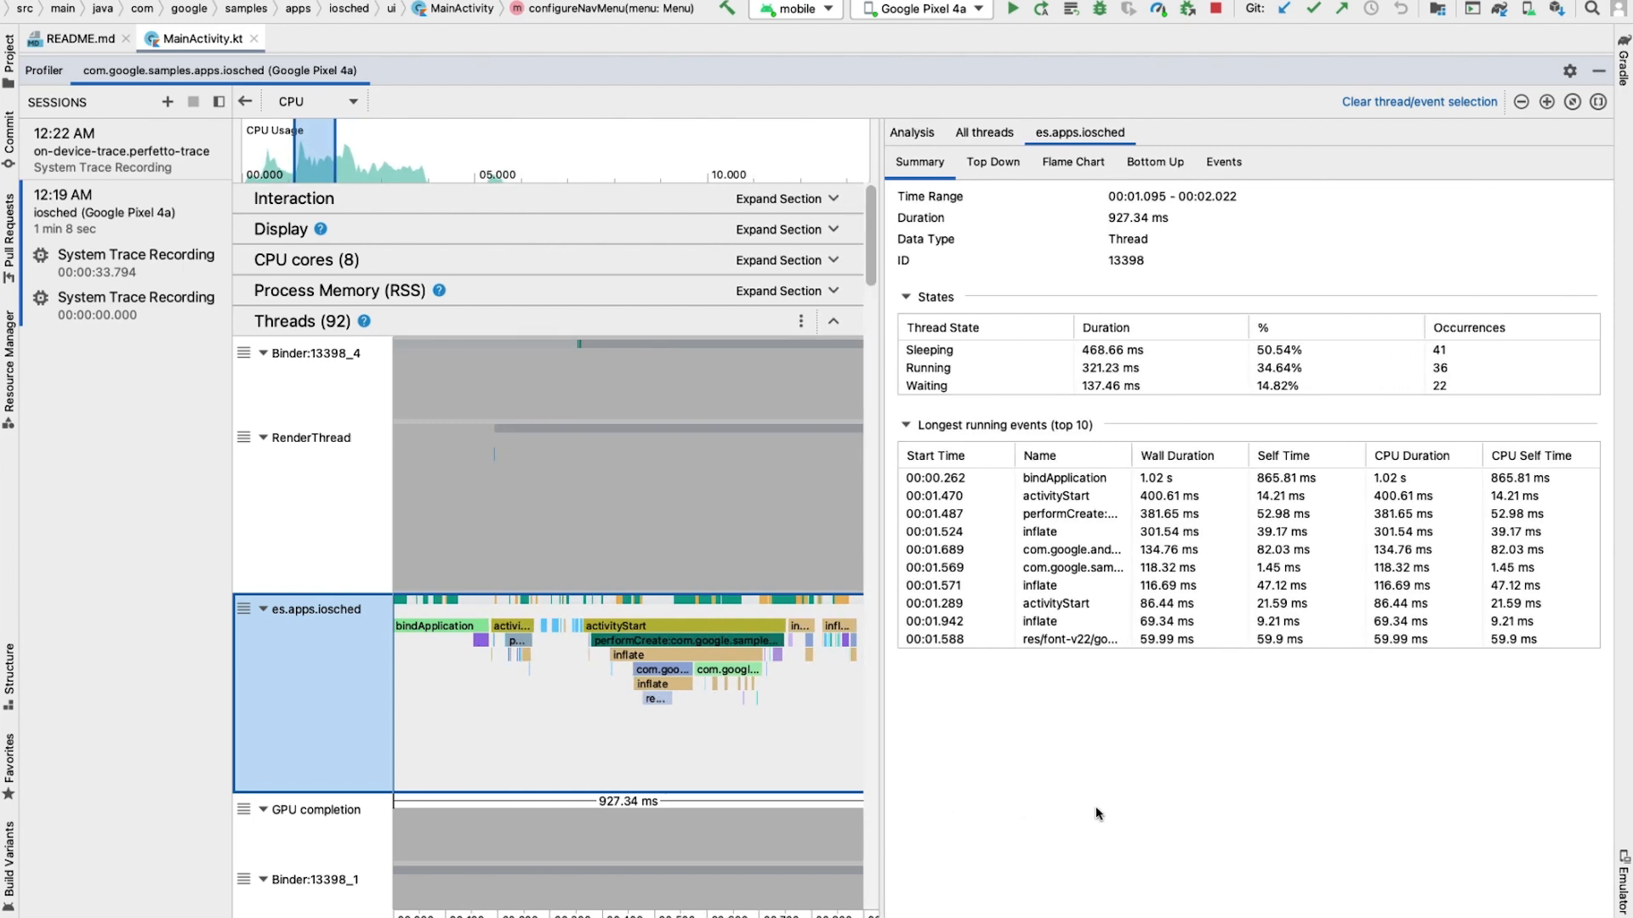
mouse_move(1092, 817)
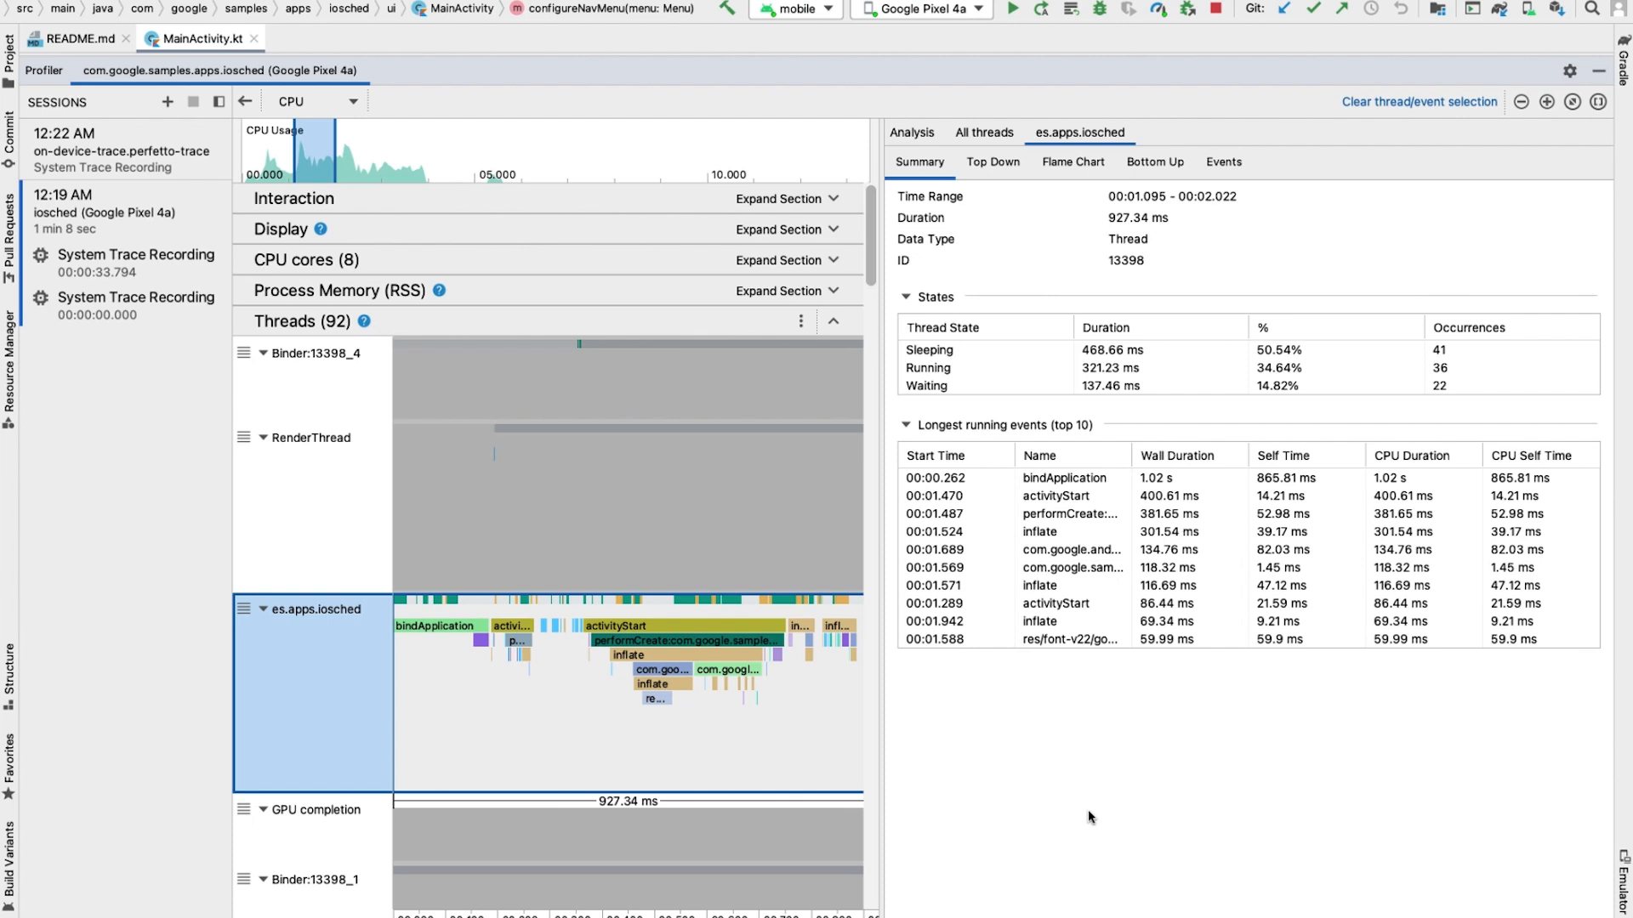
mouse_move(933, 810)
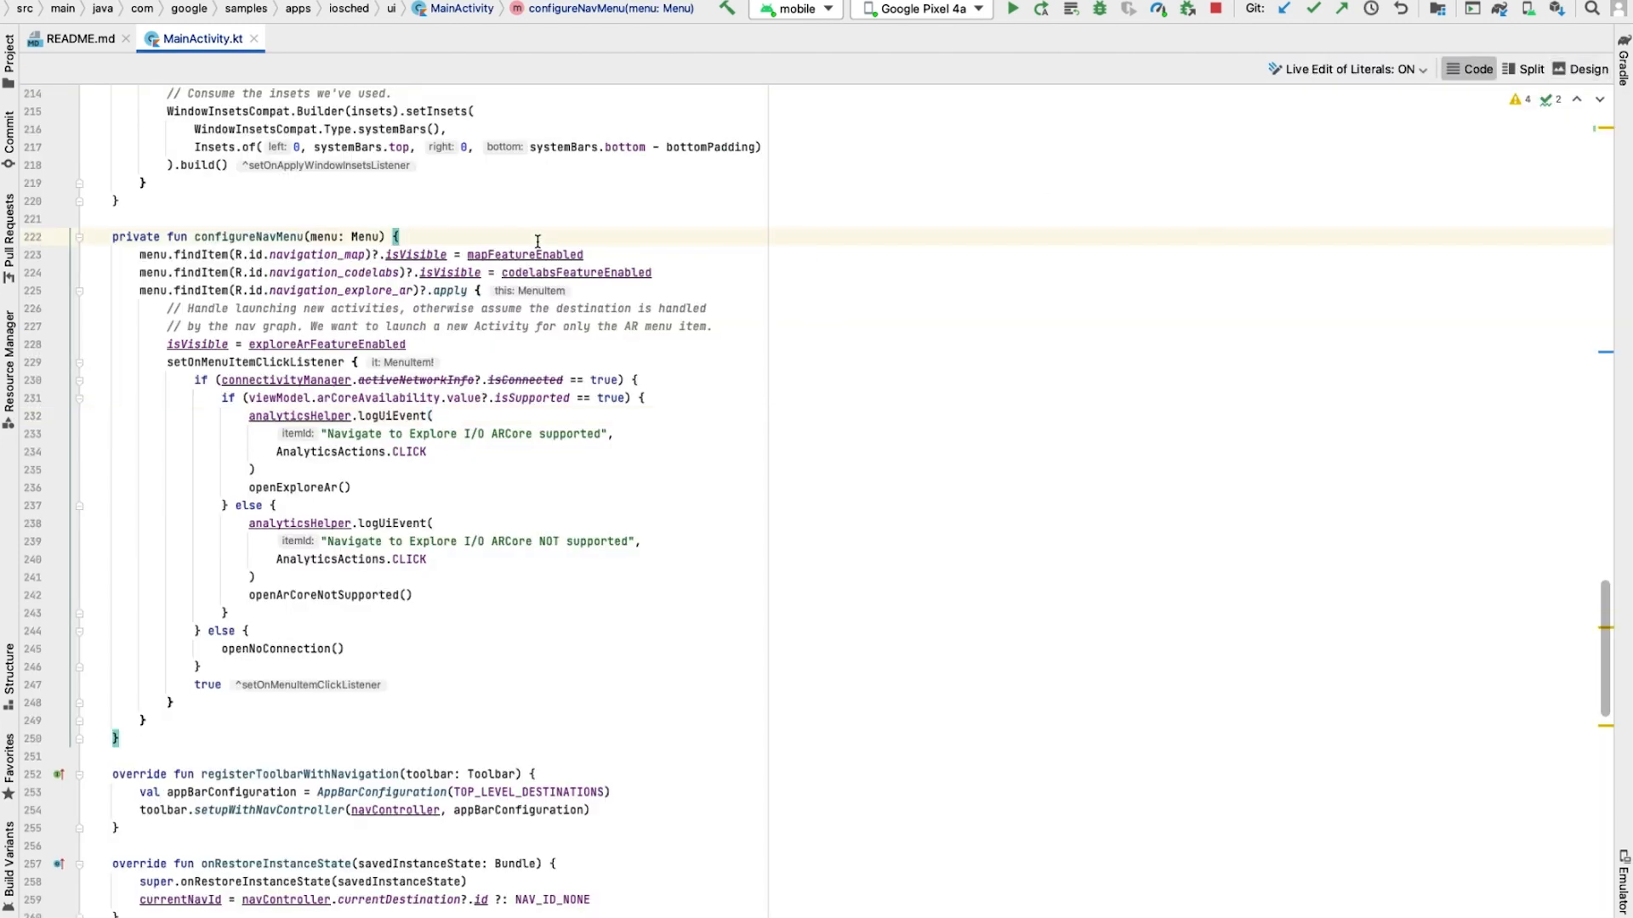
Wrap configureNavMenu in Trace.beginSection("configureNavMenu") and Trace.endSection() in MainActivity.kt
key("enter")
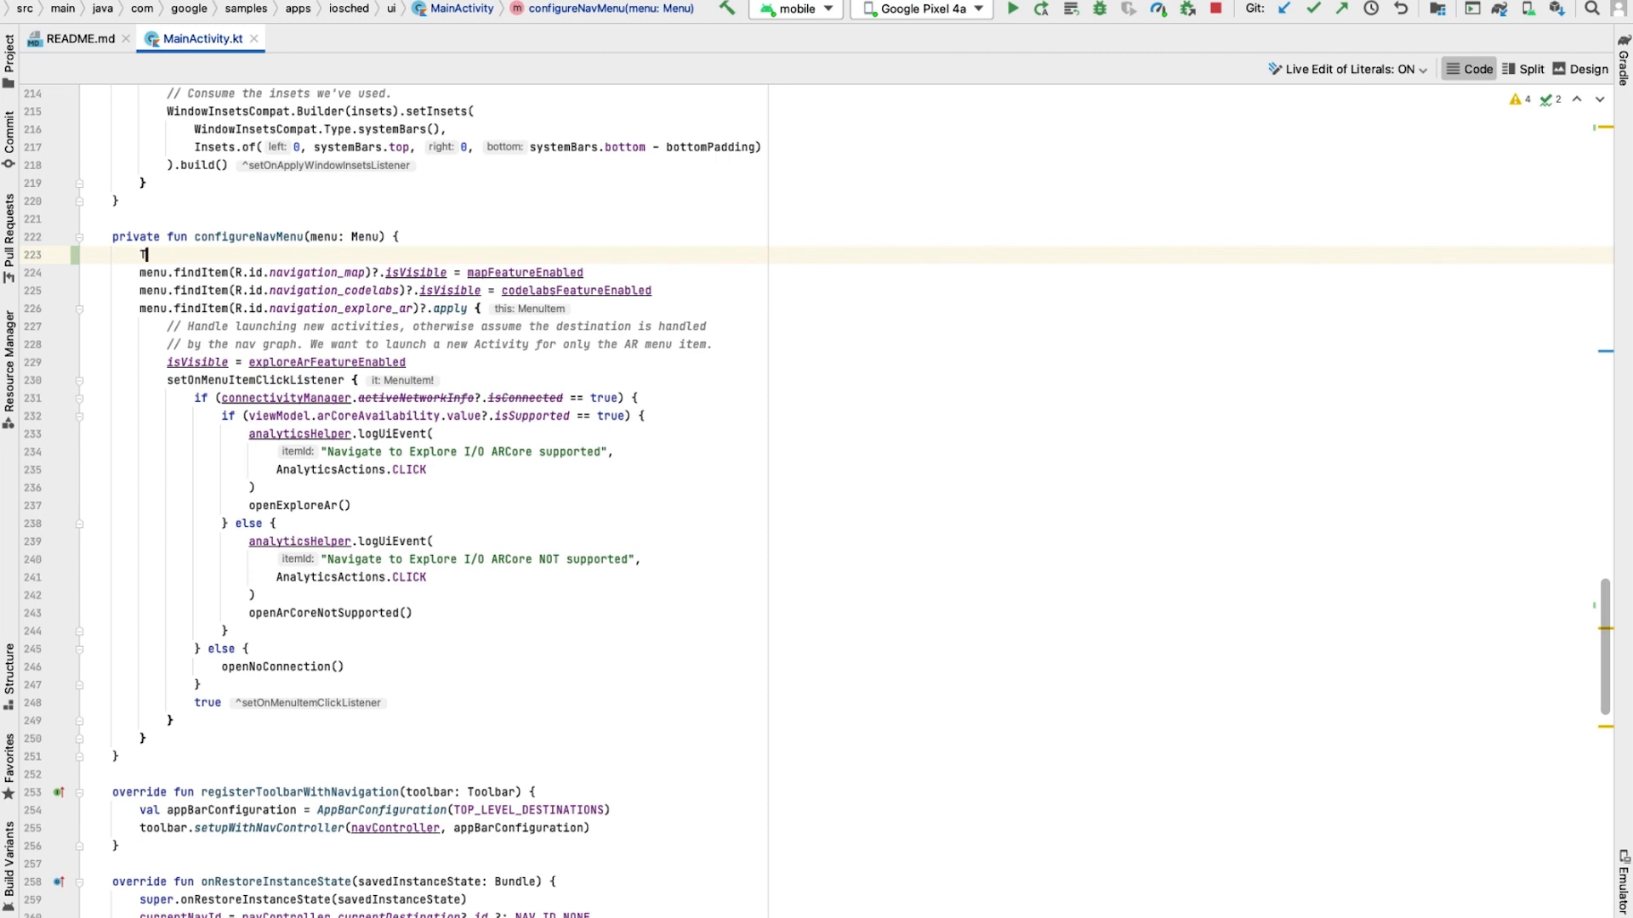
type("Trace.beginSection()")
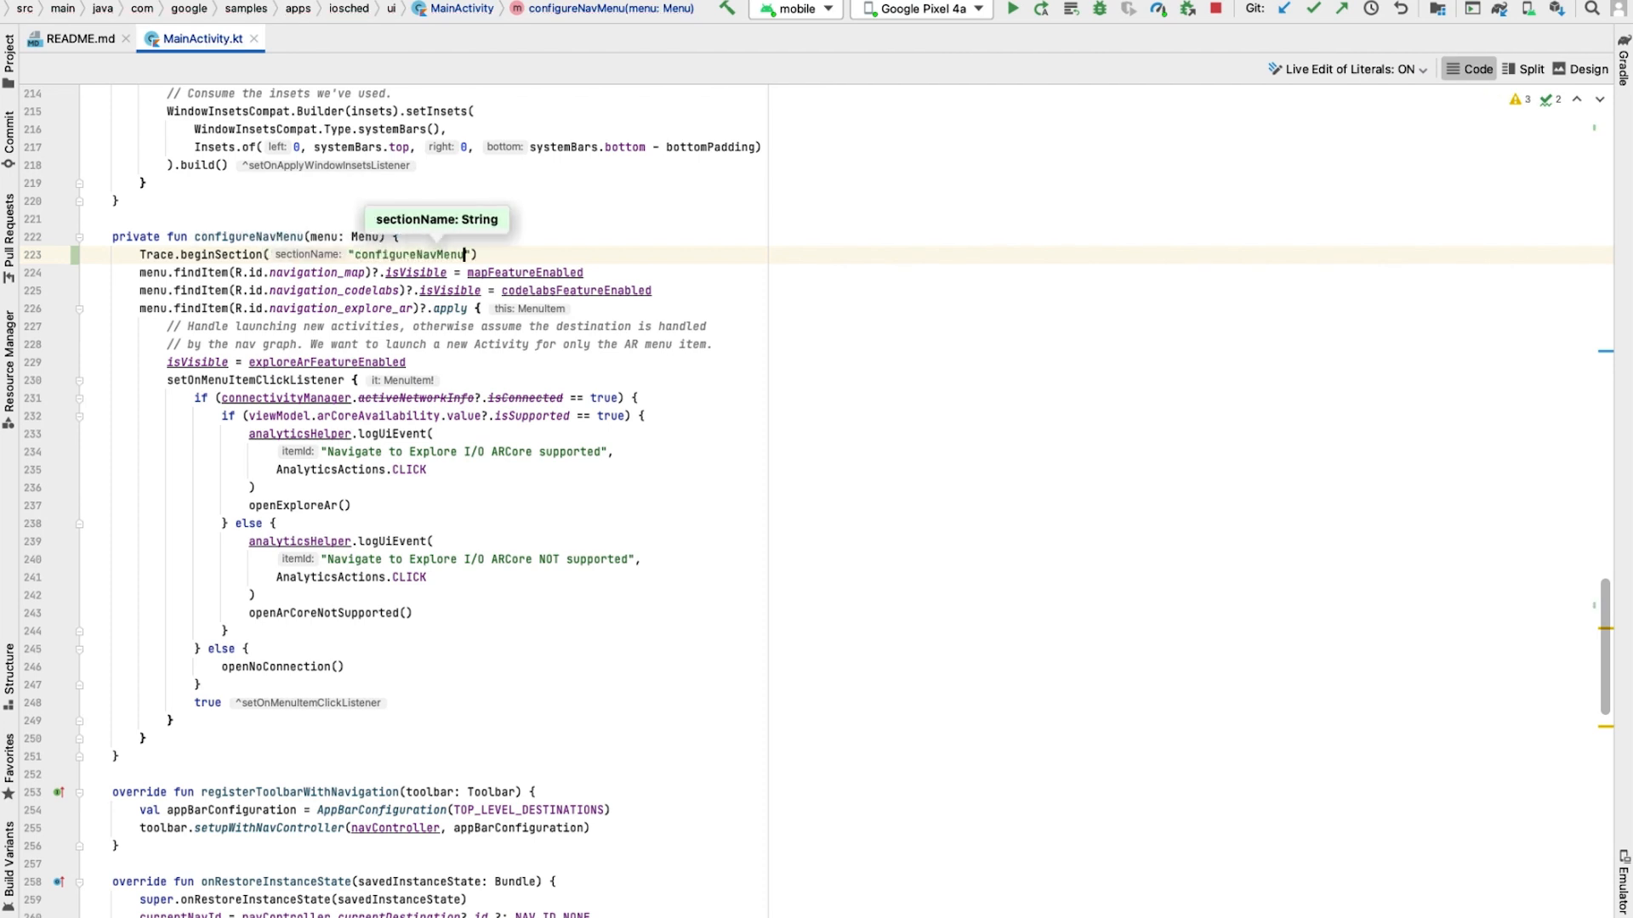
mouse_move(189, 742)
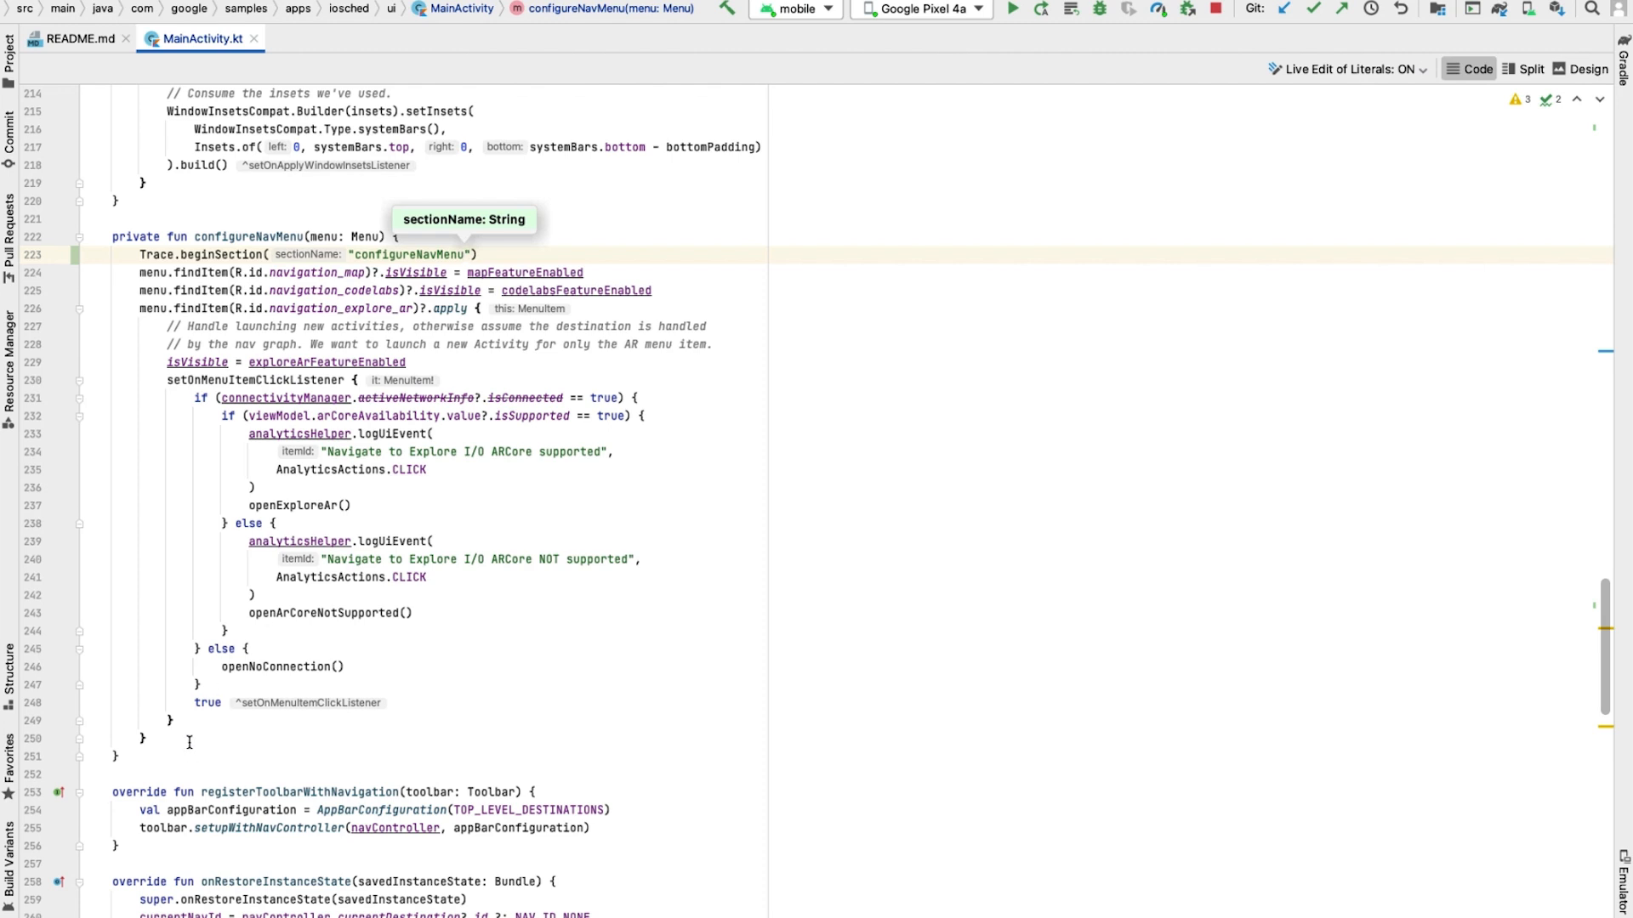
type("Trace.endSection(")
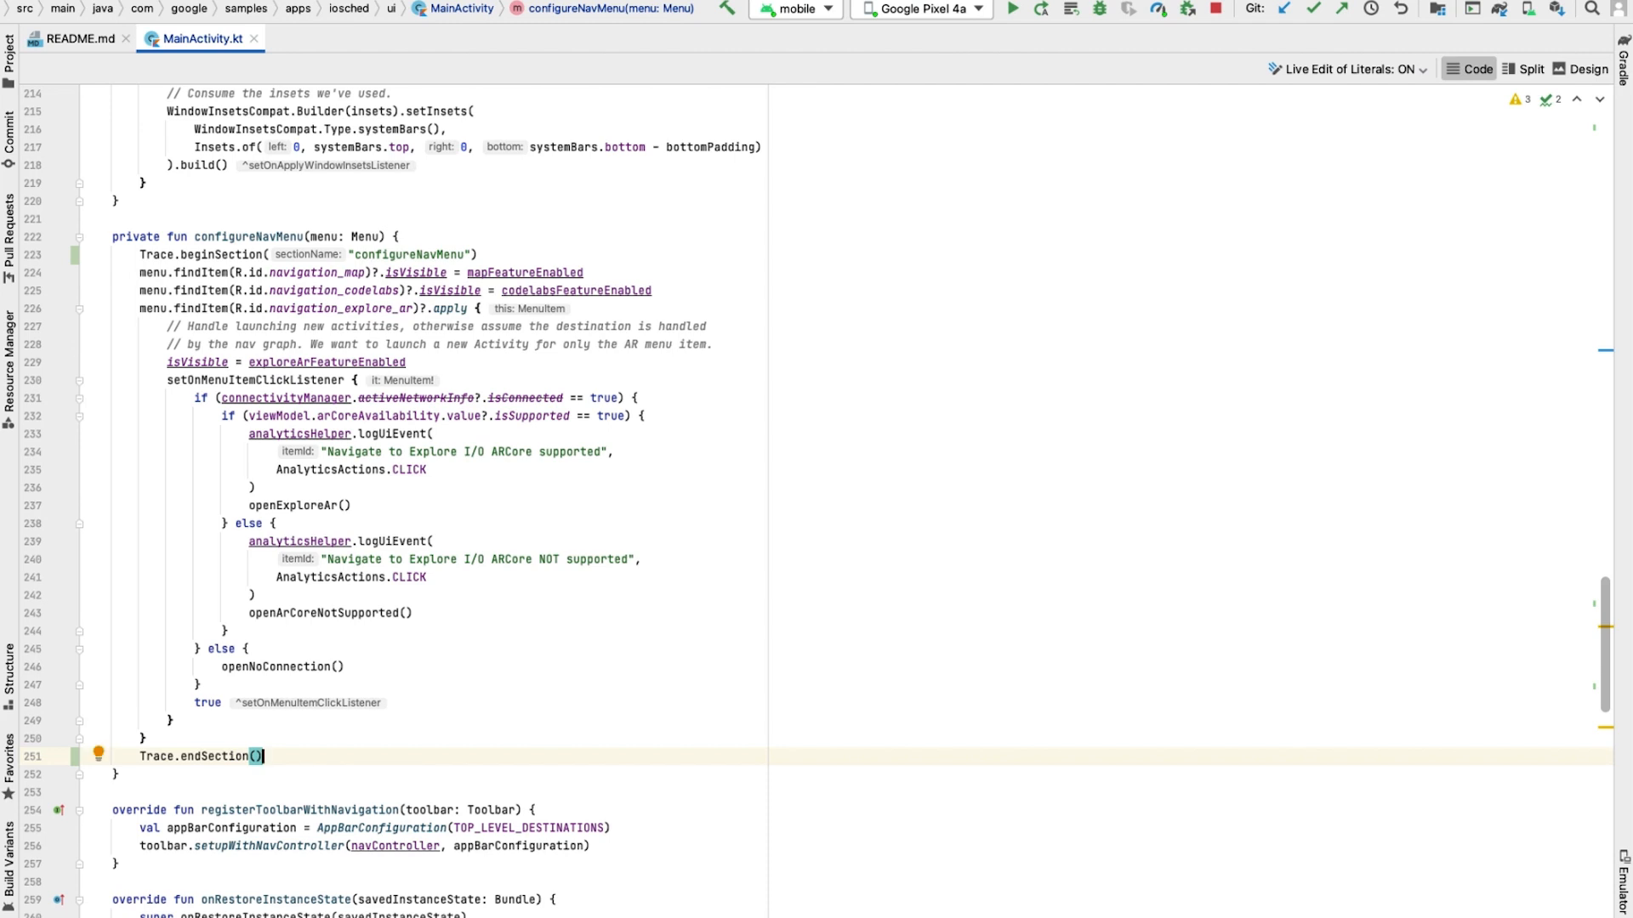
mouse_move(1243, 15)
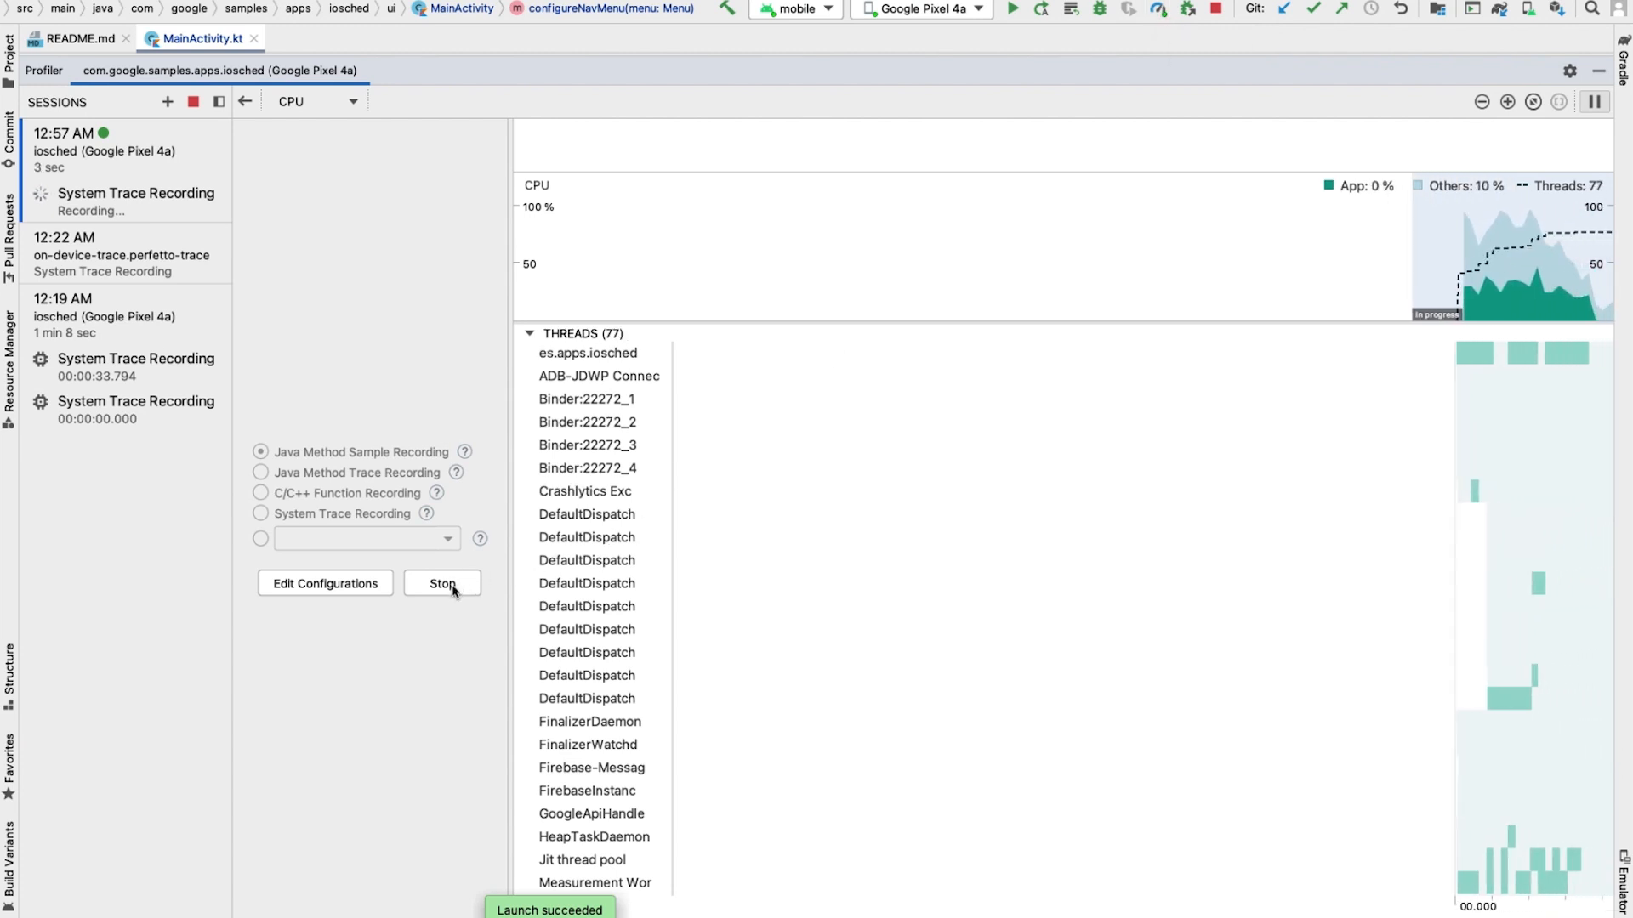
Stop the new system trace and inspect the activityStart event in the es.apps.iosched thread
left_click(442, 583)
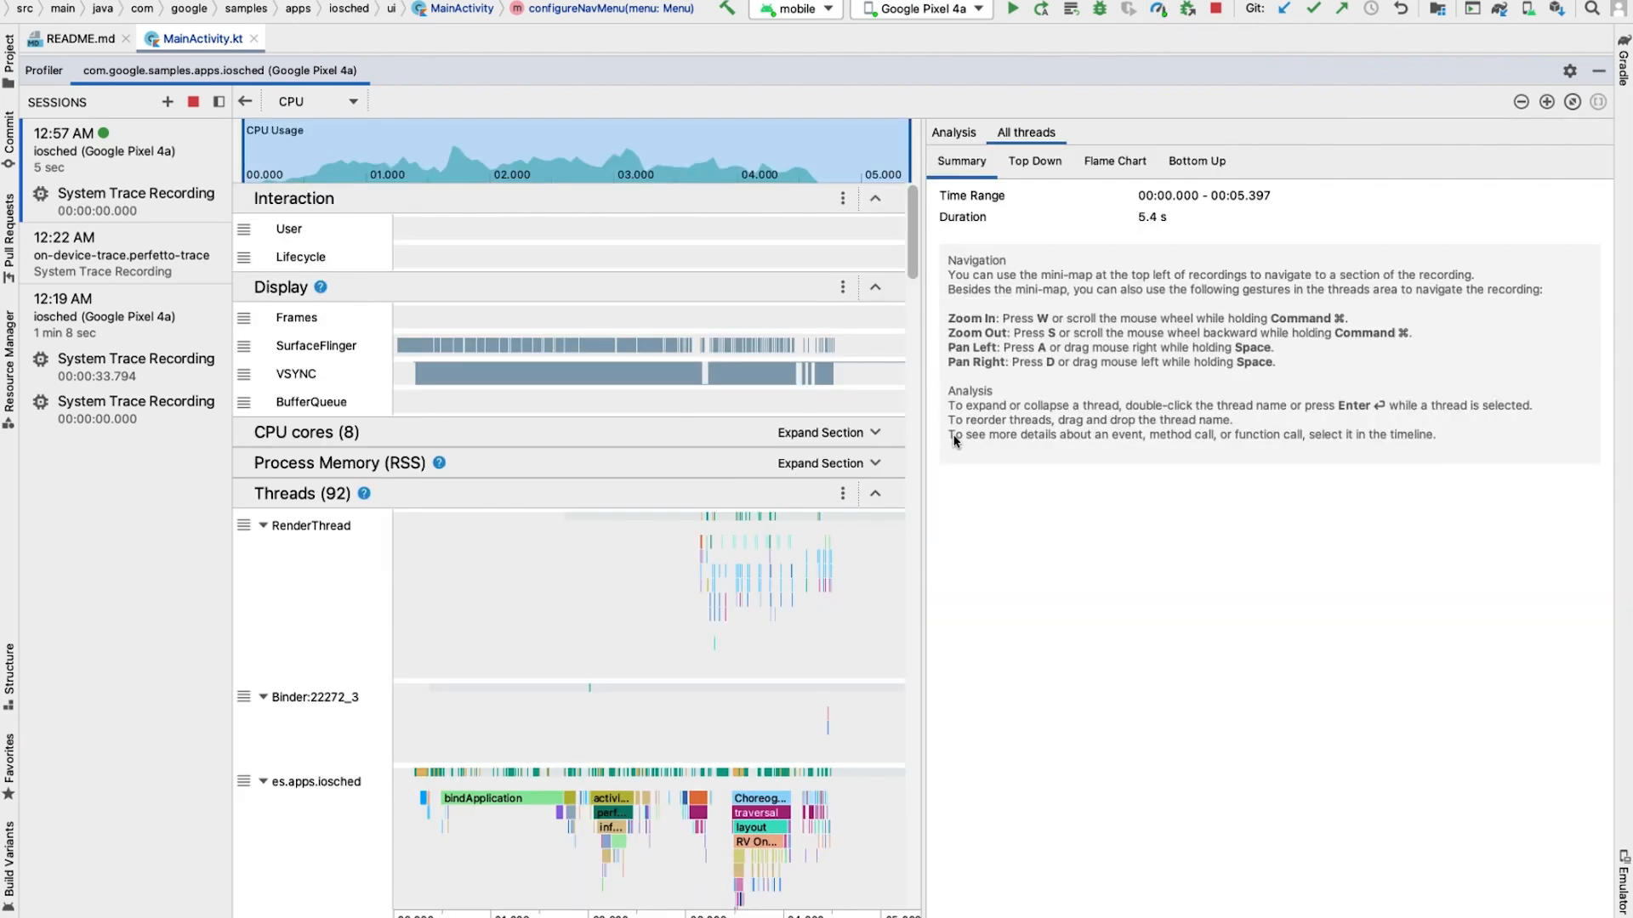
left_click(612, 687)
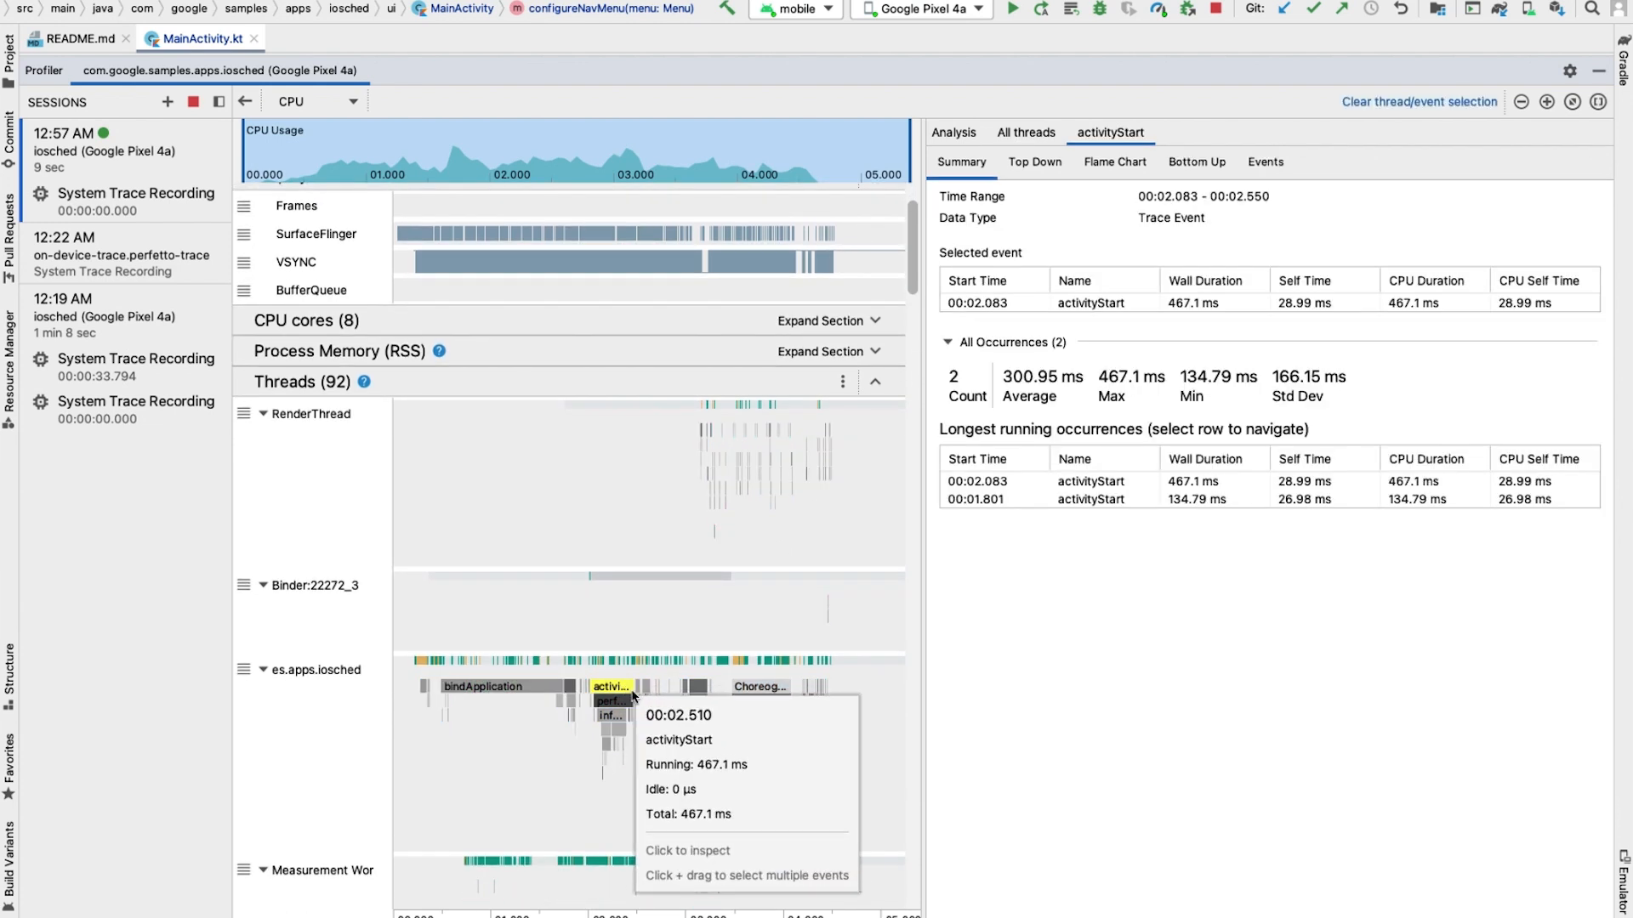